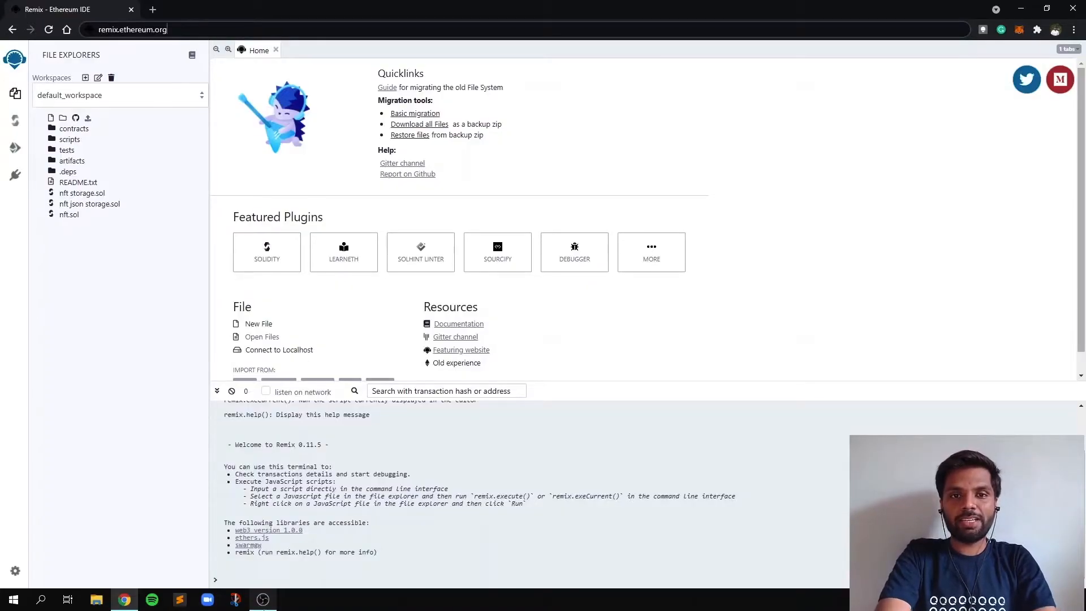
mouse_move(408, 258)
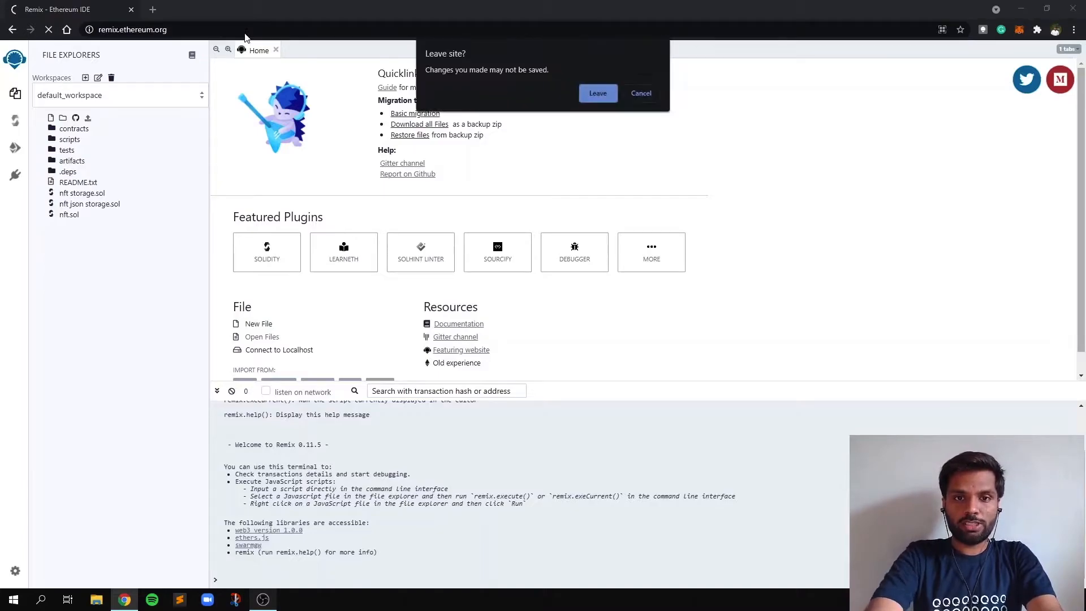
- Choose Leave in the 'Leave site?' dialog so Remix reloads without saving
click(596, 93)
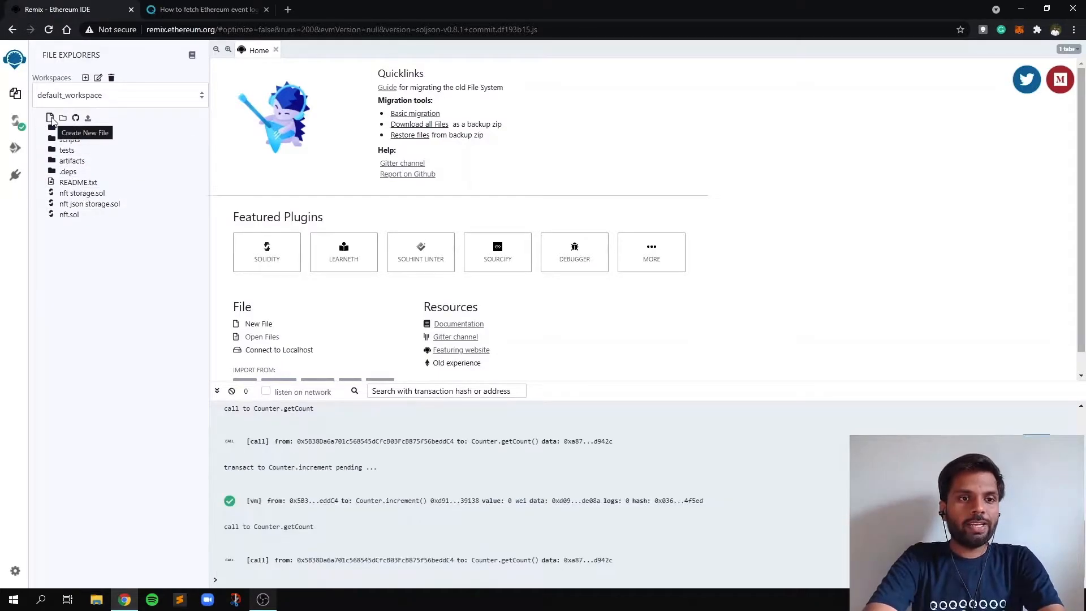
- Add a new file named contract.sol to the File Explorers workspace
click(50, 118)
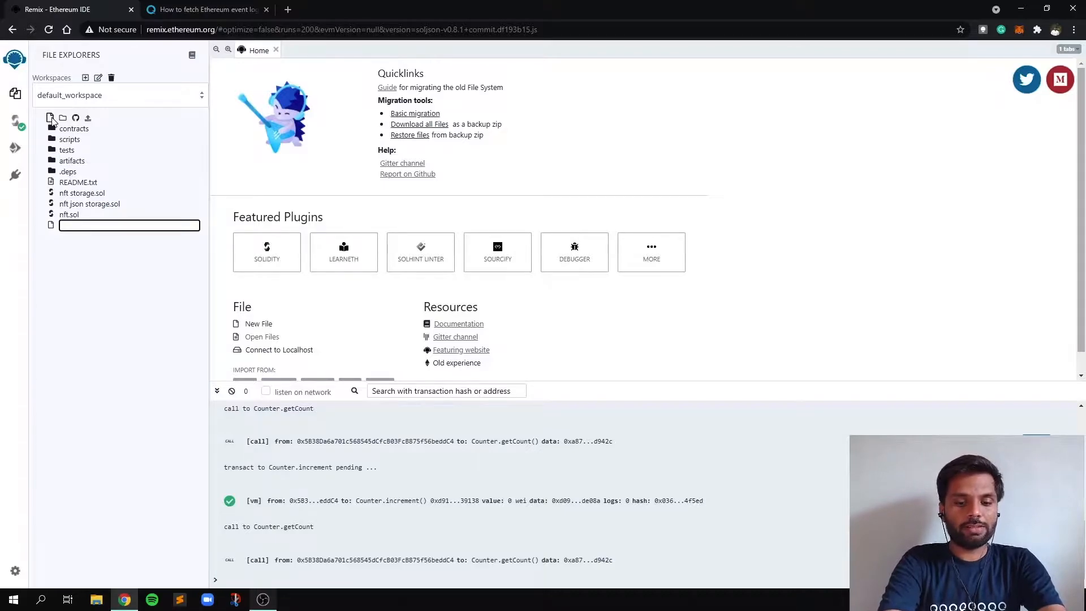
text(cont)
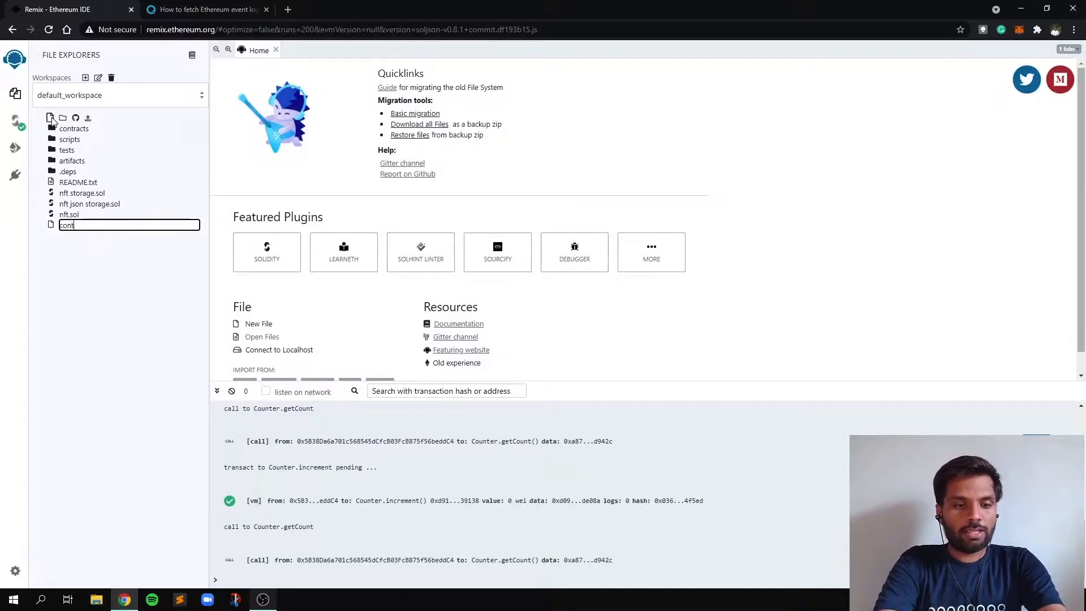
text(ract.)
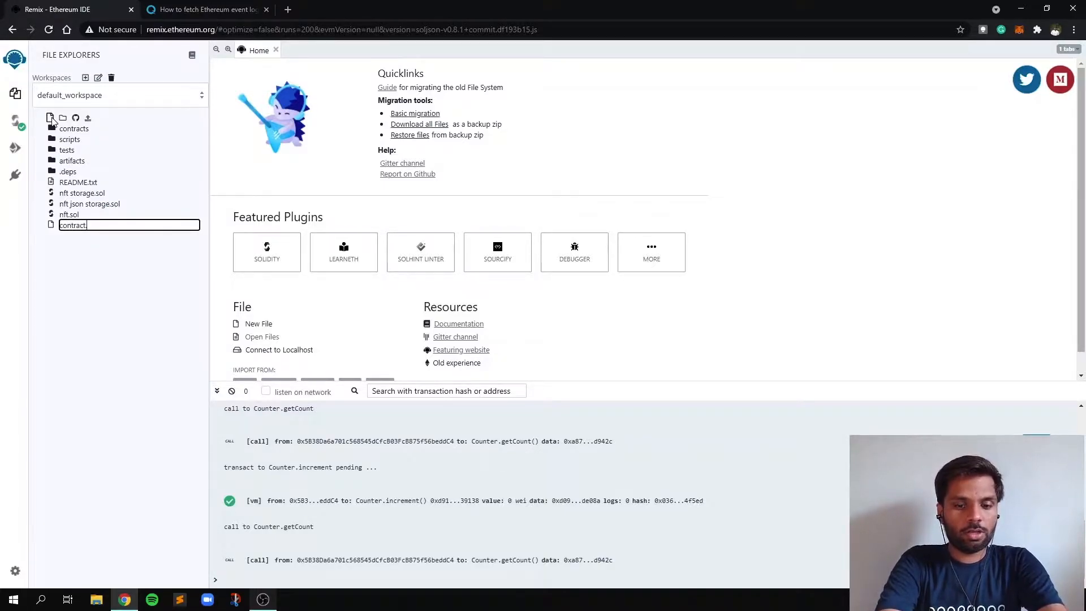
key(Return)
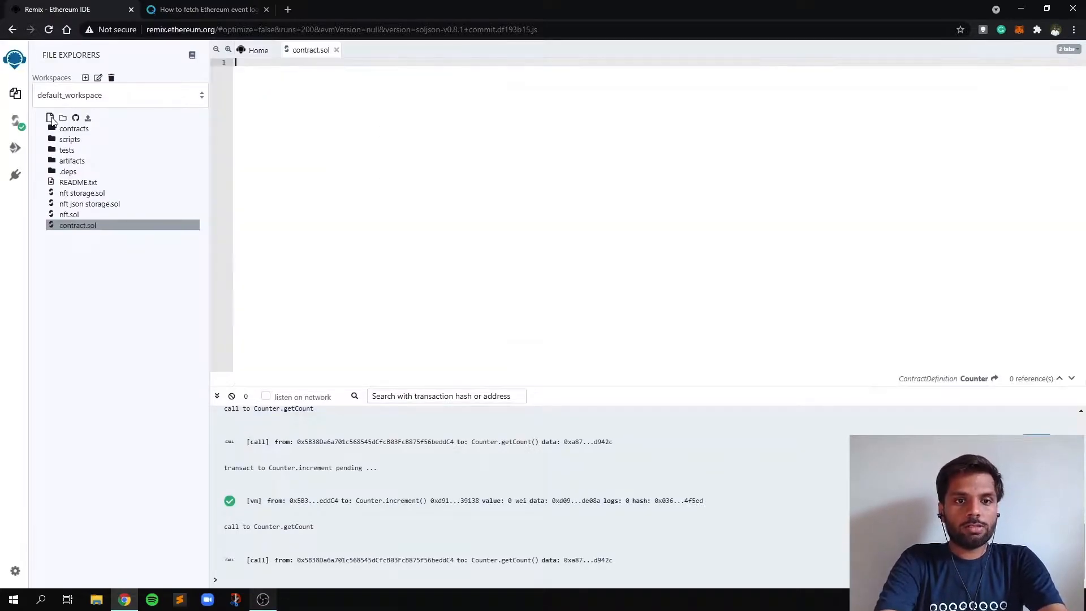
mouse_move(311, 49)
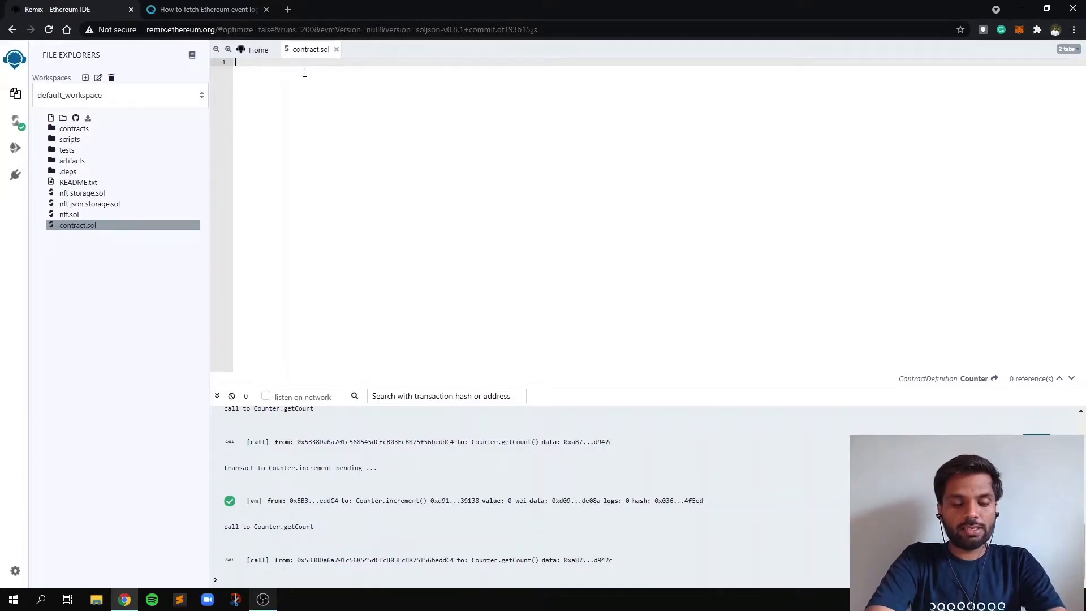
mouse_move(309, 203)
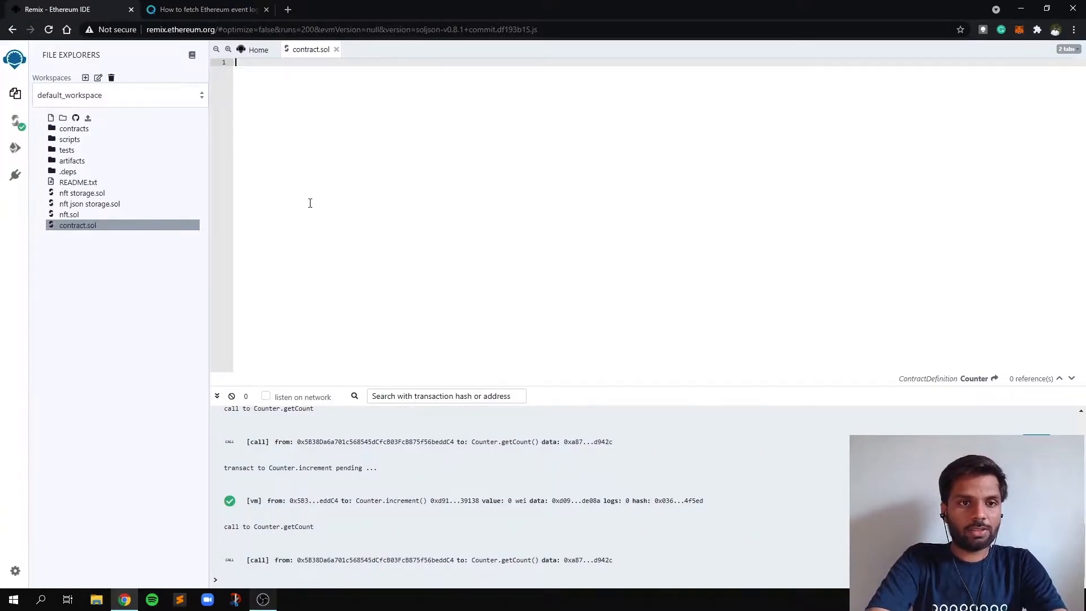
- Scroll the QuickNode guide down to the Counter contract's Solidity code block
click(204, 10)
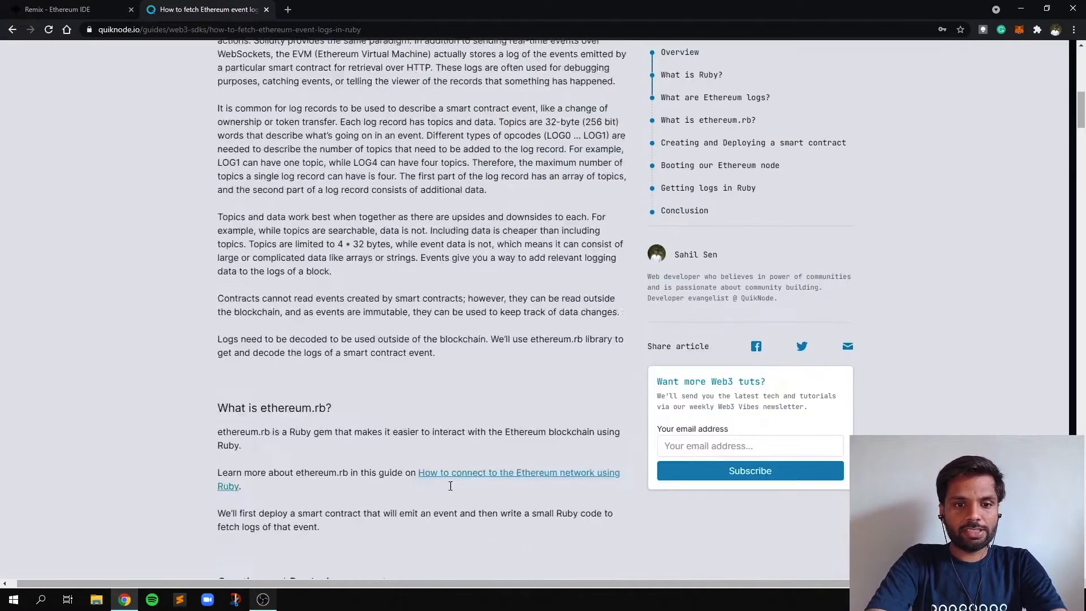
scroll(down, 3)
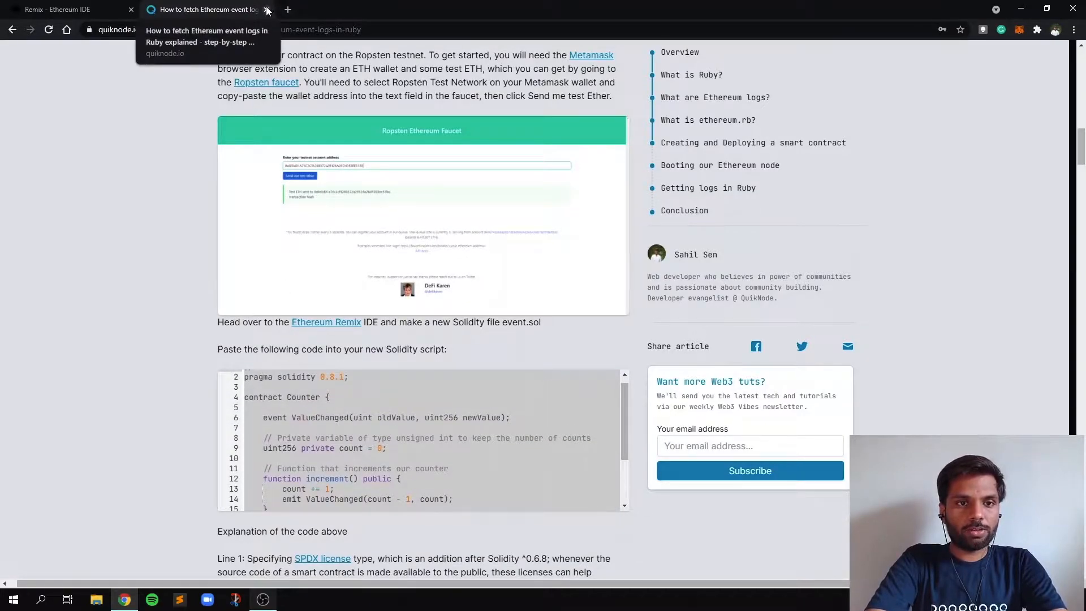
click(266, 9)
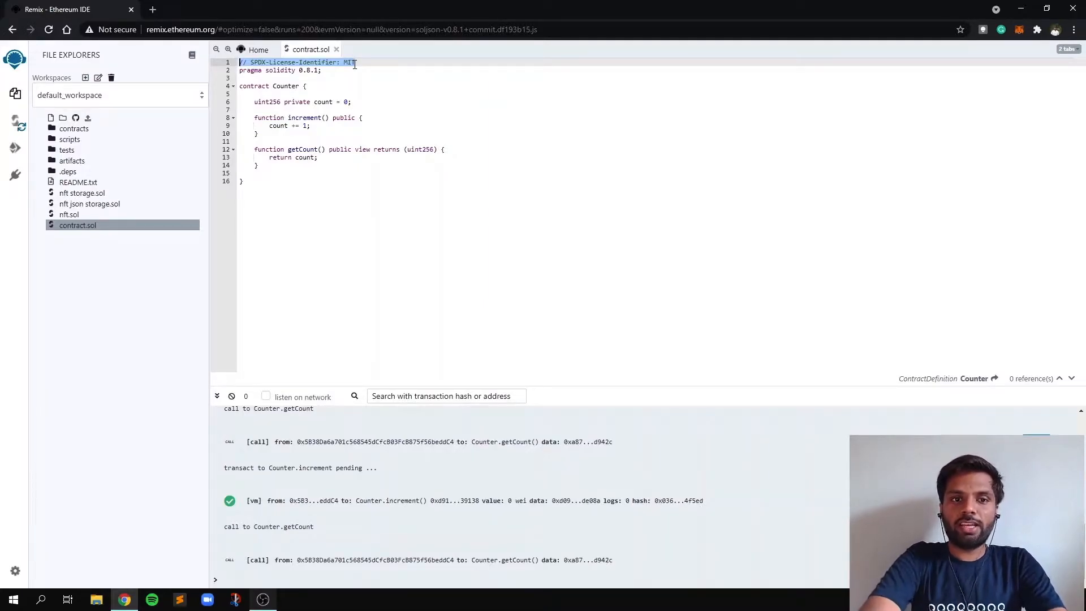
mouse_move(352, 66)
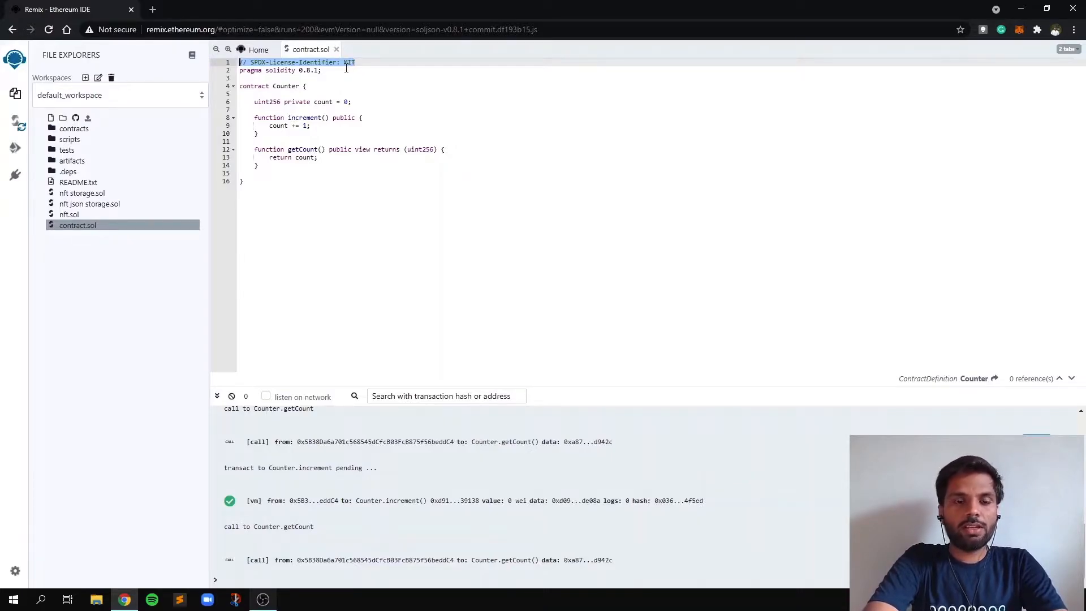
- Highlight the MIT license line and the 0.8.1 pragma version in contract.sol
click(317, 70)
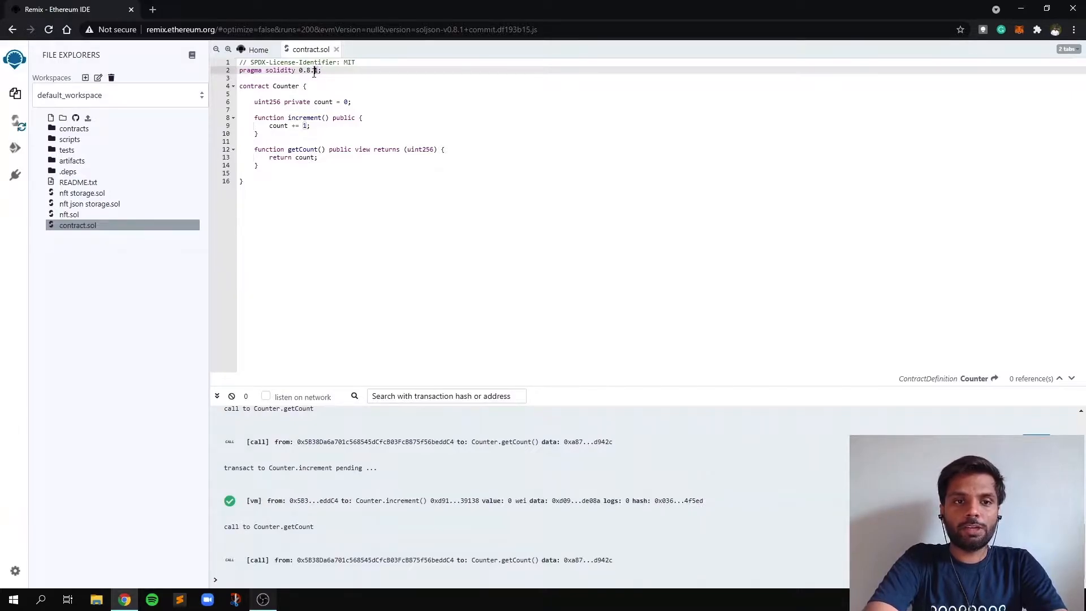
double_click(309, 71)
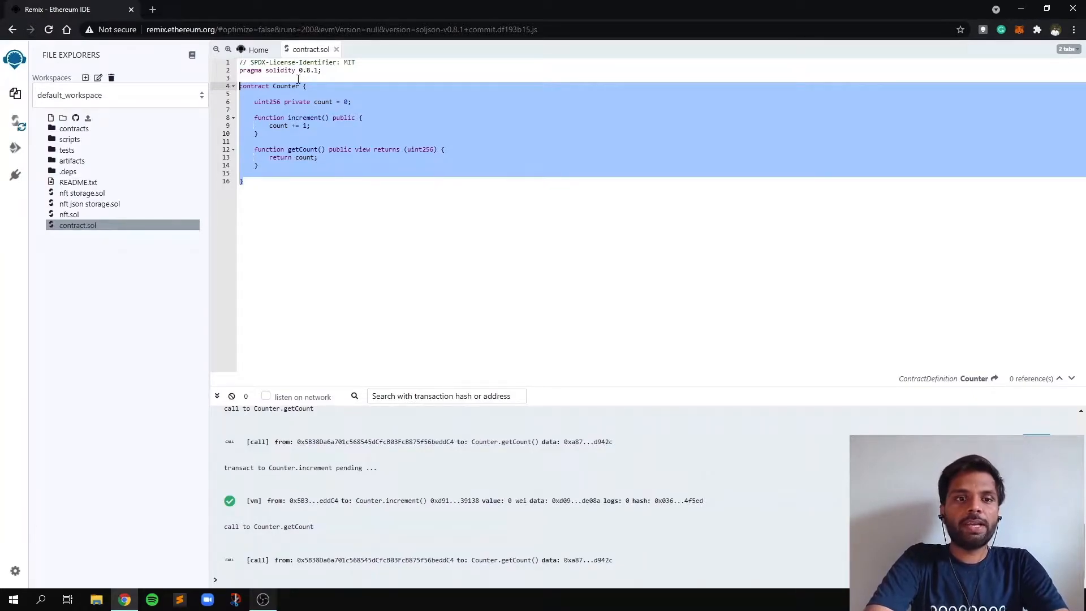
double_click(254, 86)
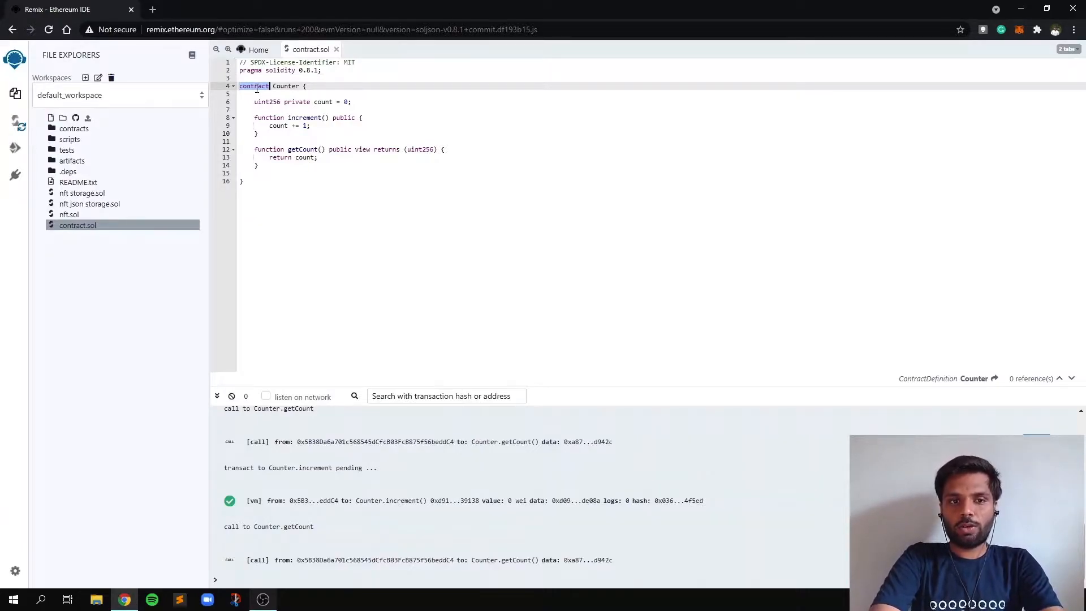
mouse_move(262, 90)
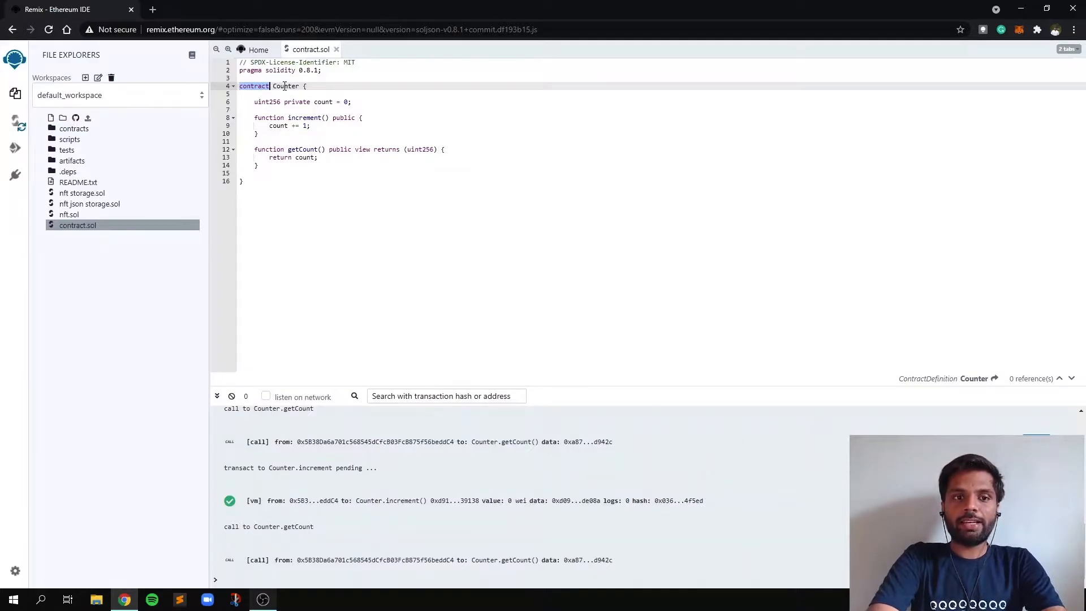
double_click(285, 85)
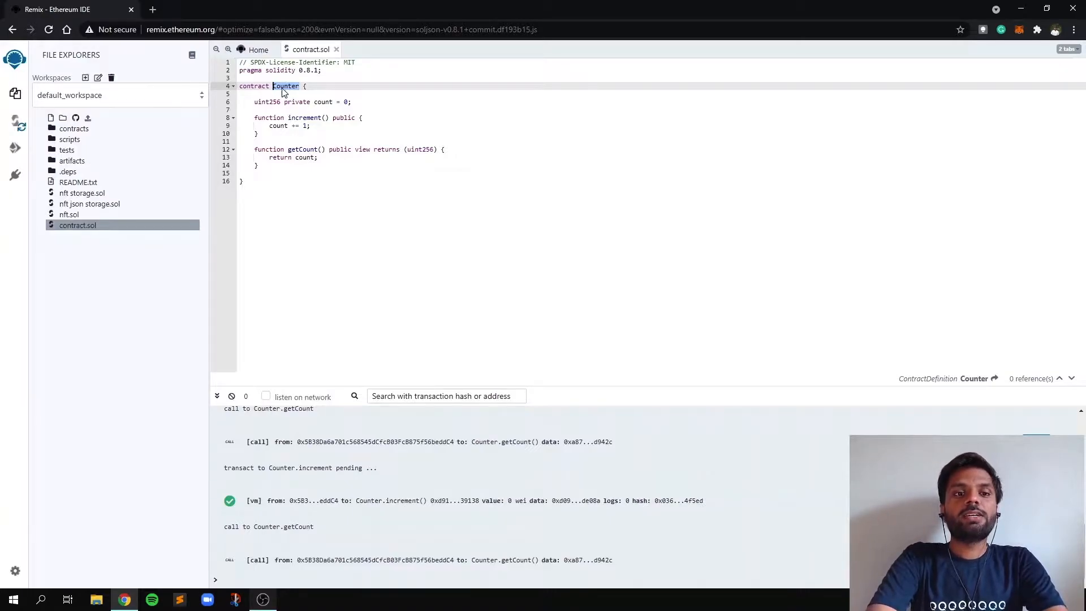
mouse_move(297, 103)
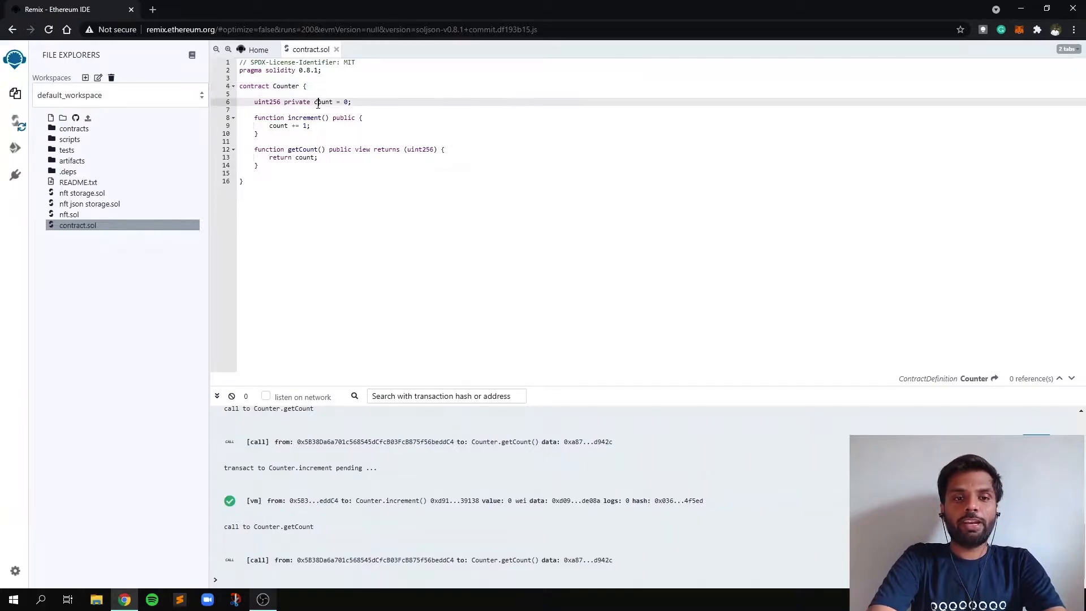
double_click(323, 102)
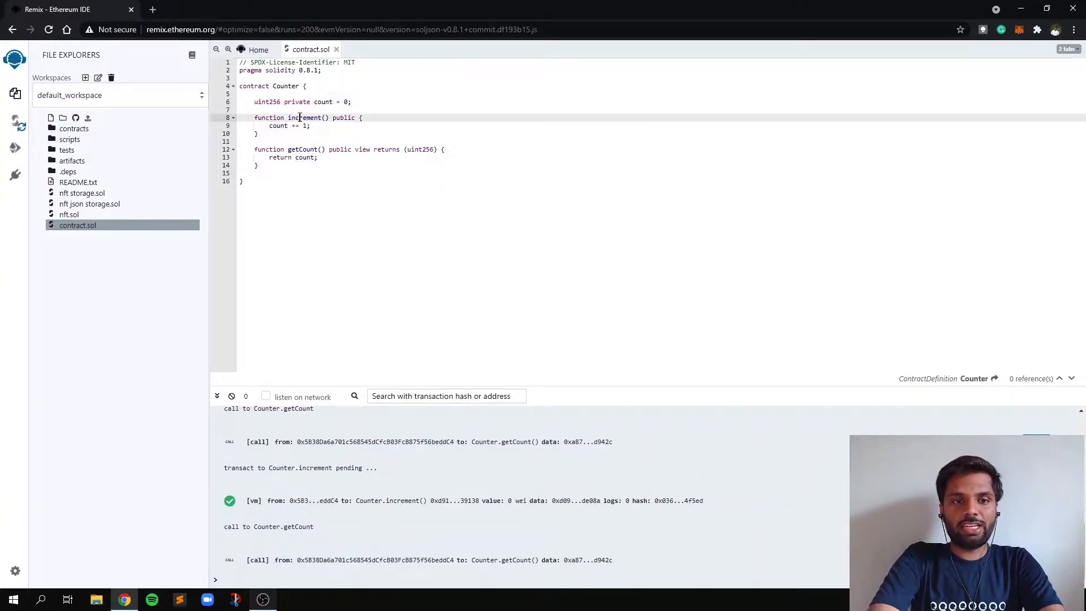
double_click(304, 117)
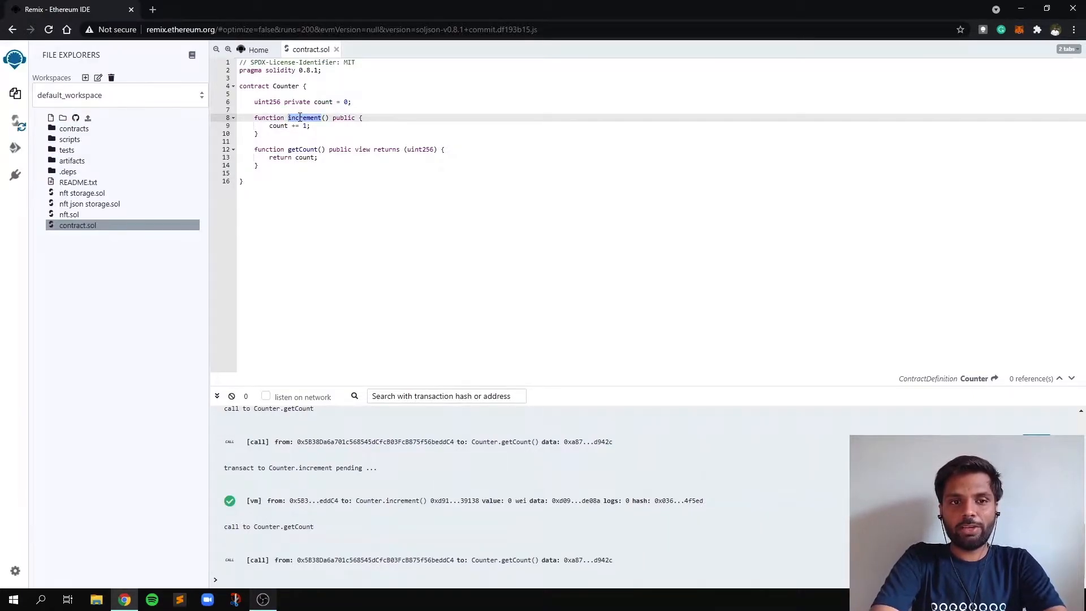
double_click(323, 102)
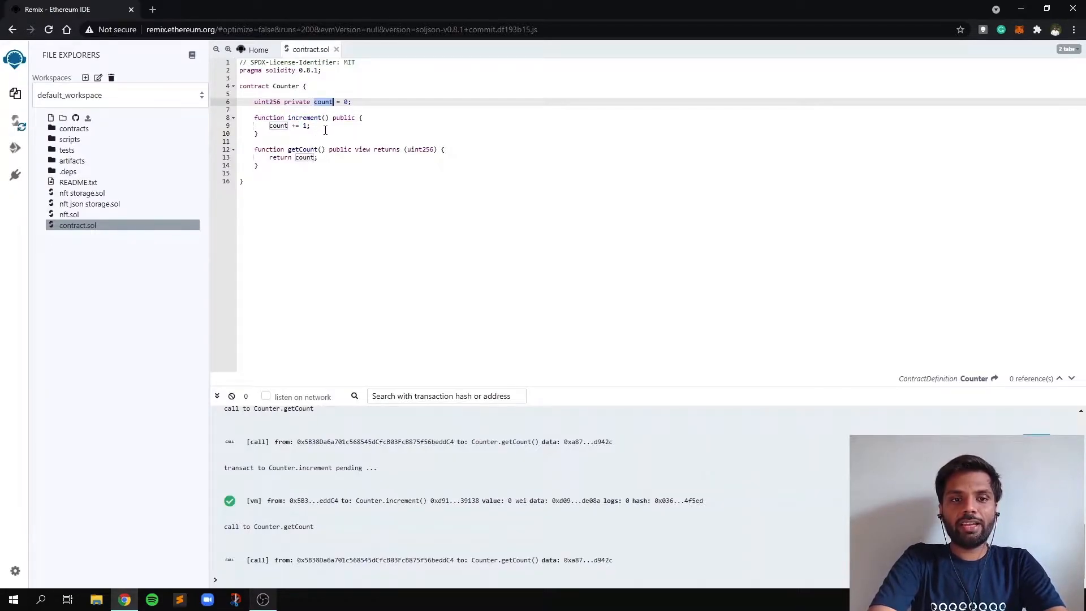
double_click(303, 149)
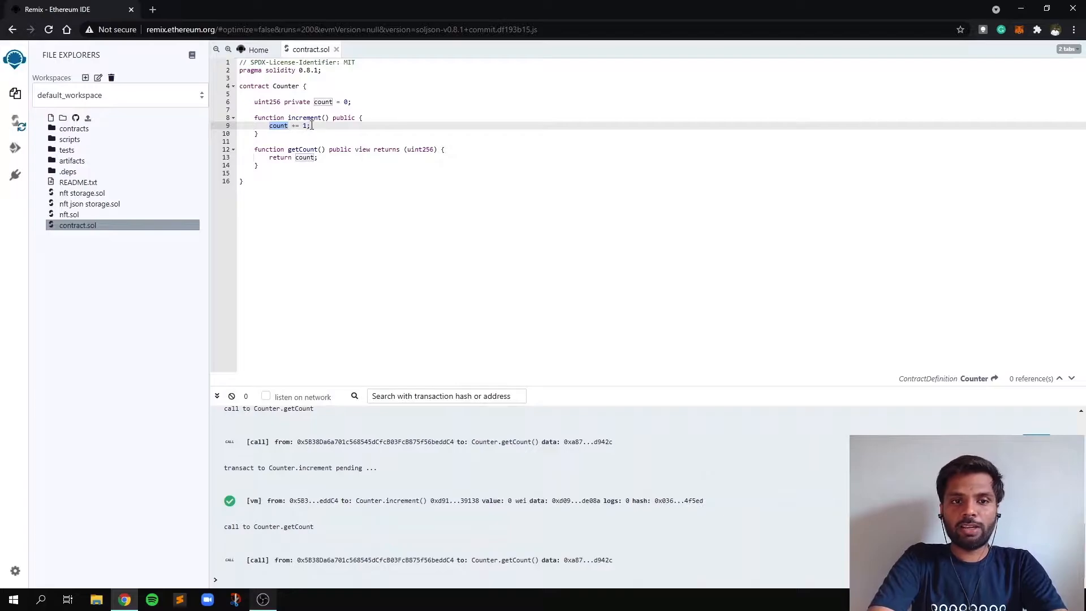
double_click(343, 117)
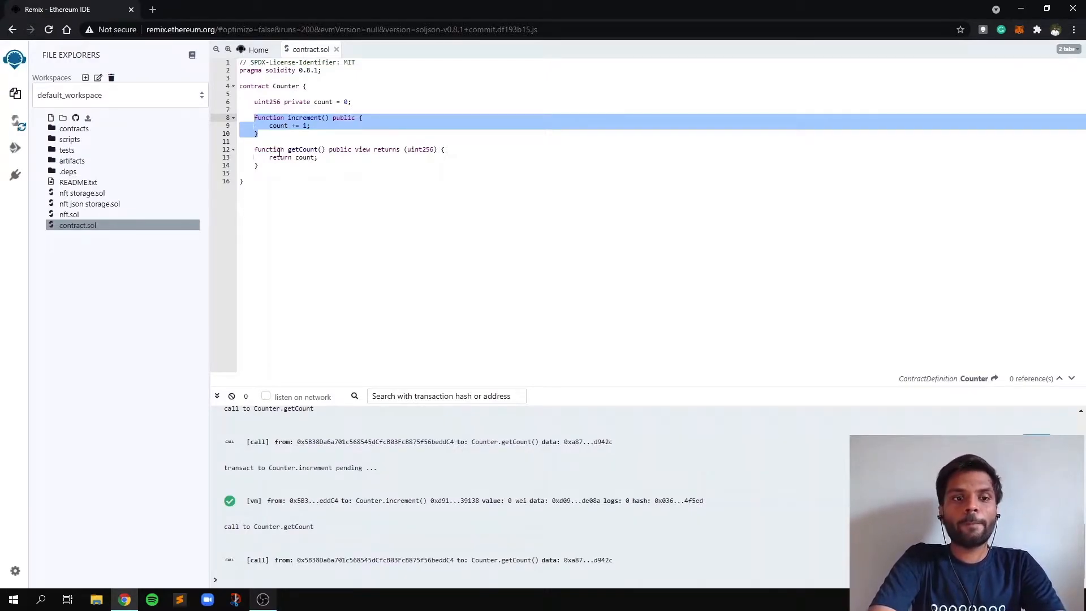
- Highlight getCount's uint256 return type, the count variable and increment amount, then select all
click(266, 149)
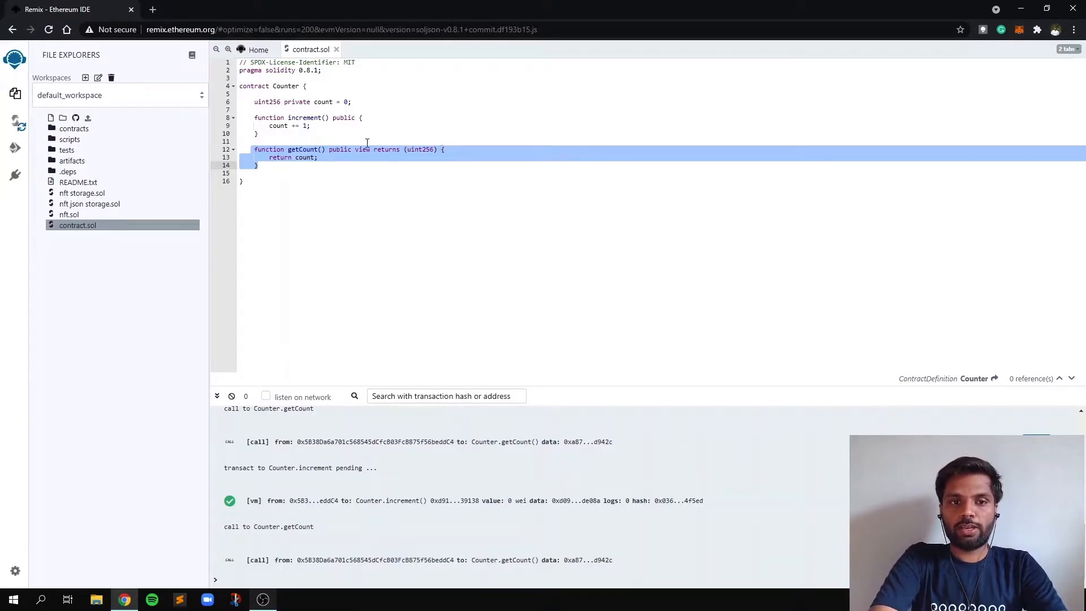
double_click(386, 149)
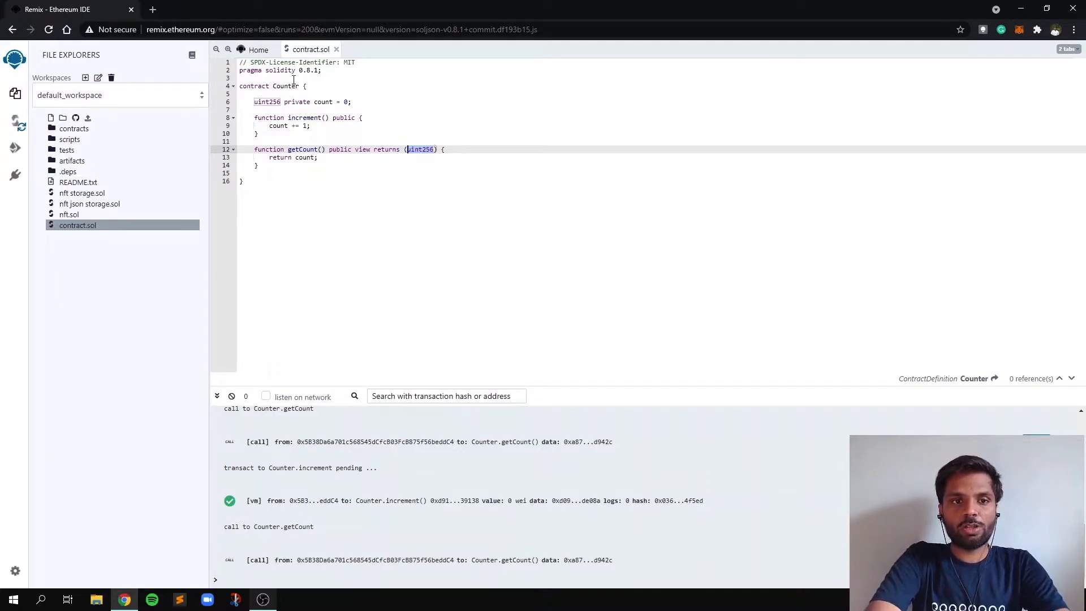
double_click(323, 102)
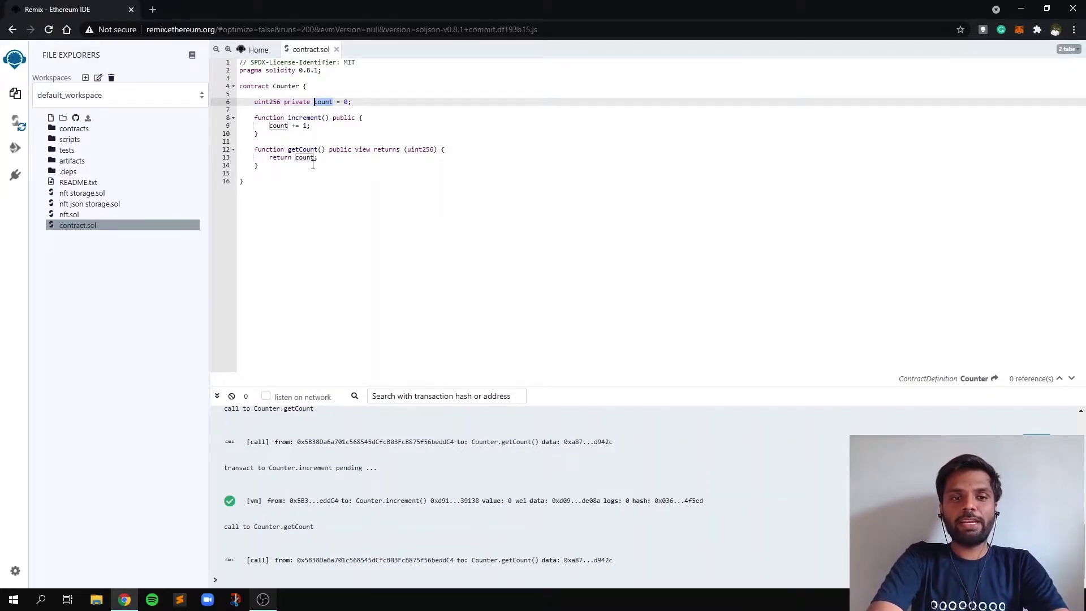
double_click(303, 157)
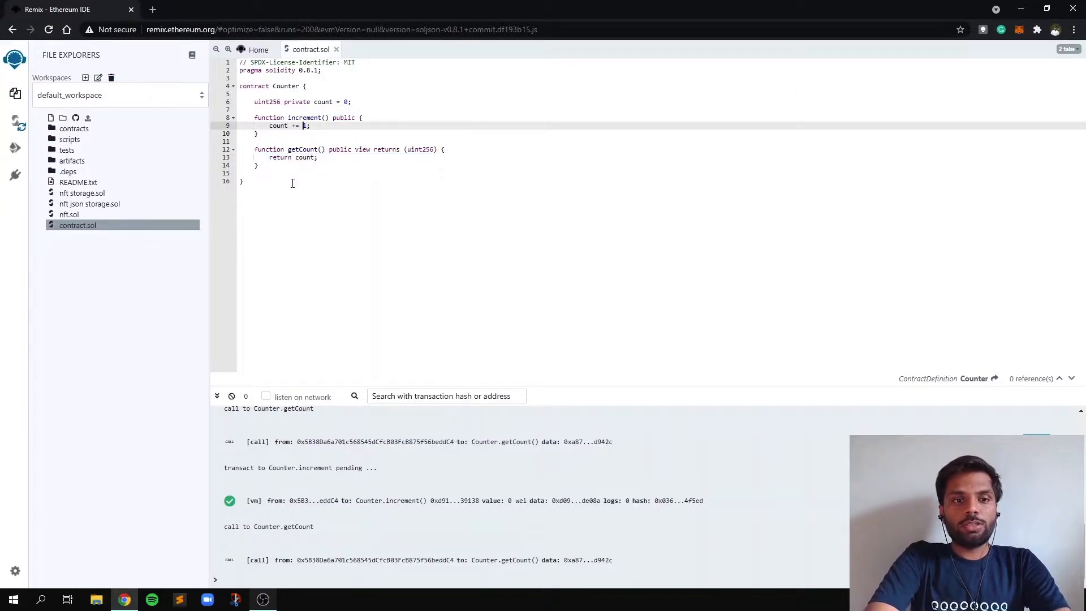
key(ctrl+a)
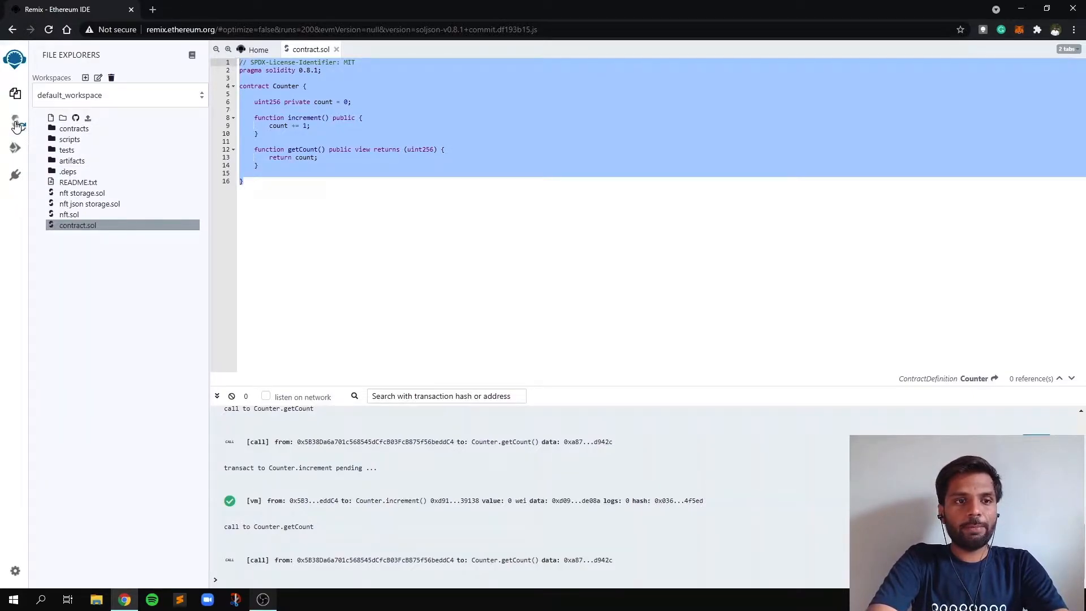
- Compile contract.sol from the Solidity Compiler panel
click(15, 123)
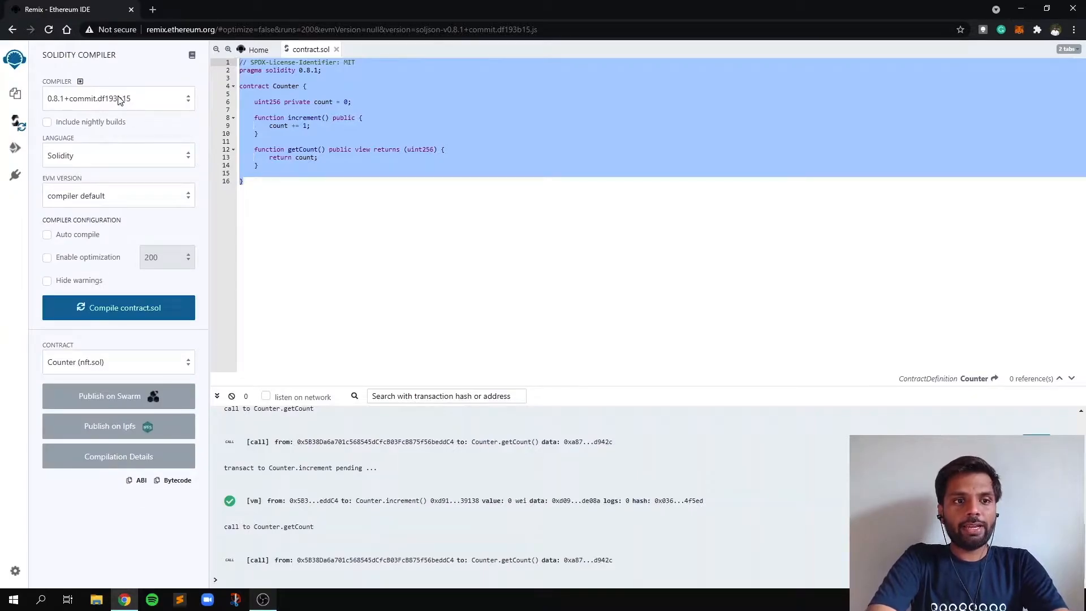
click(305, 71)
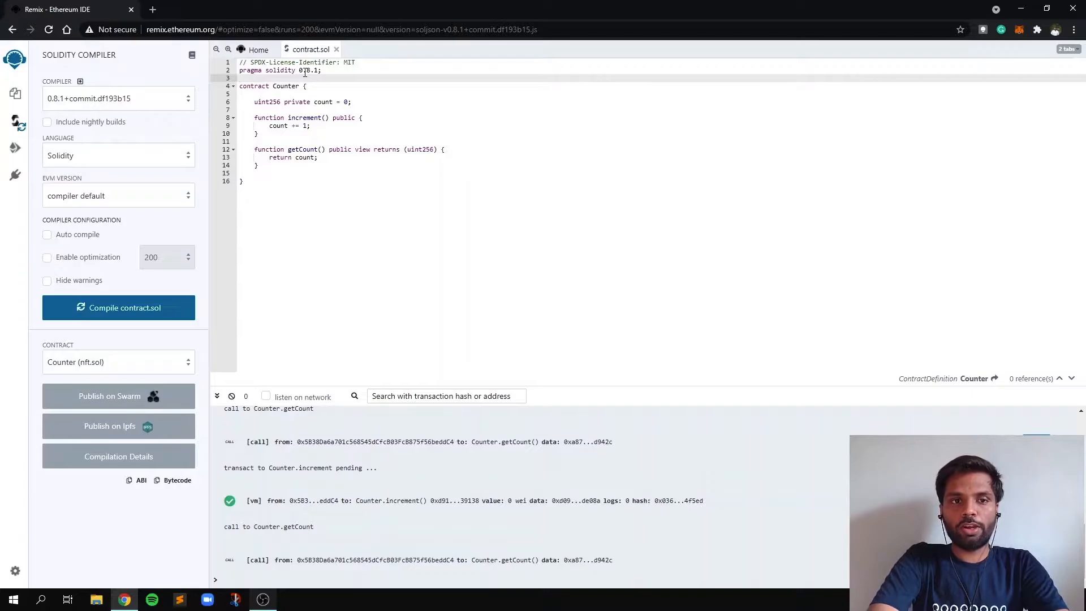
mouse_move(177, 86)
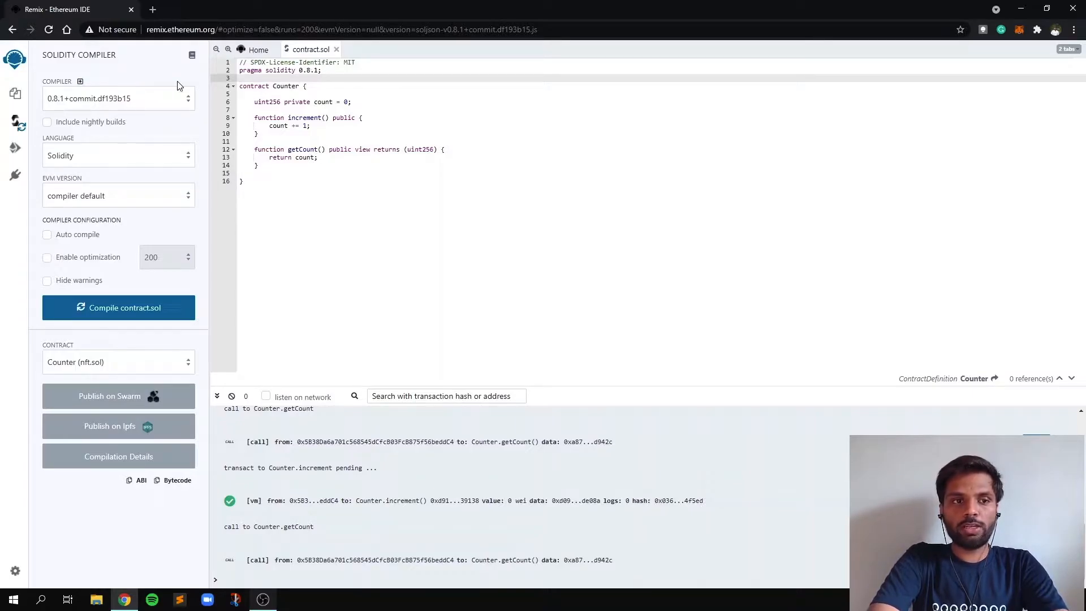
mouse_move(95, 102)
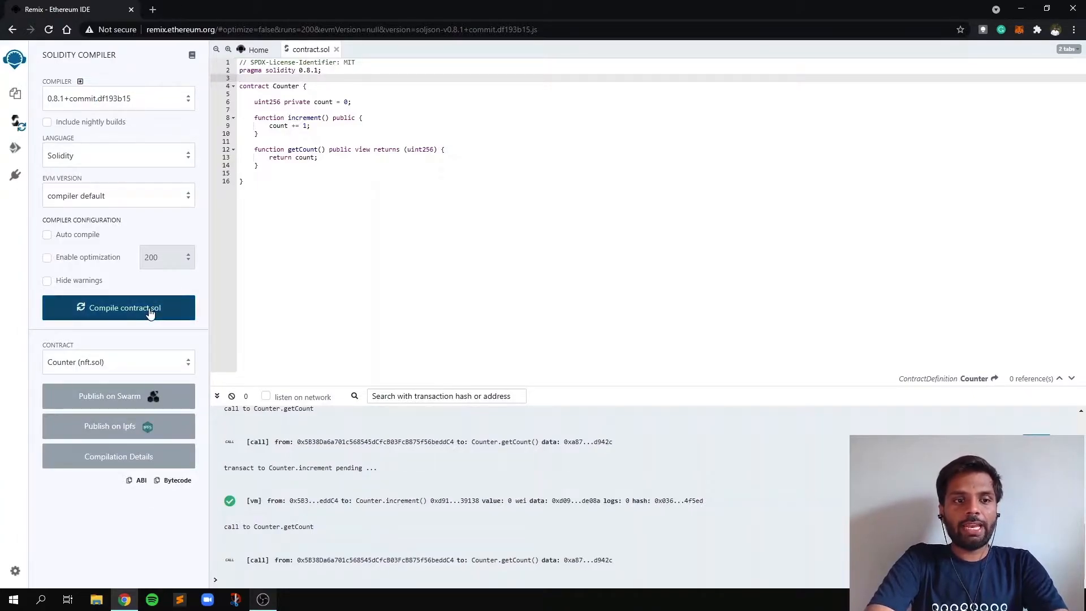
click(117, 308)
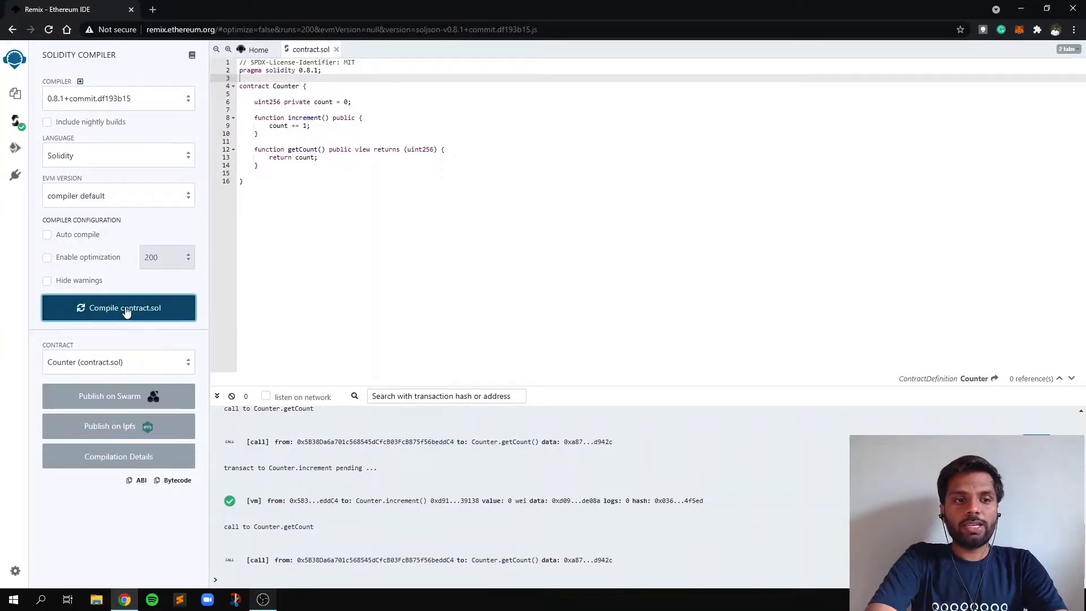
mouse_move(21, 135)
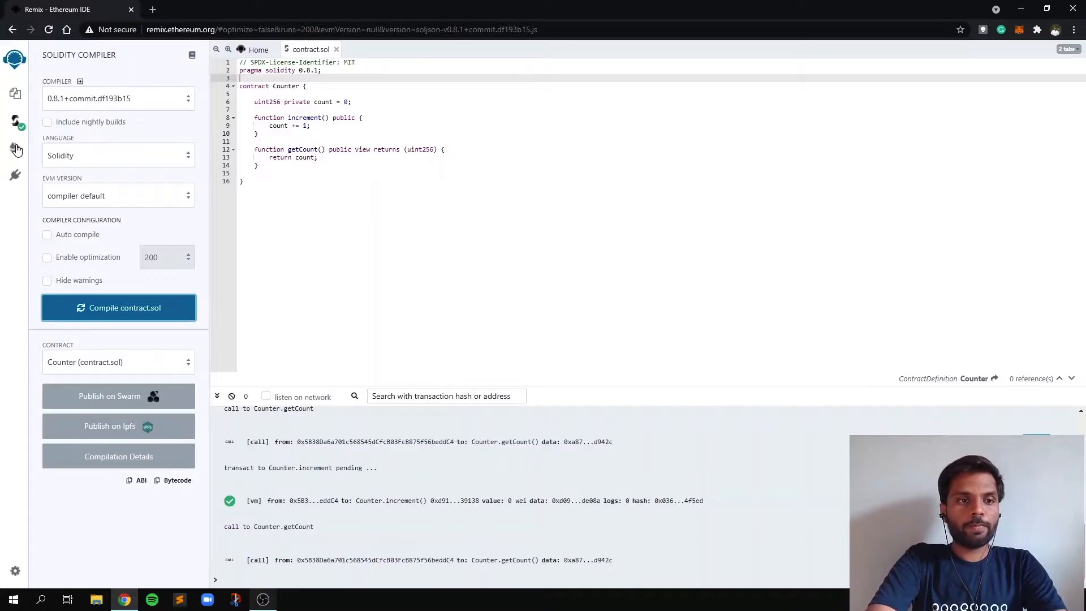
mouse_move(15, 148)
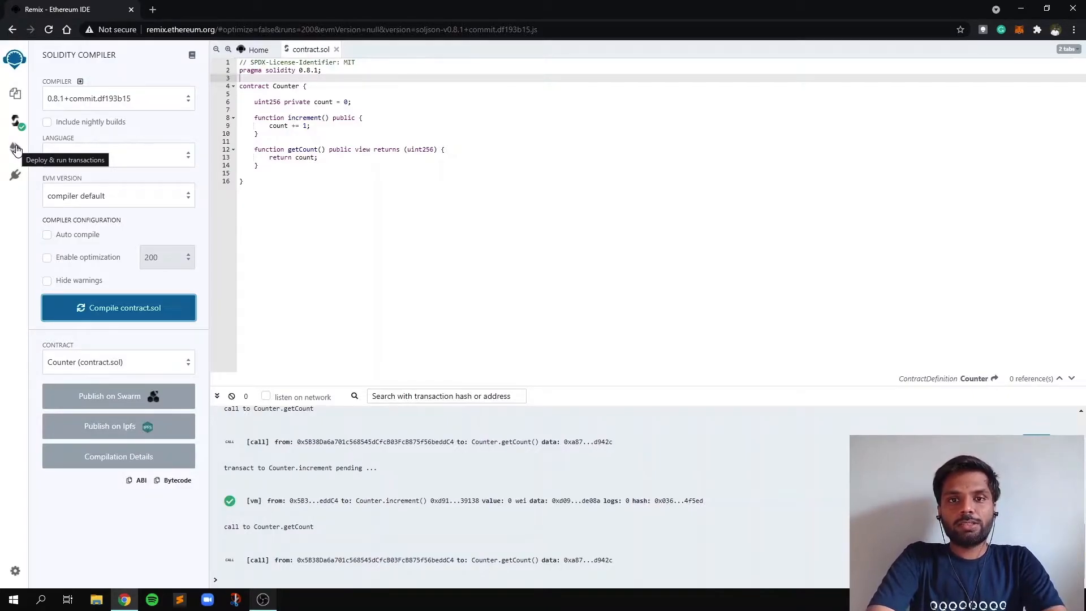
- Open Deploy & Run Transactions and MetaMask, noting the 6.9179 ETH balance
click(15, 149)
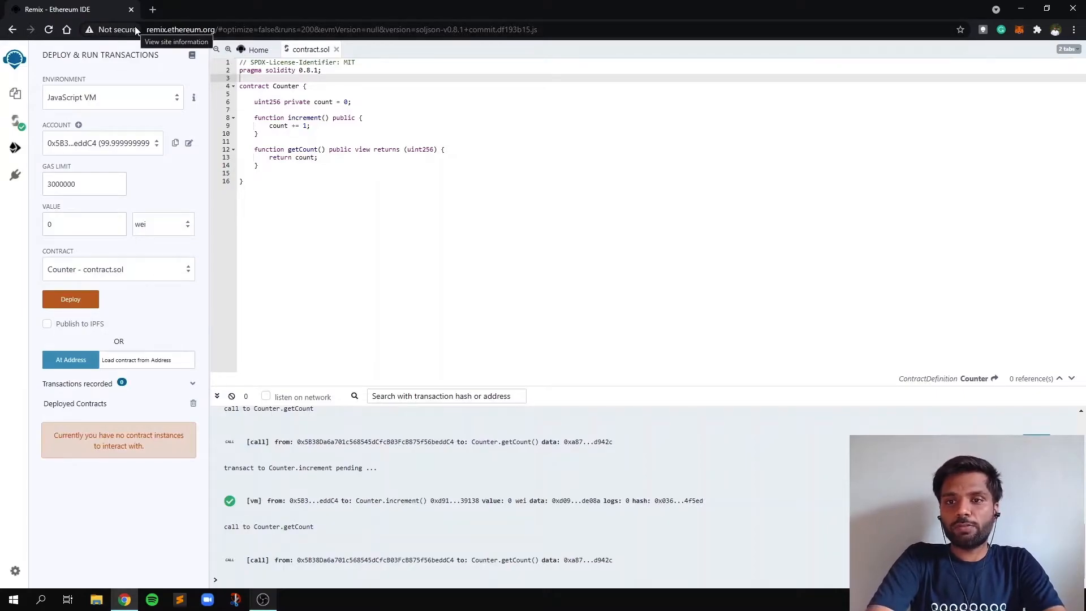
mouse_move(1018, 33)
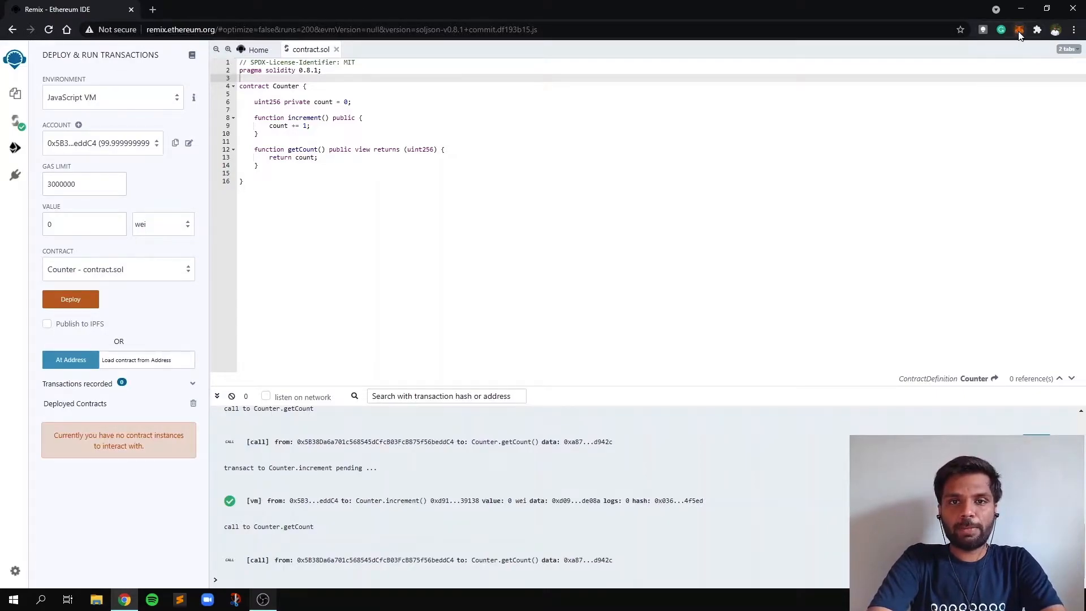
click(1019, 30)
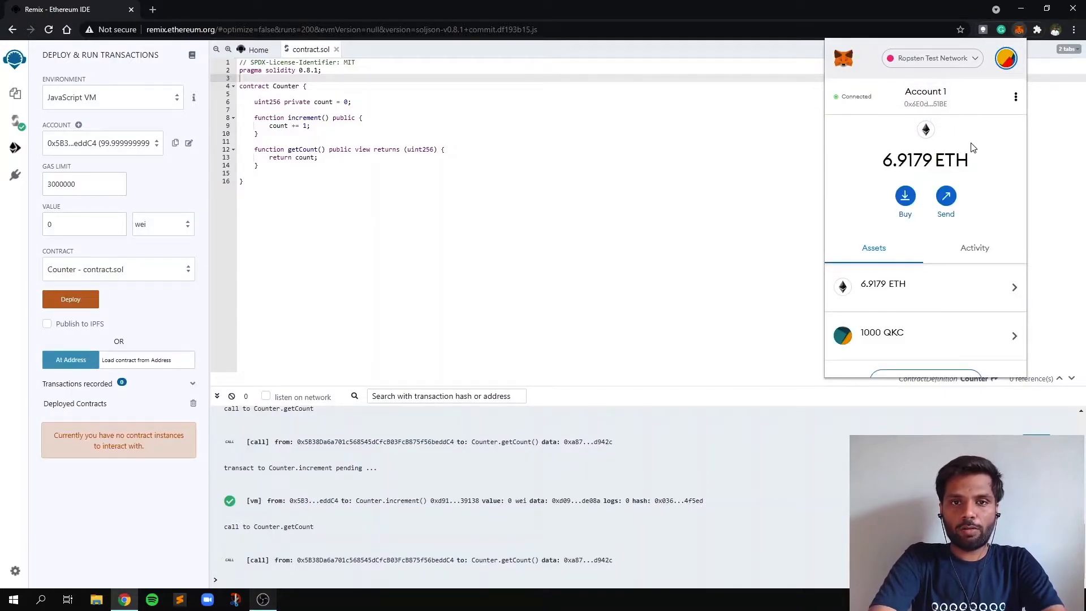
mouse_move(977, 98)
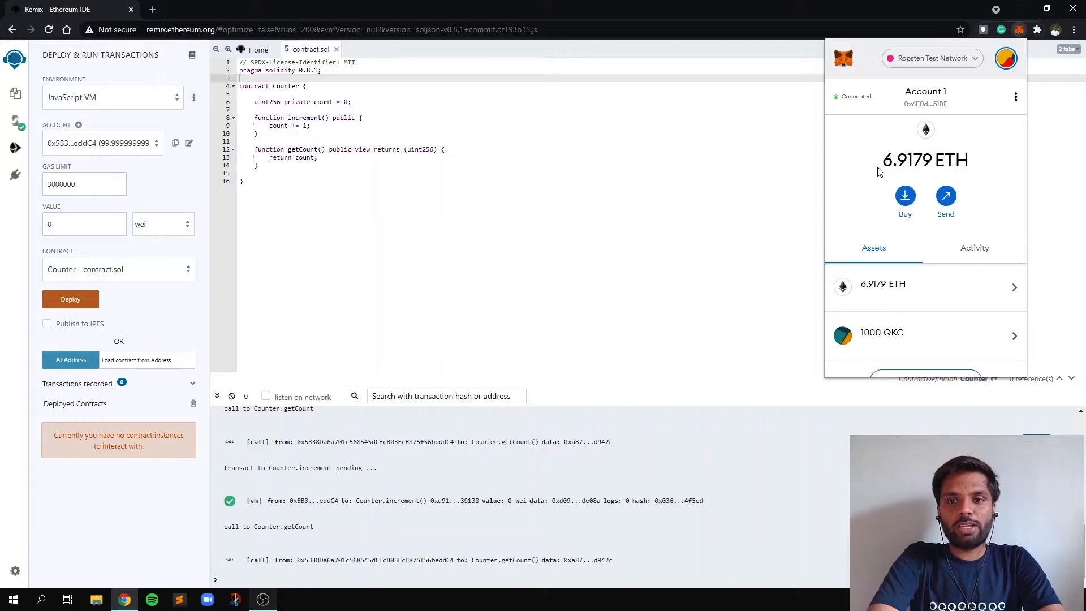
double_click(907, 160)
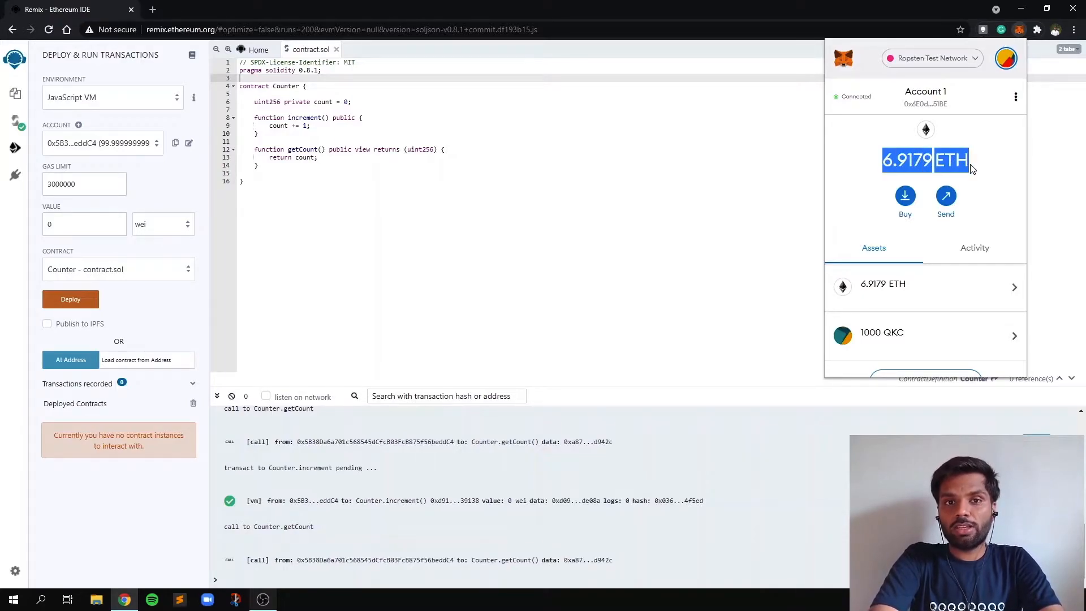
mouse_move(925, 99)
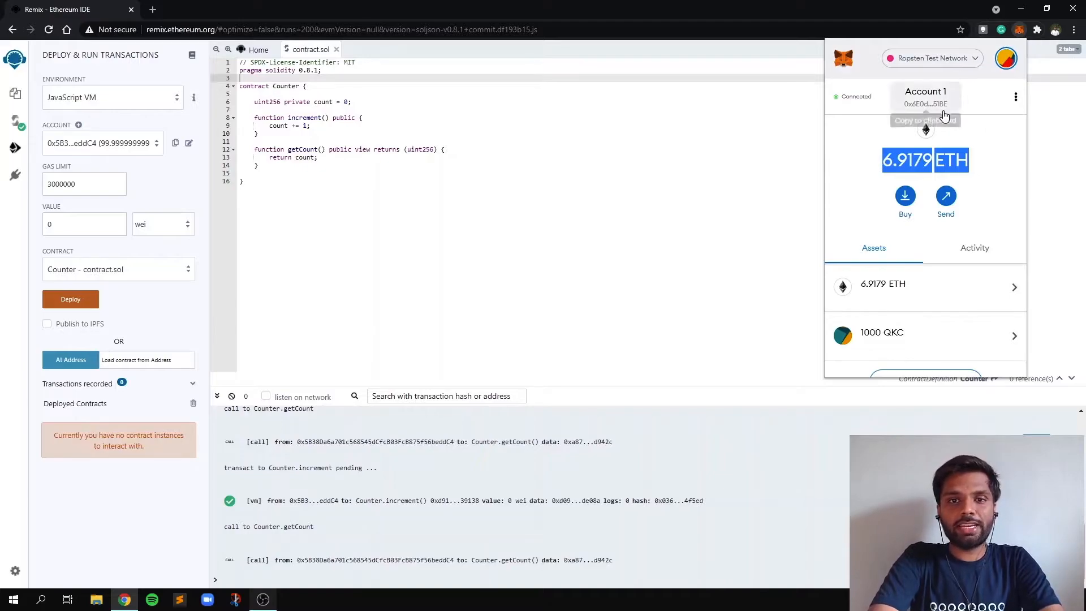
mouse_move(925, 160)
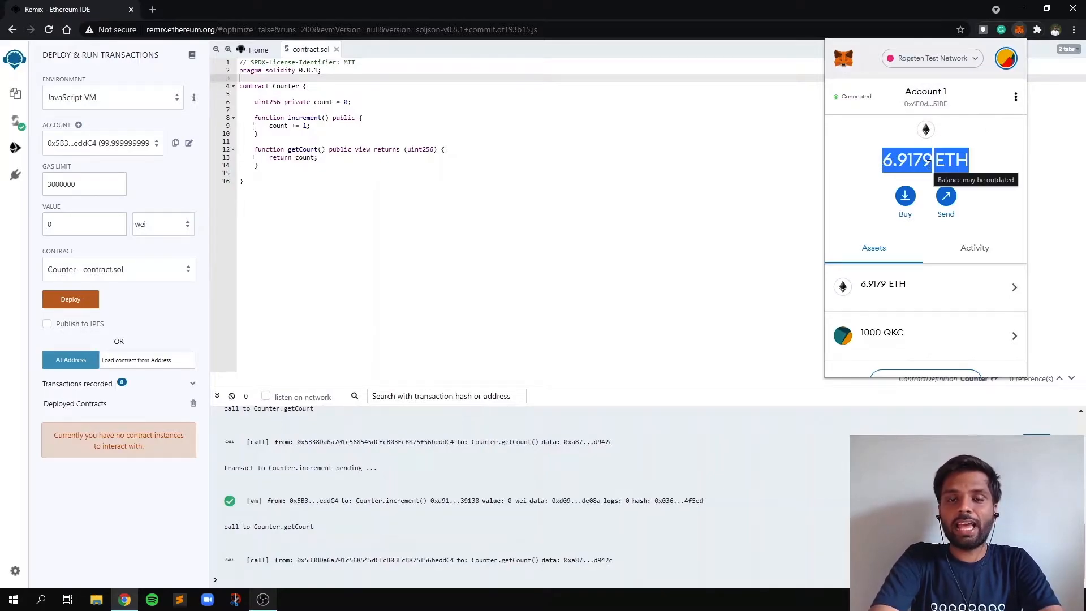
mouse_move(879, 127)
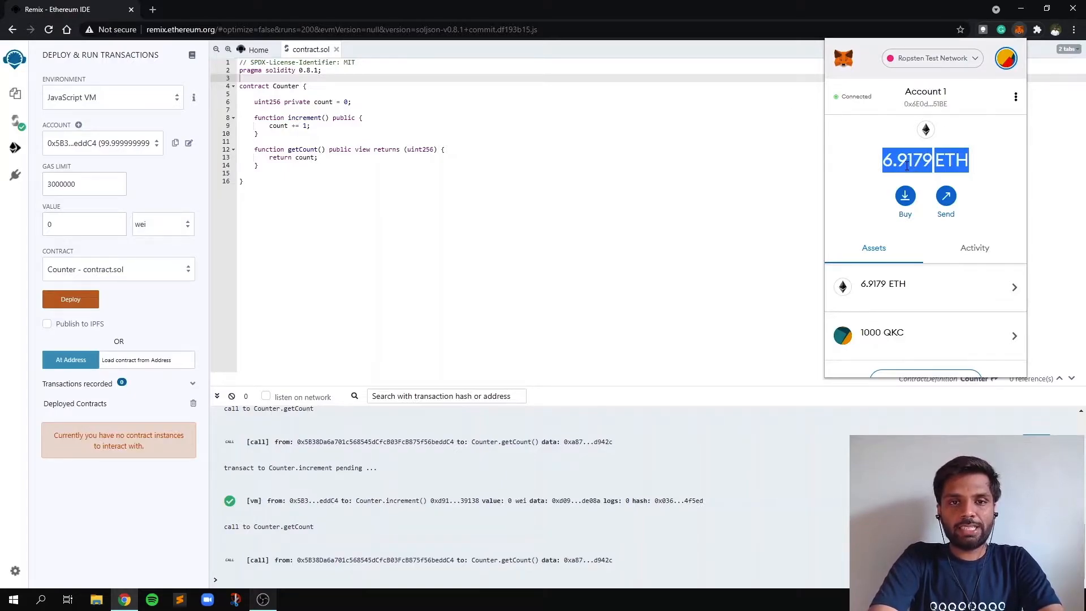
mouse_move(963, 68)
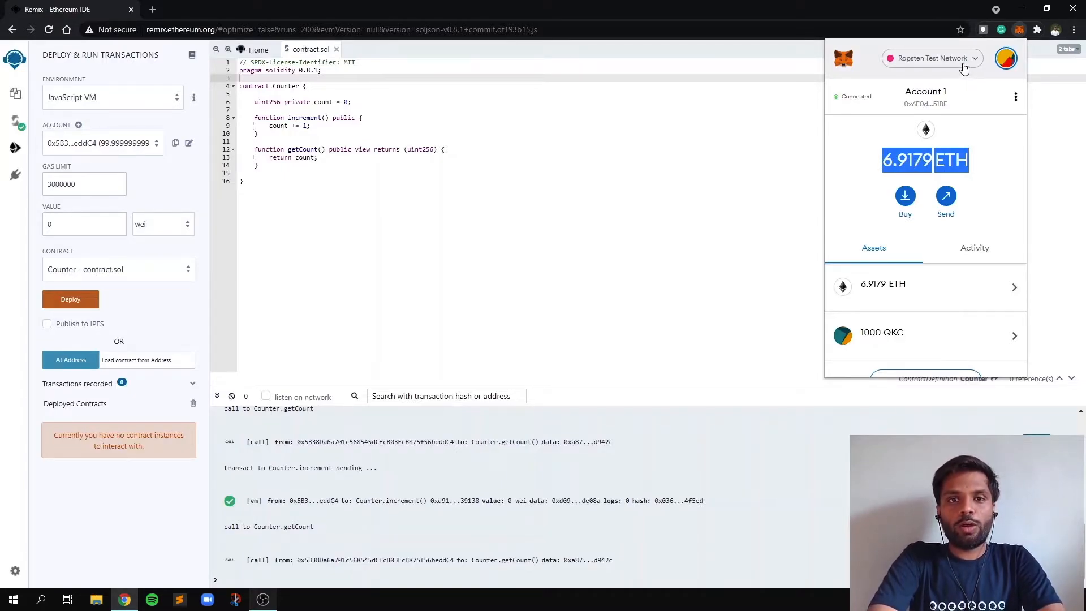
mouse_move(1020, 33)
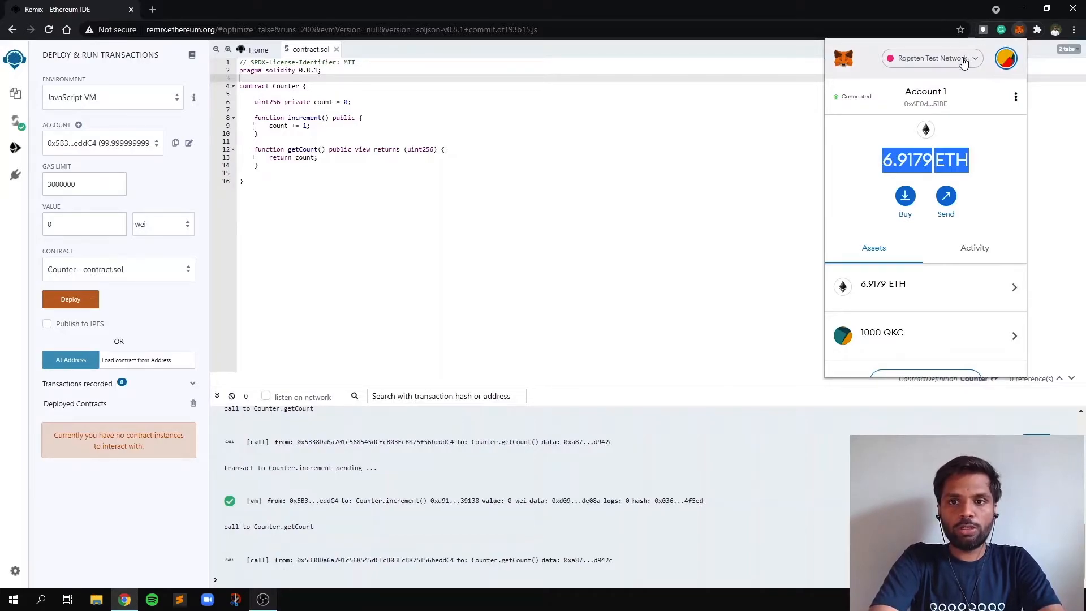
- Keep MetaMask on Ropsten Test Network and copy the Account 1 address
click(932, 58)
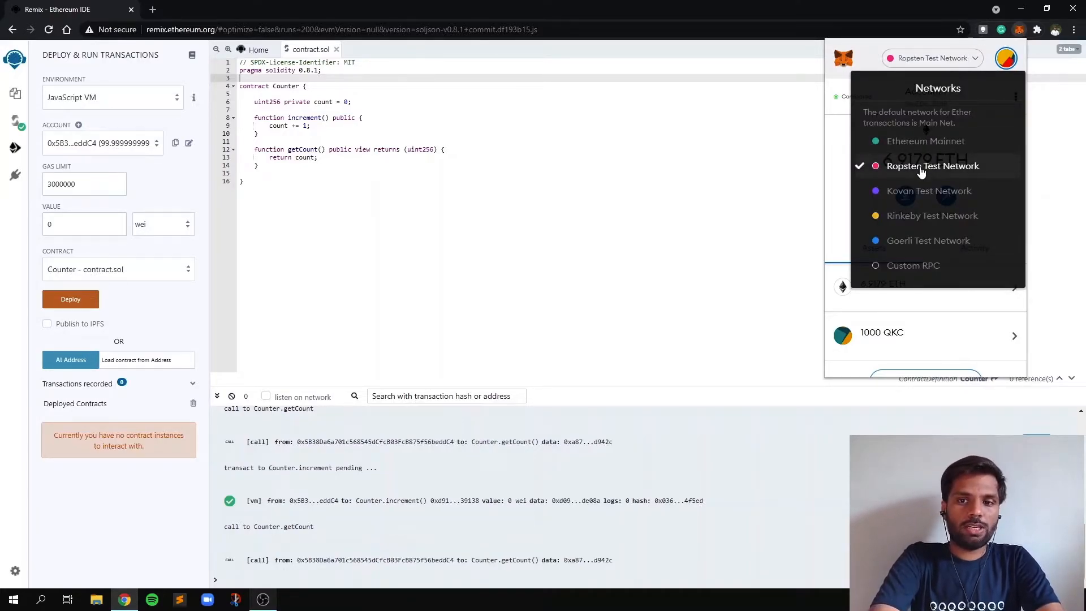
click(933, 166)
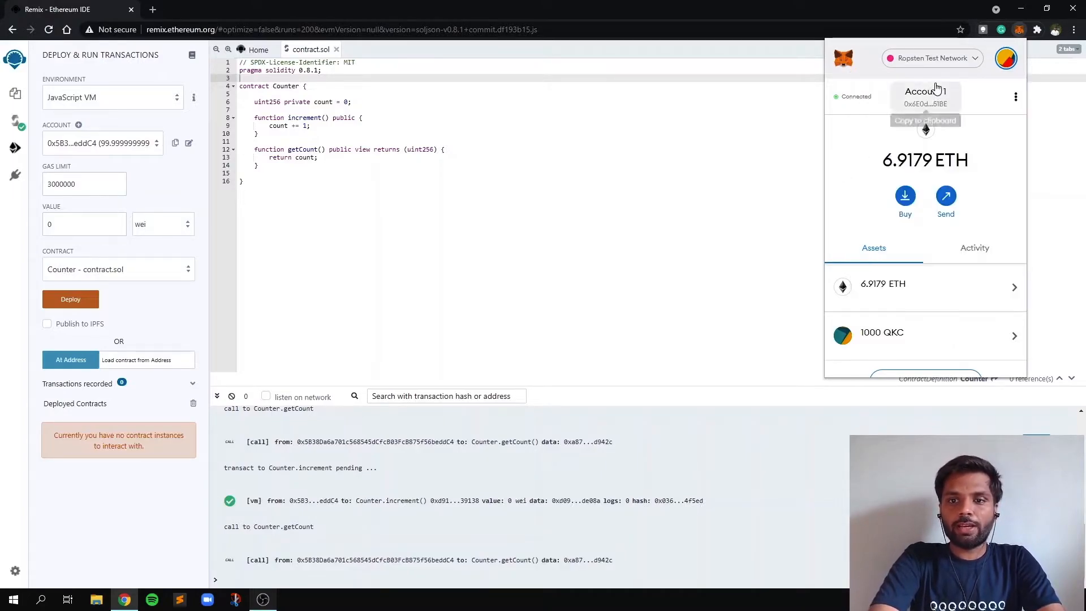
click(925, 103)
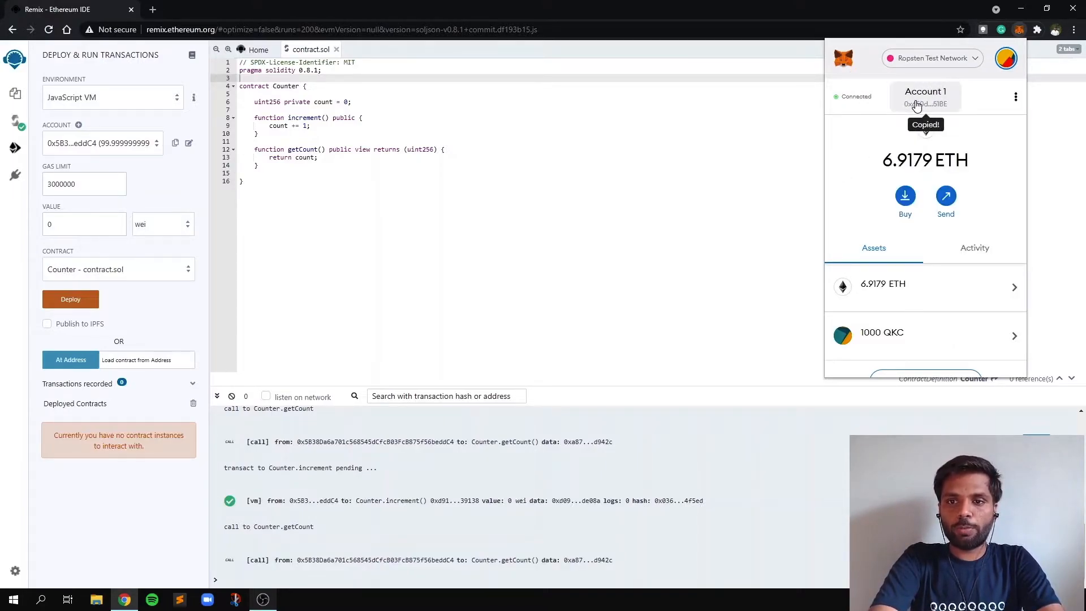
click(286, 9)
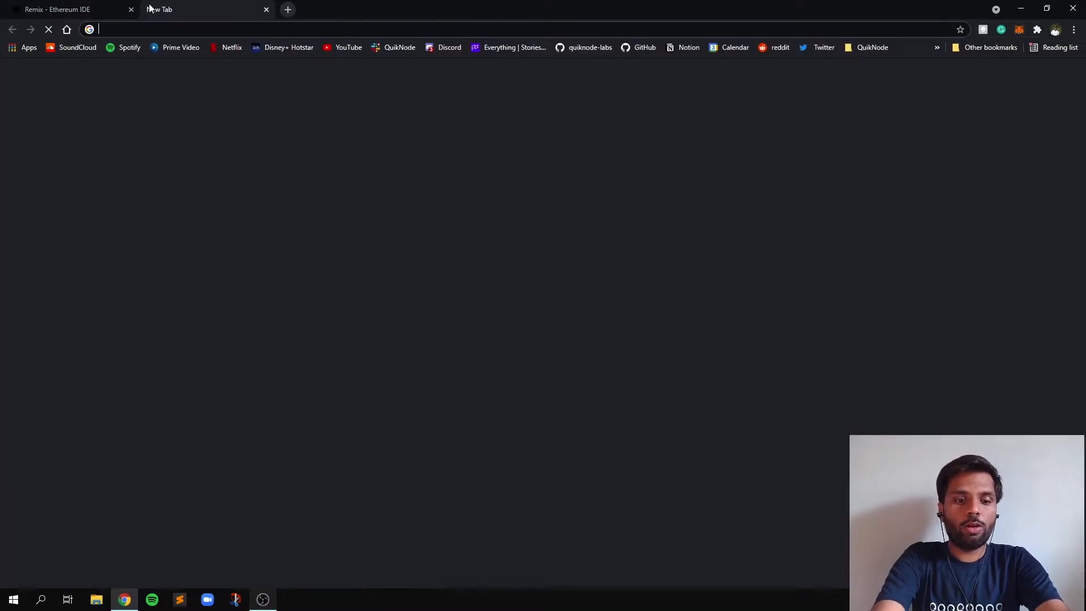
text(ropsten)
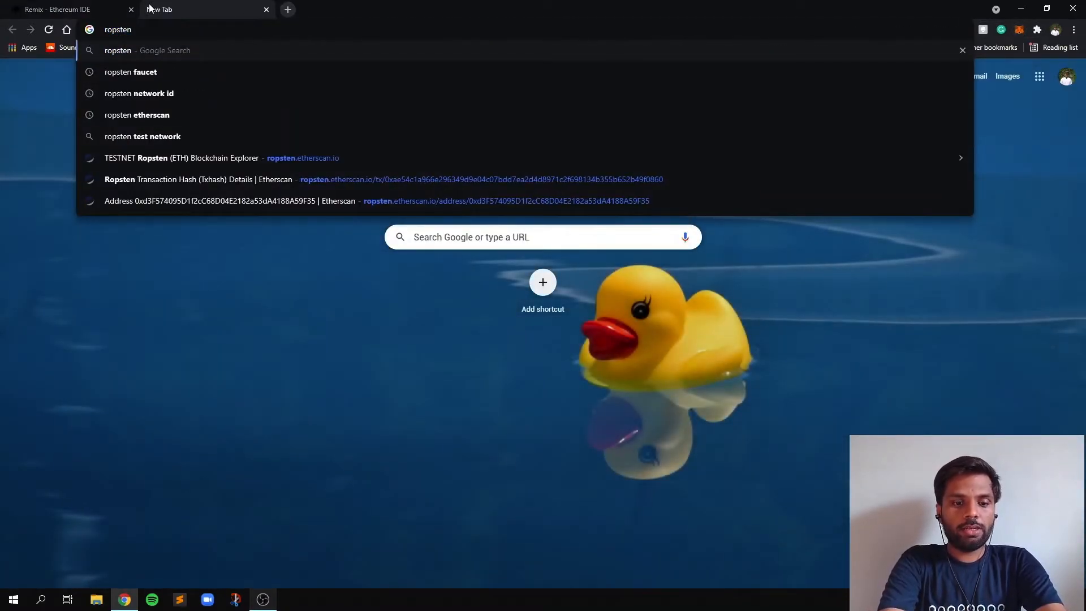
click(130, 71)
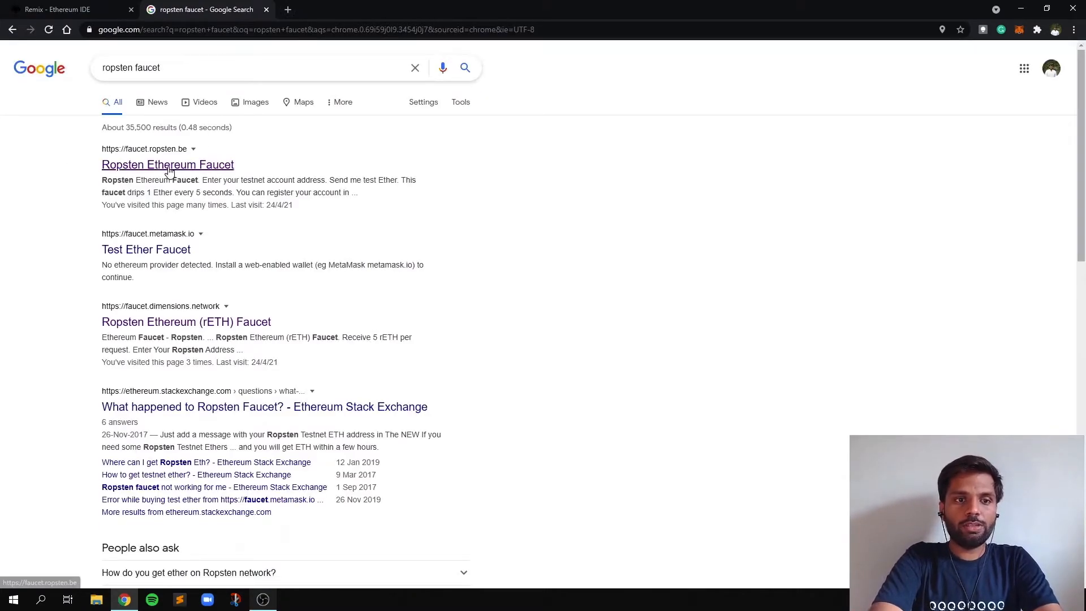
click(167, 164)
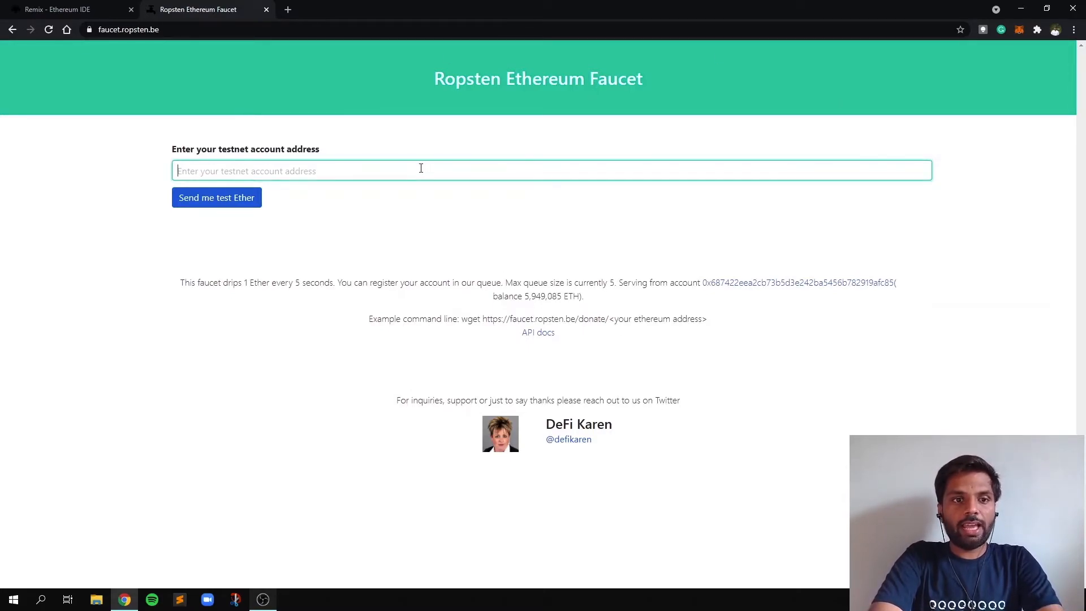
text(0x6E0d01A76C3Cf4288372a29124A26D4353EE51BE)
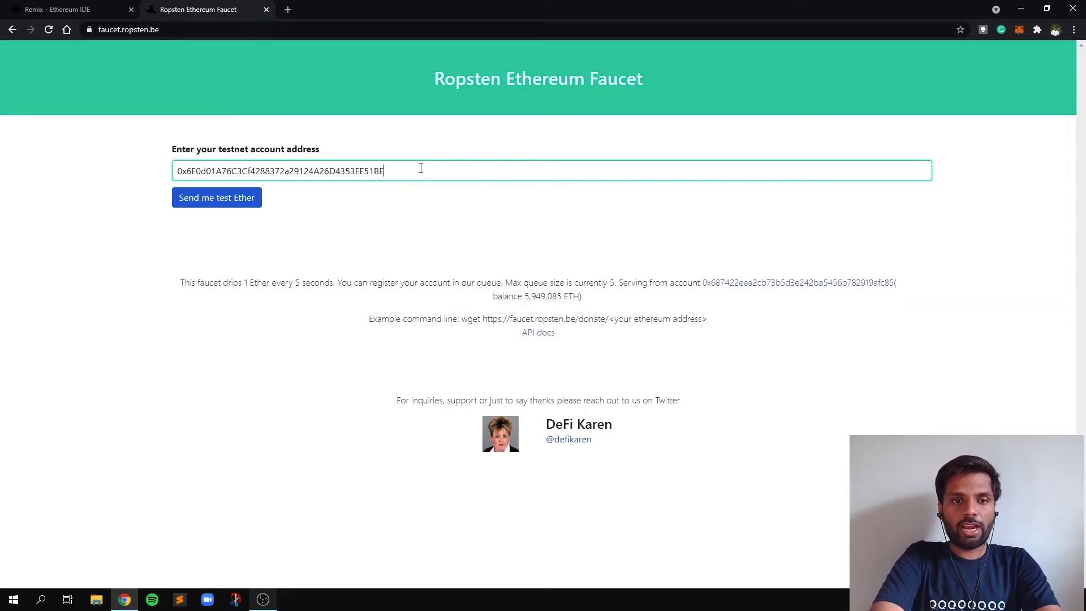
mouse_move(216, 197)
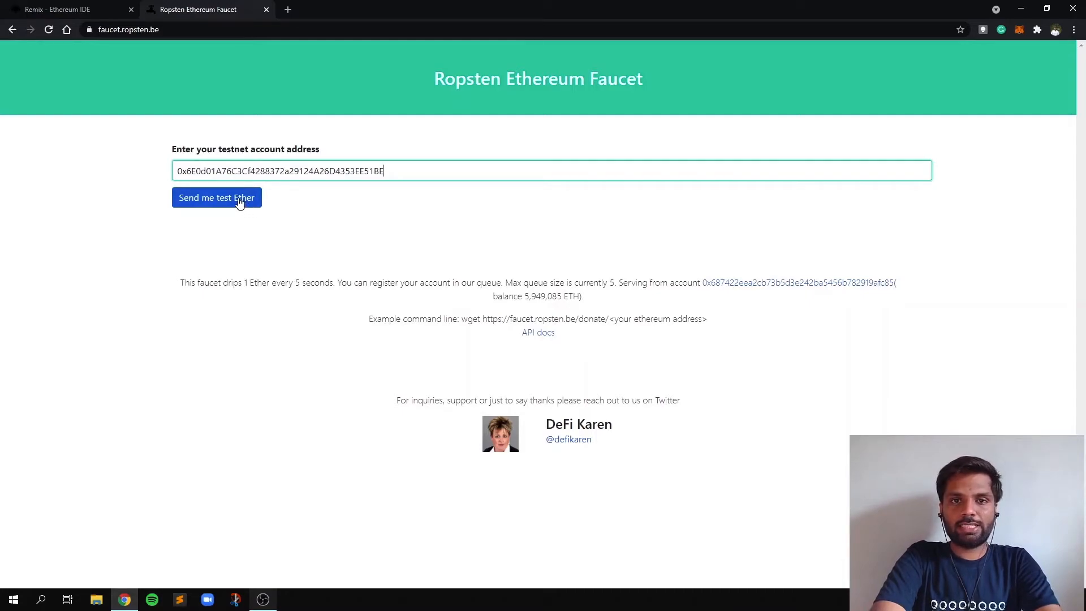
click(216, 197)
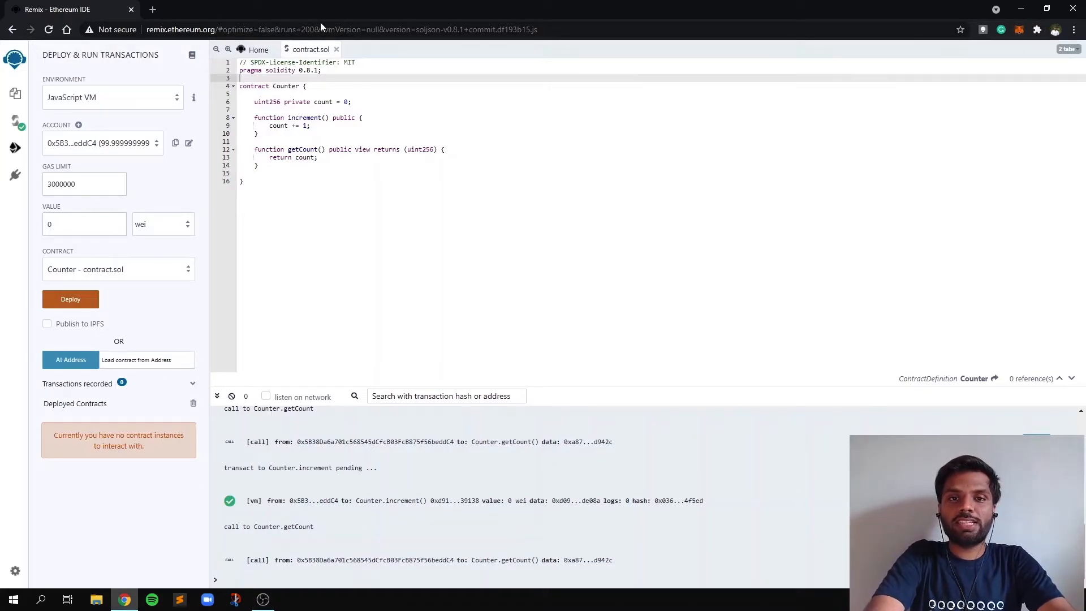
mouse_move(152, 97)
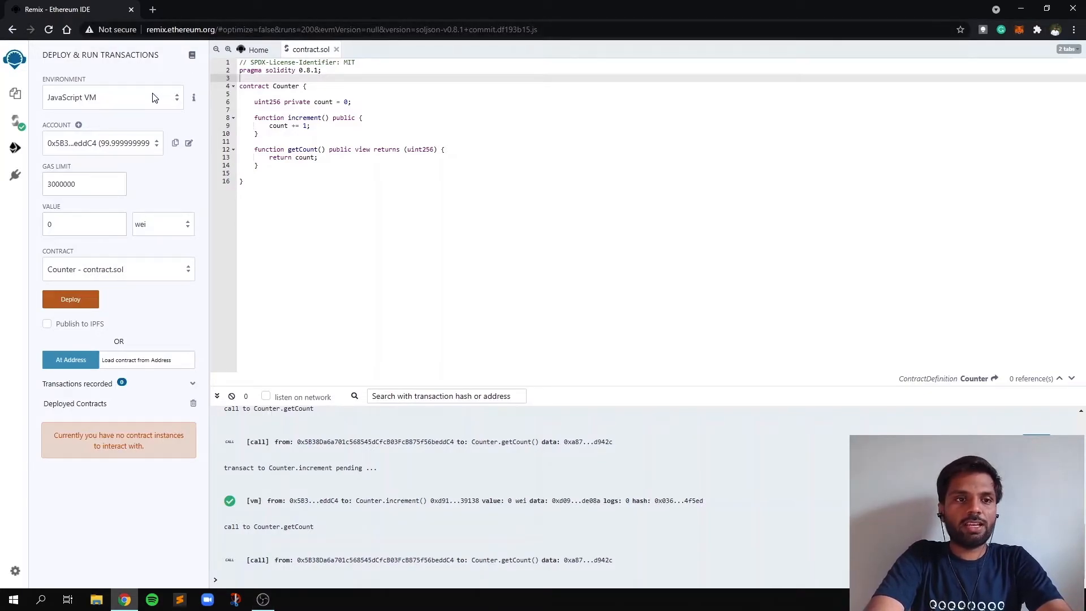
mouse_move(65, 124)
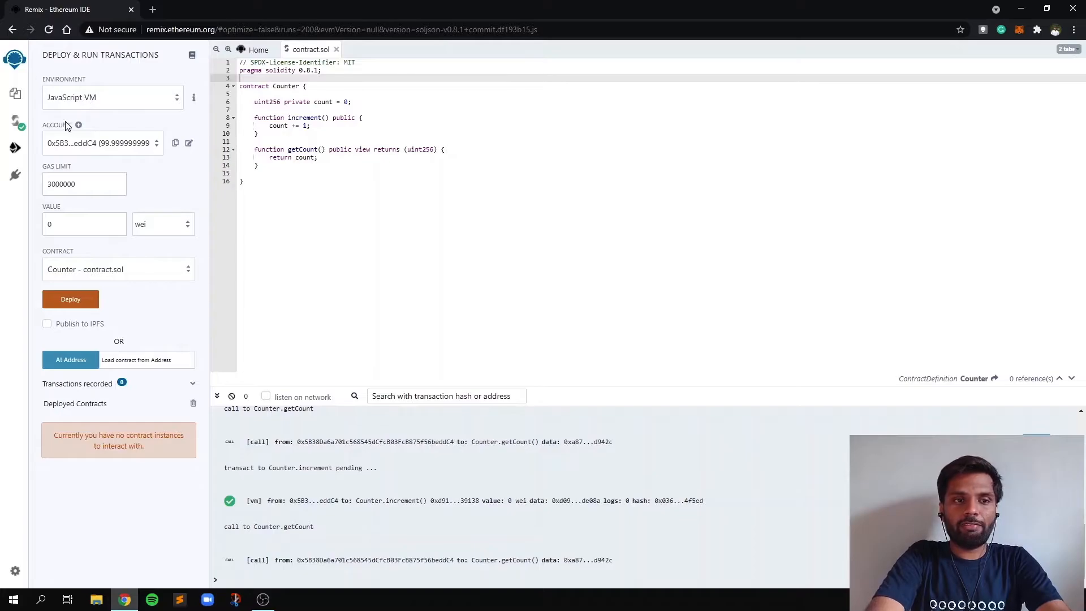
- Set Environment to Injected Web3 and keep Counter - contract.sol as the contract
click(111, 96)
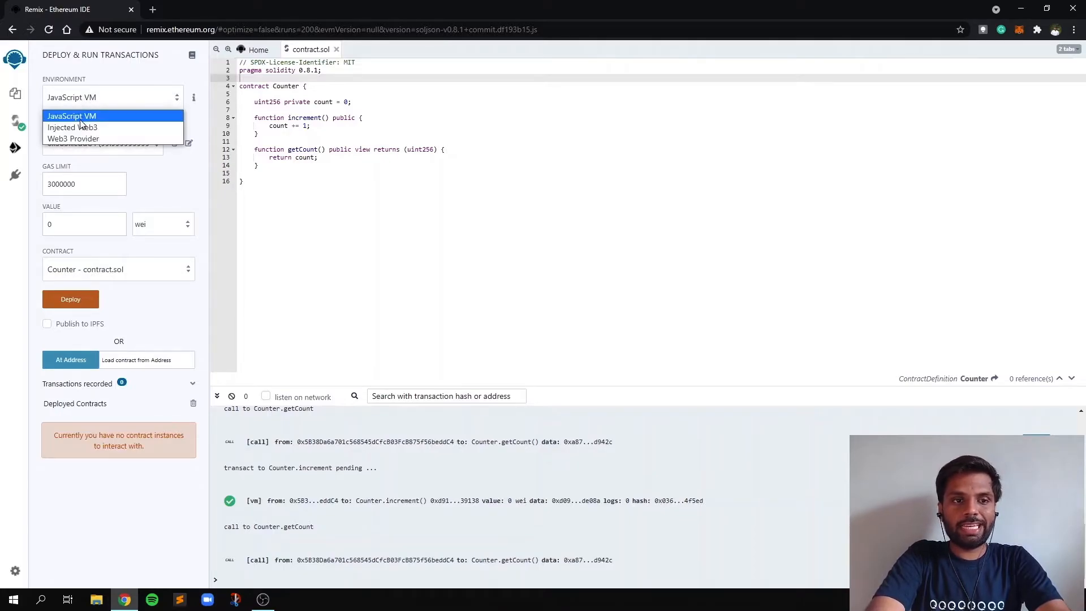
click(72, 127)
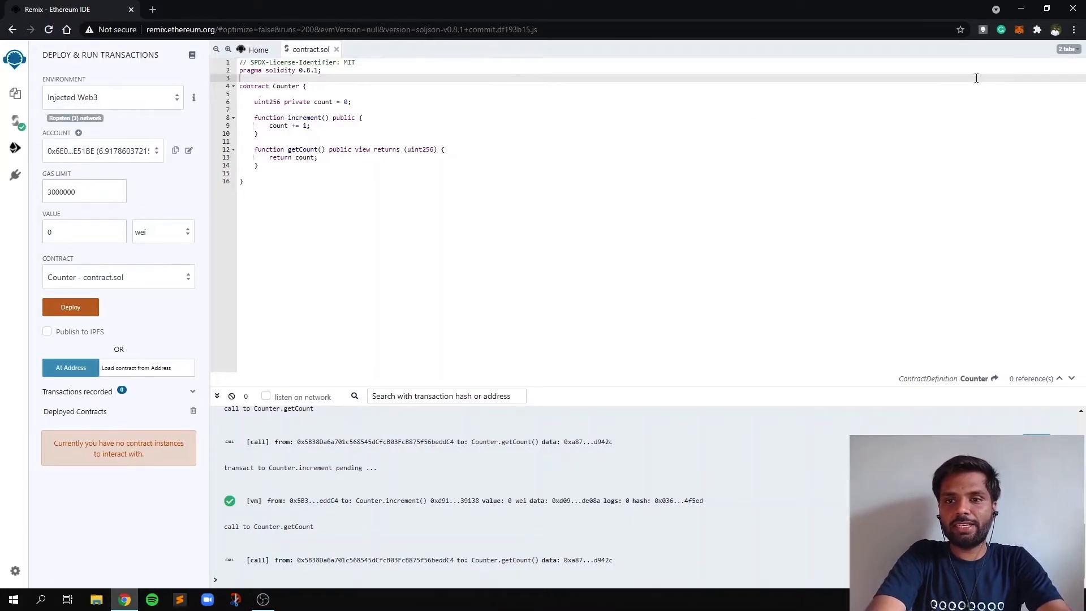
mouse_move(1018, 30)
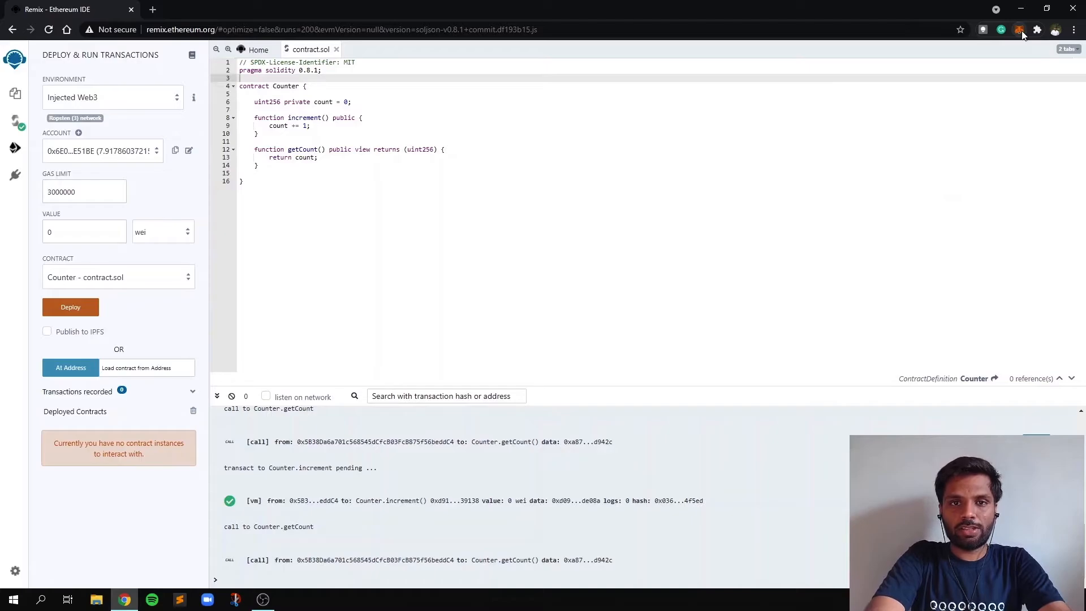
mouse_move(69, 258)
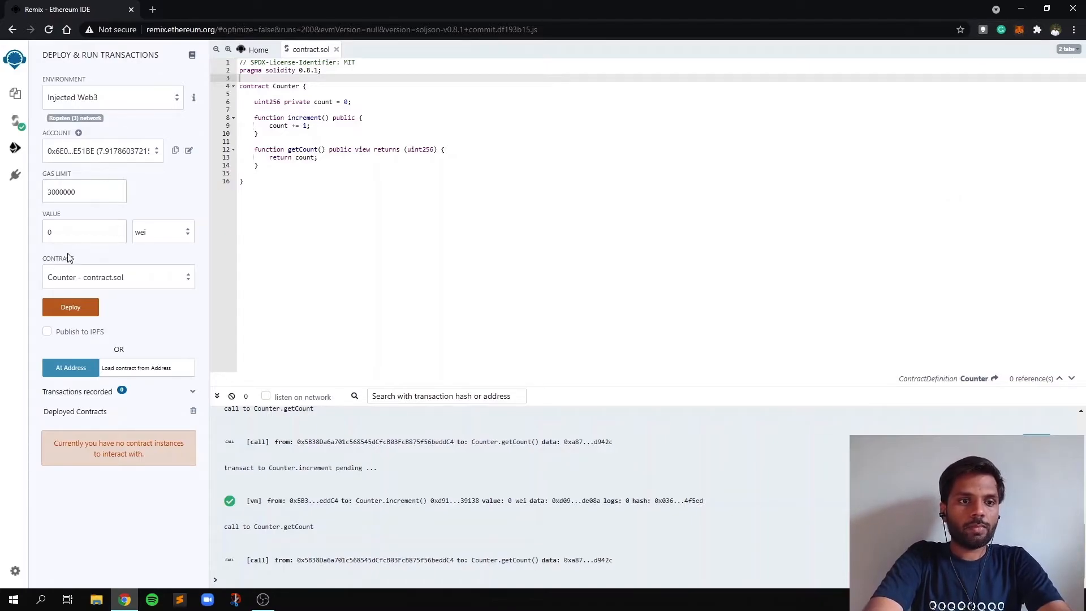
mouse_move(97, 278)
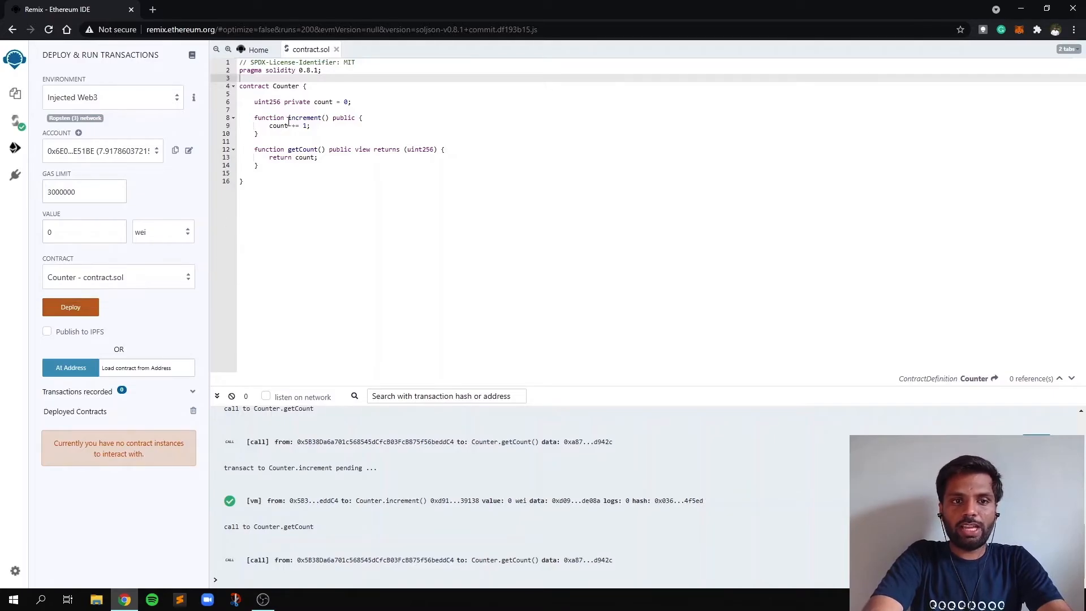
mouse_move(139, 277)
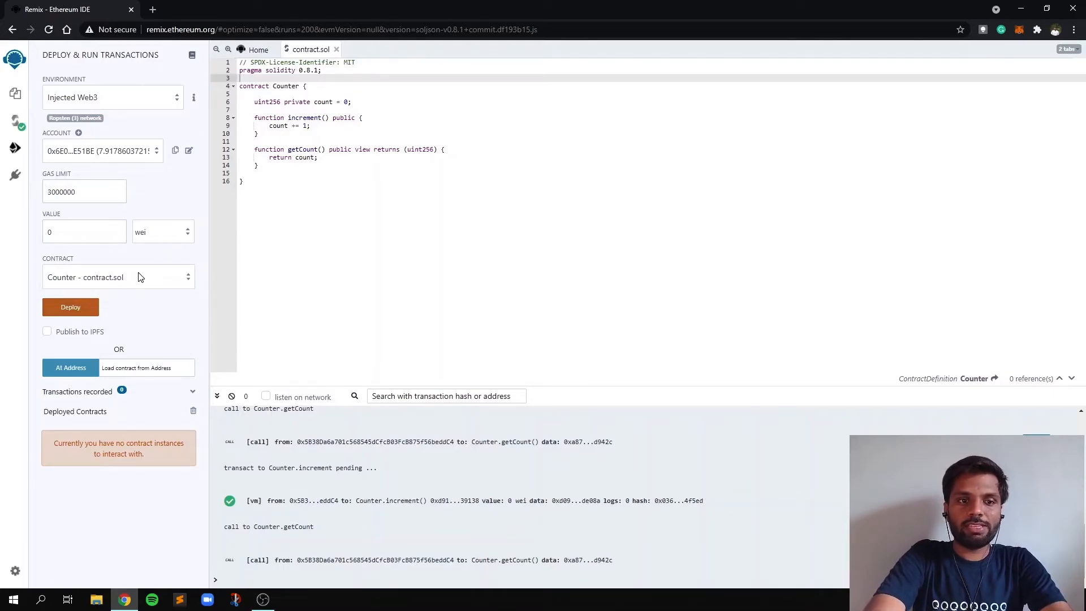
click(117, 278)
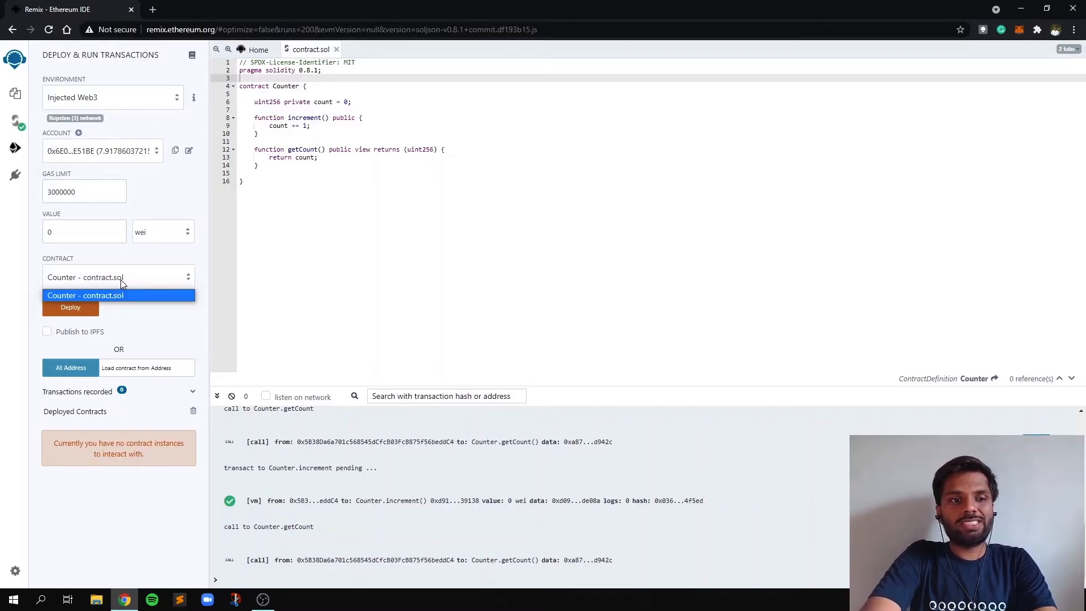
mouse_move(117, 316)
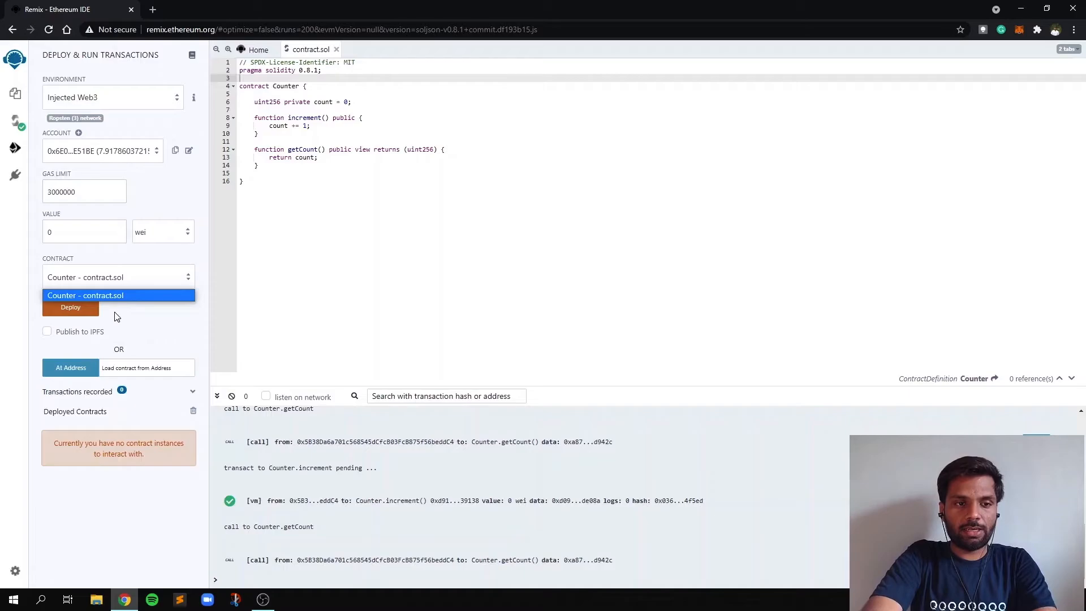
mouse_move(114, 290)
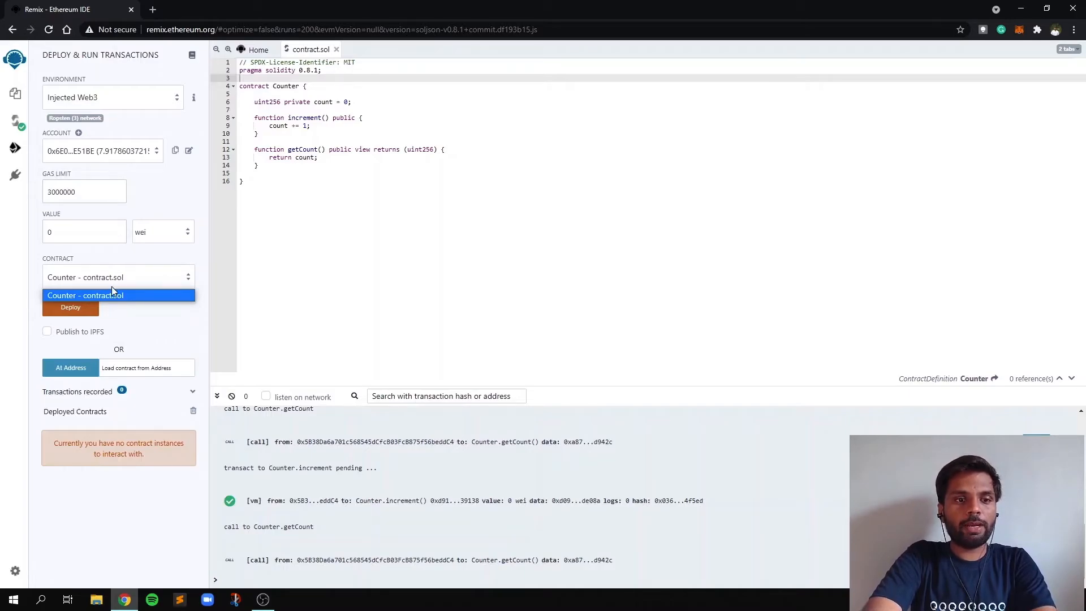
click(84, 295)
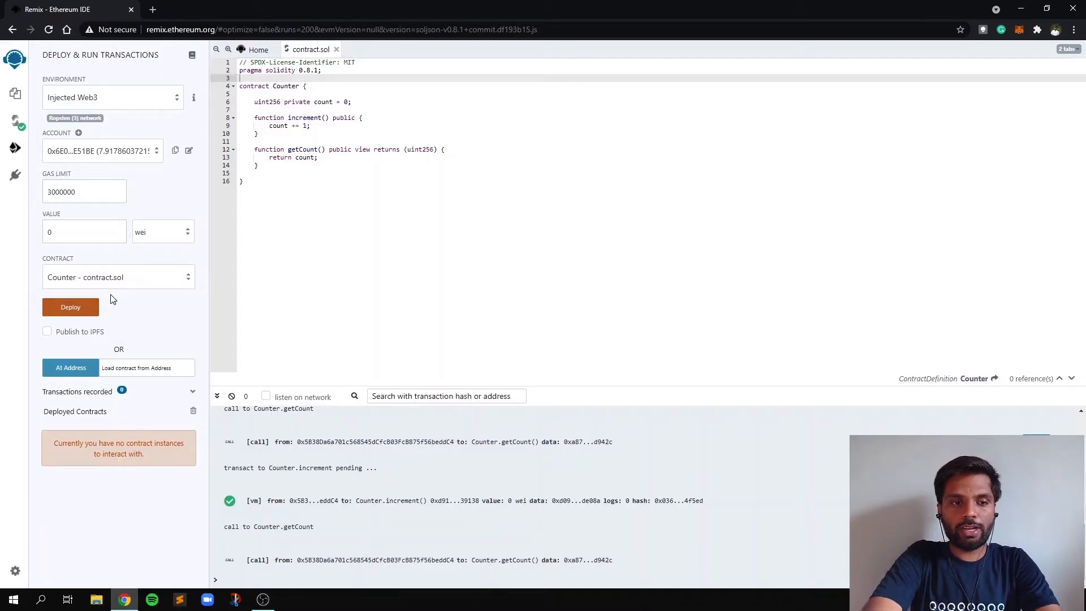
mouse_move(70, 306)
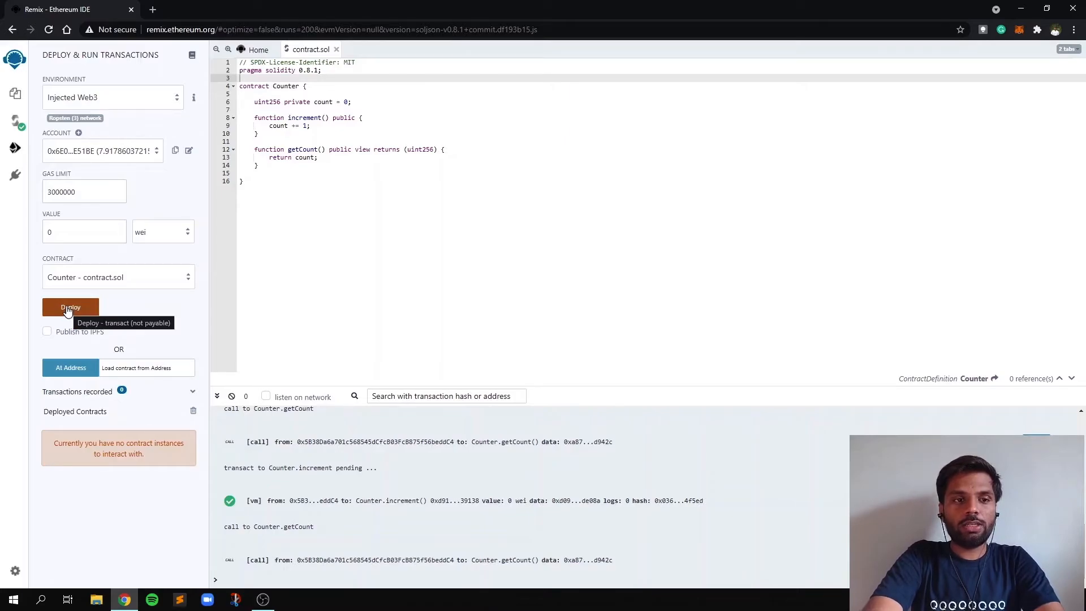
- Deploy Counter and confirm the contract deployment transaction in MetaMask
click(70, 307)
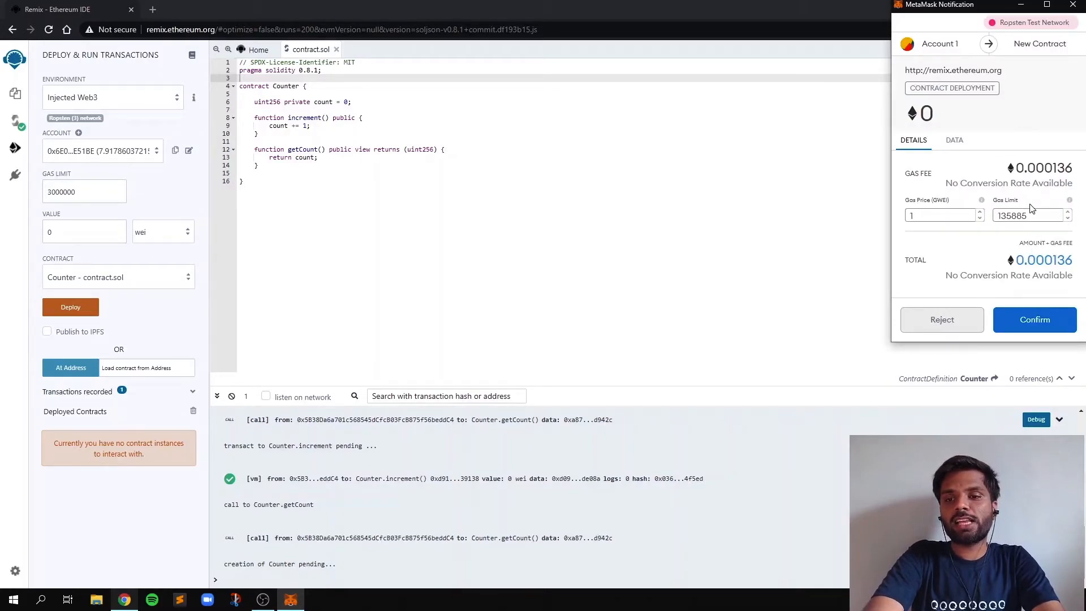
mouse_move(1019, 211)
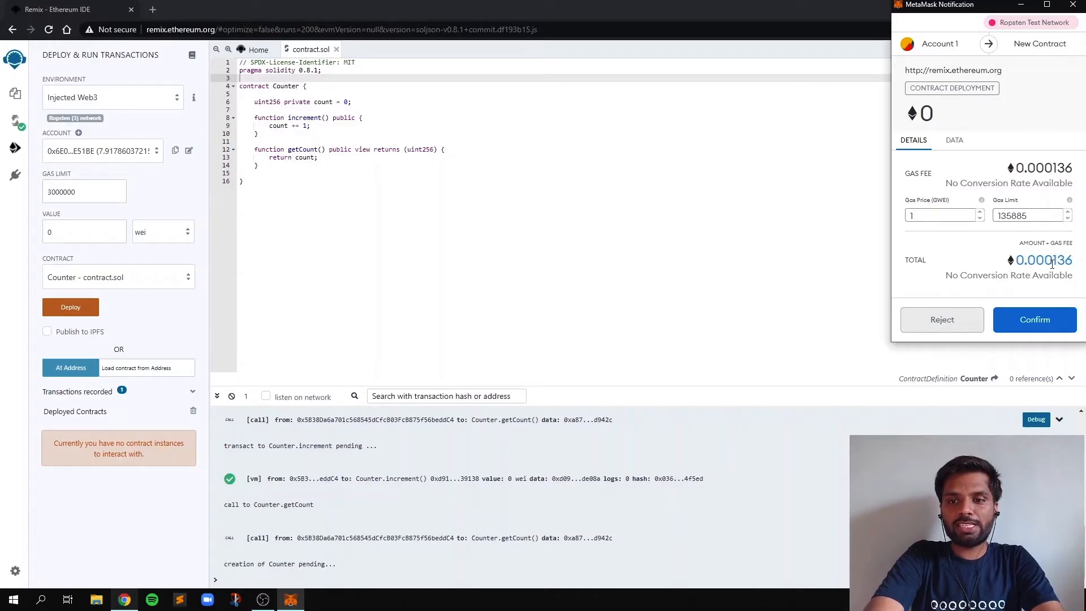
mouse_move(1042, 309)
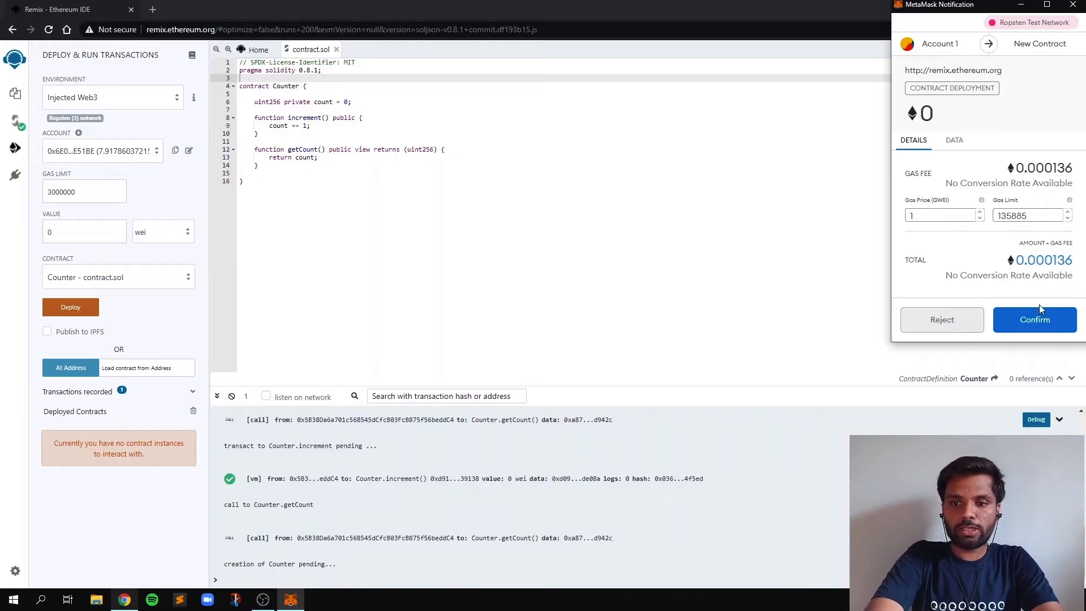
click(1034, 319)
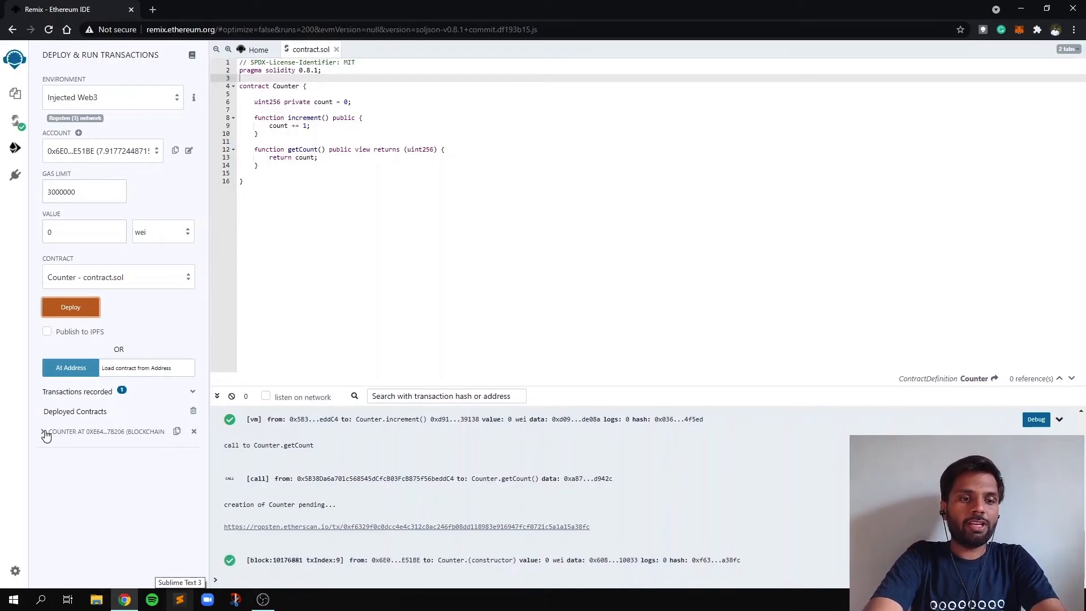
- Expand the deployed Counter contract and call getCount, which returns uint256 0
click(43, 431)
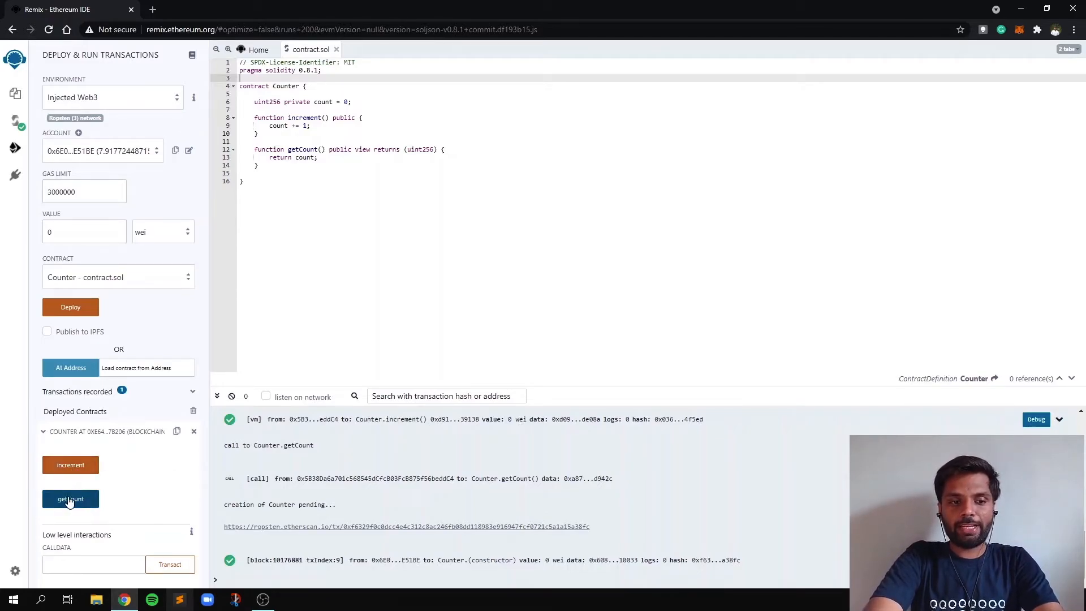
click(71, 499)
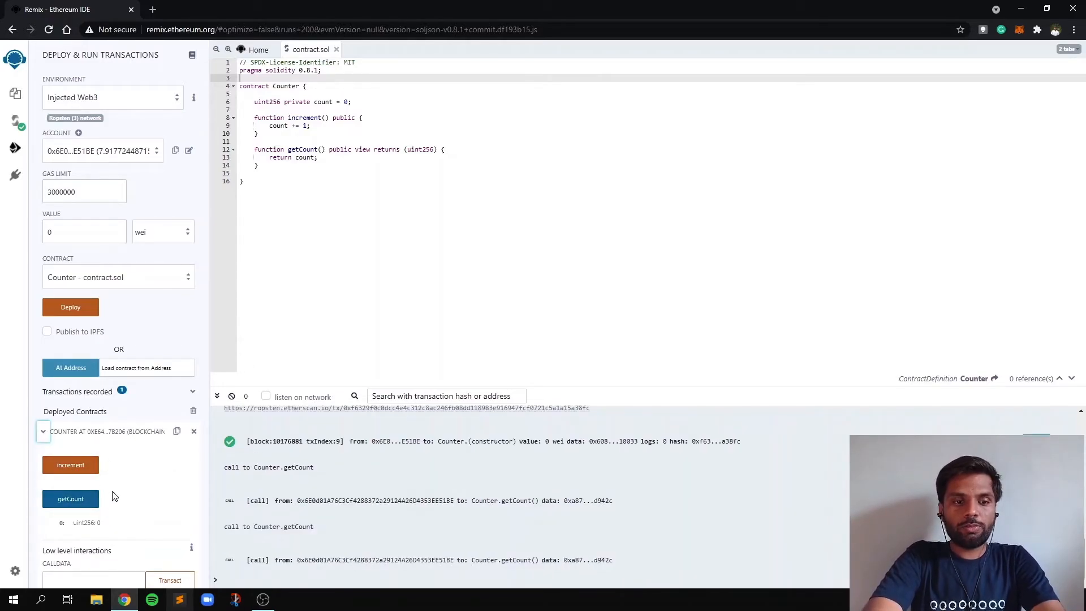
click(70, 499)
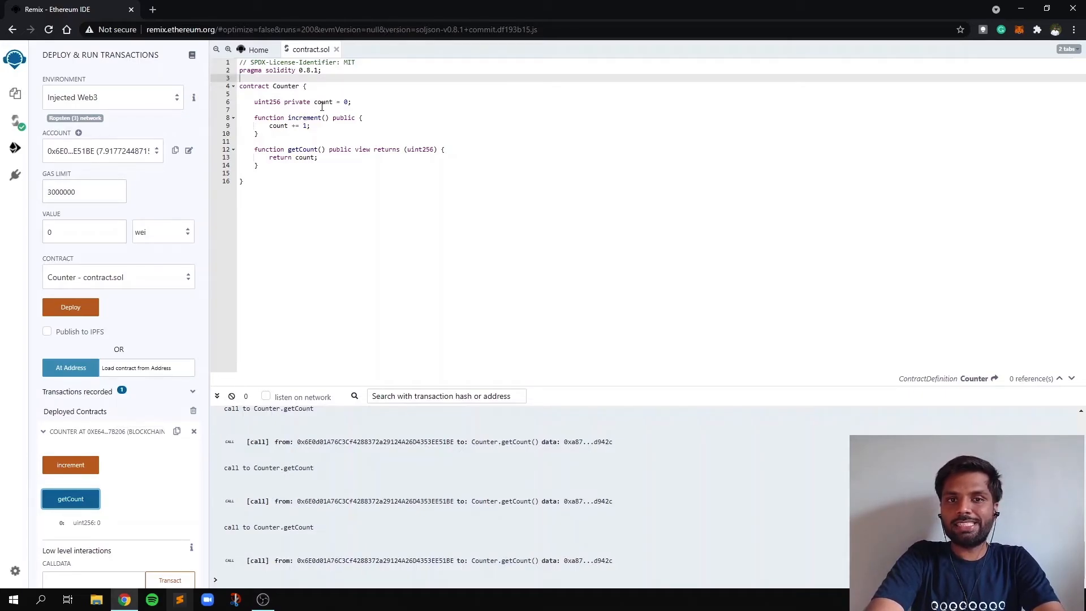
mouse_move(166, 497)
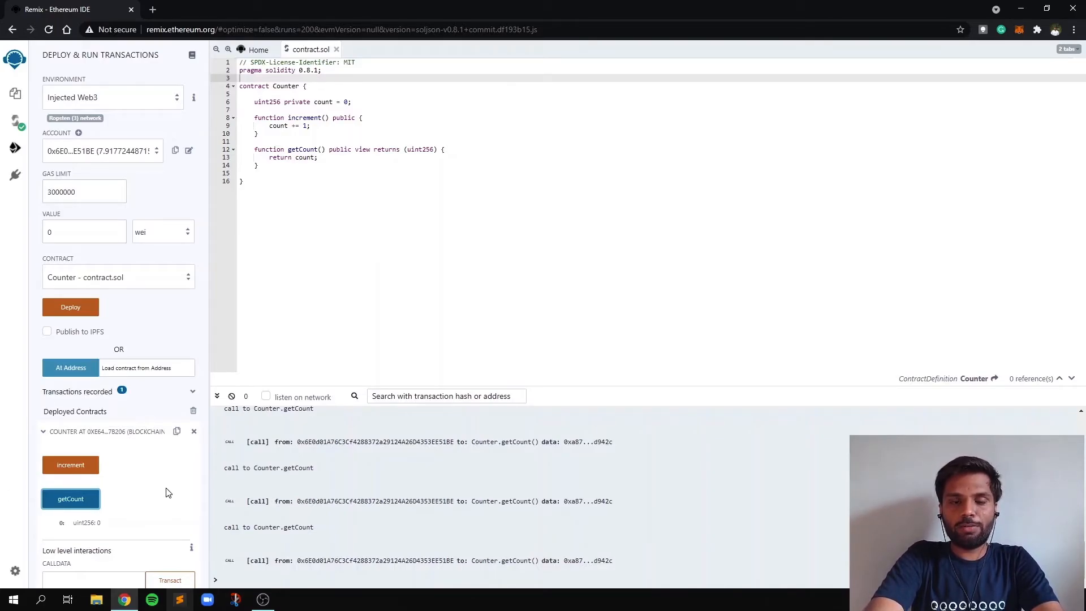
mouse_move(70, 464)
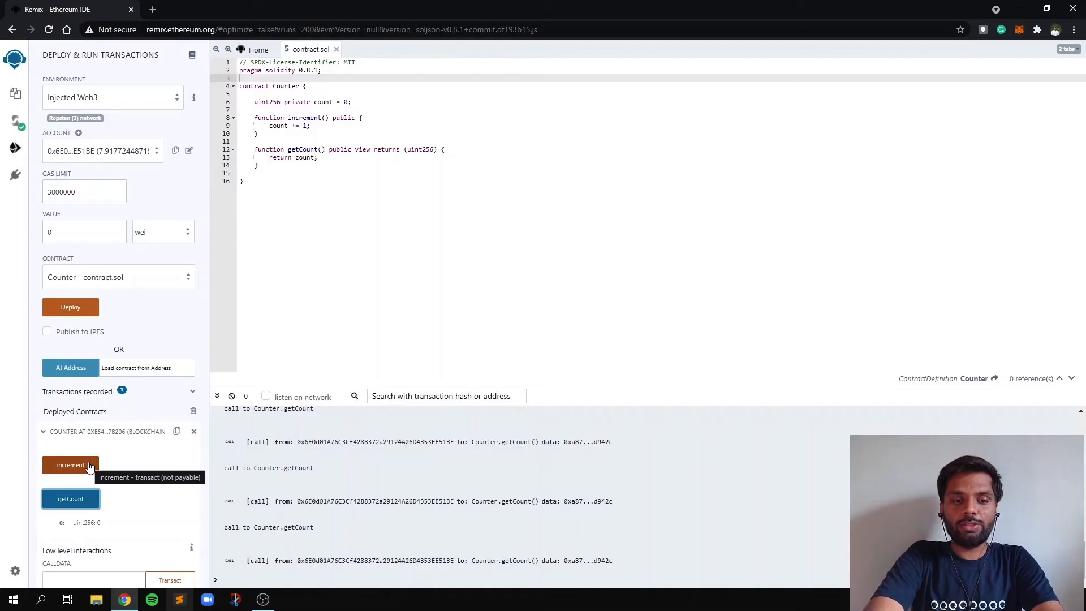
- Call increment on the deployed Counter and approve the transaction in MetaMask
click(70, 465)
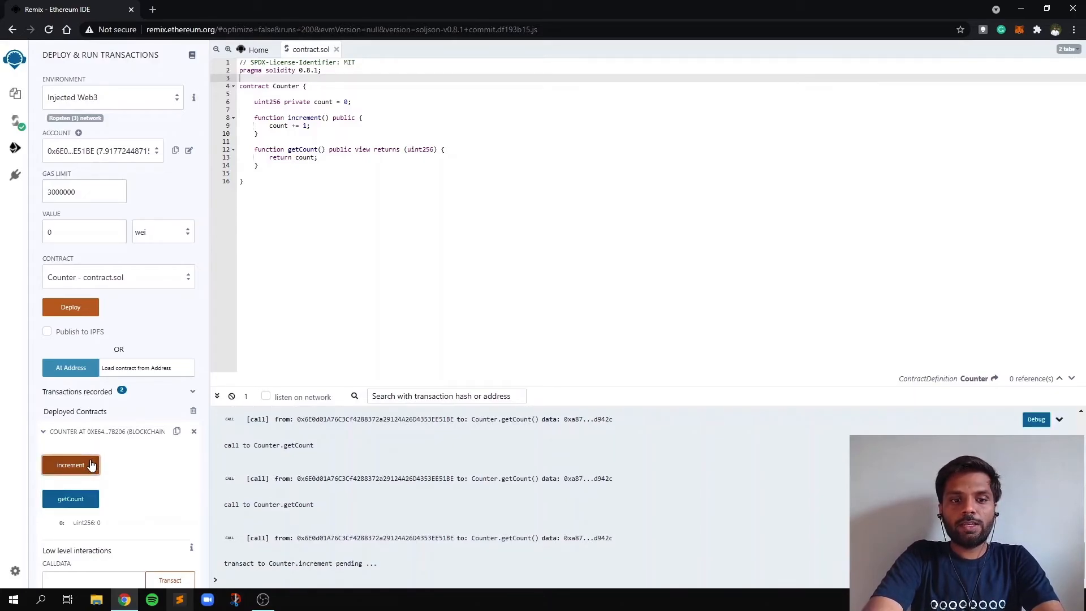
click(71, 465)
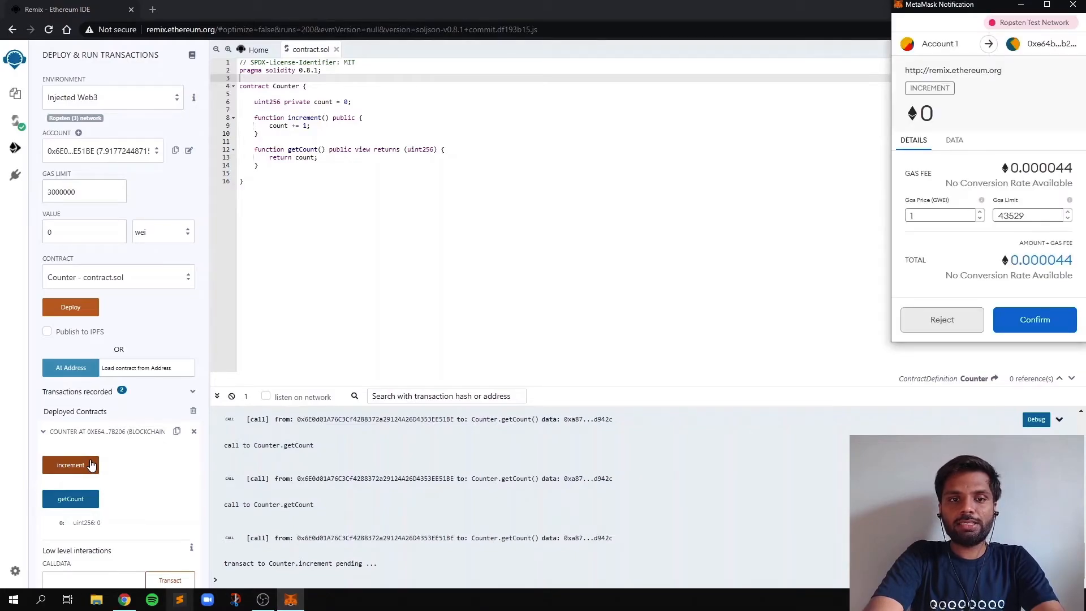
mouse_move(928, 238)
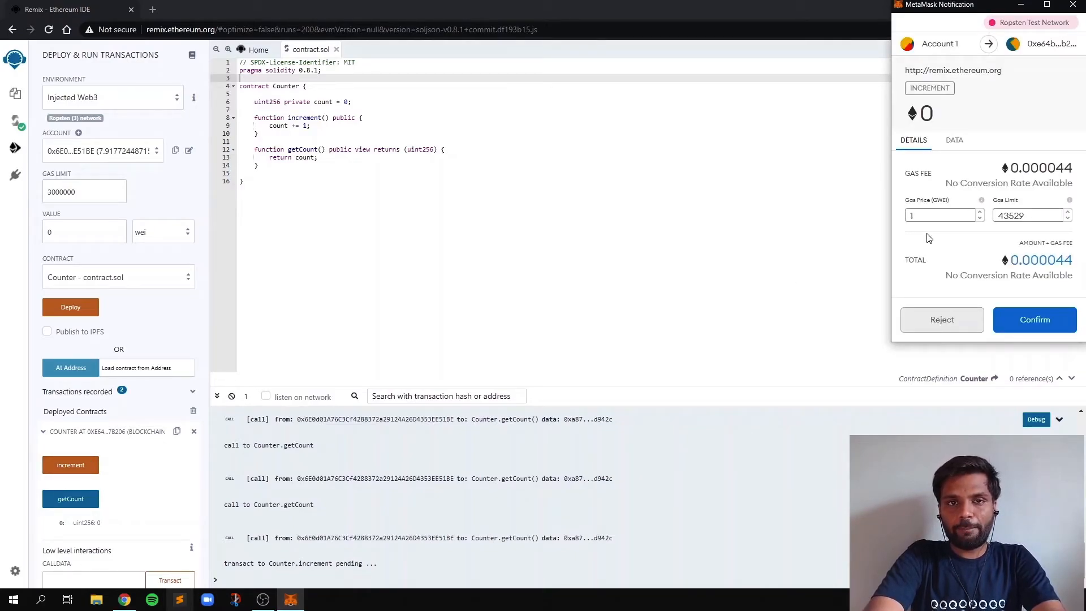
mouse_move(935, 249)
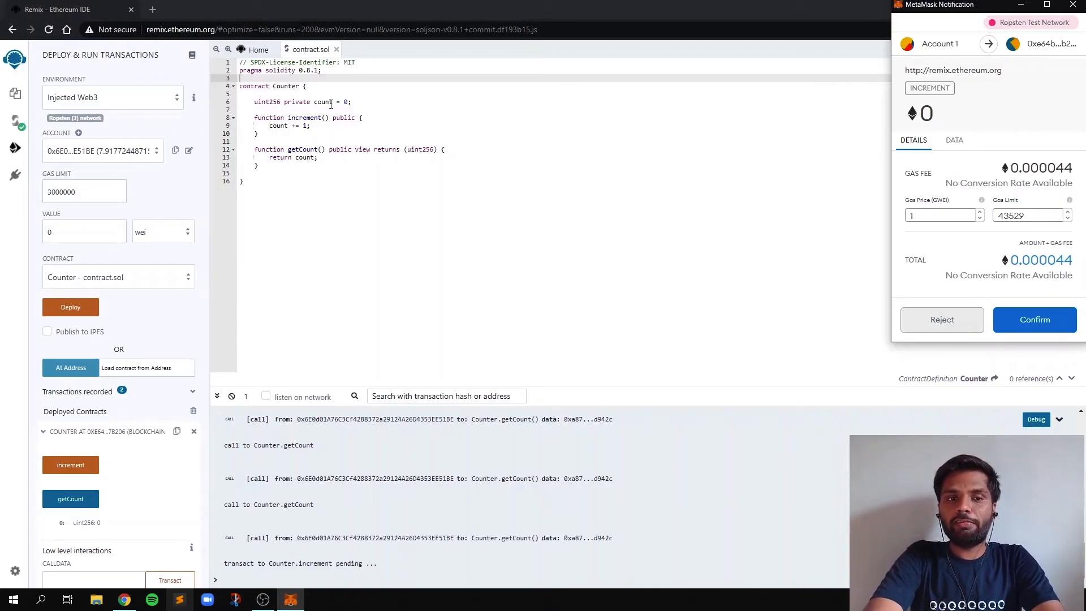
mouse_move(973, 195)
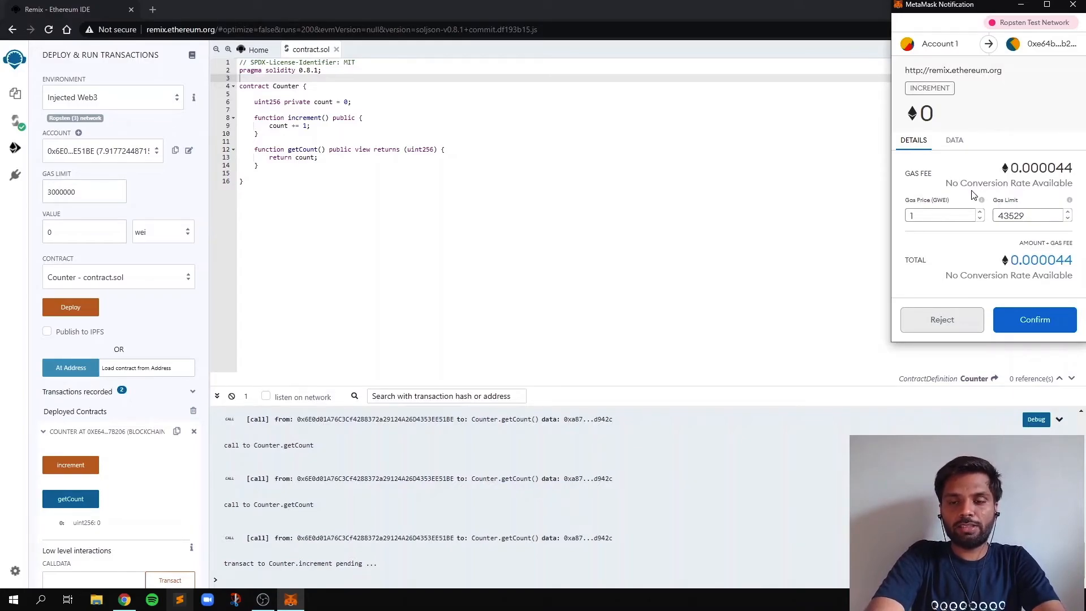
mouse_move(1035, 319)
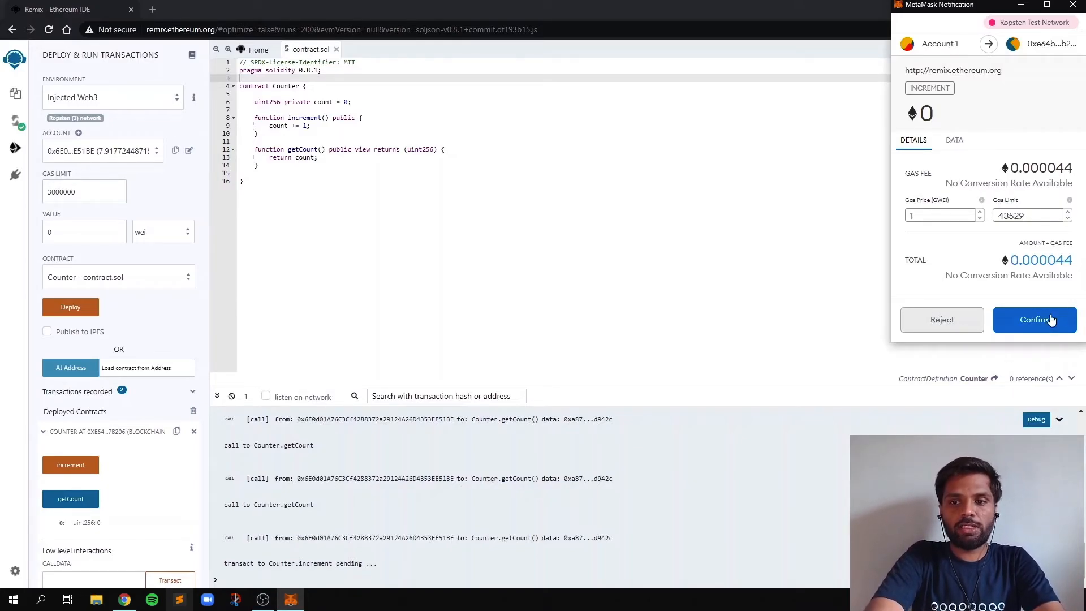
click(1033, 319)
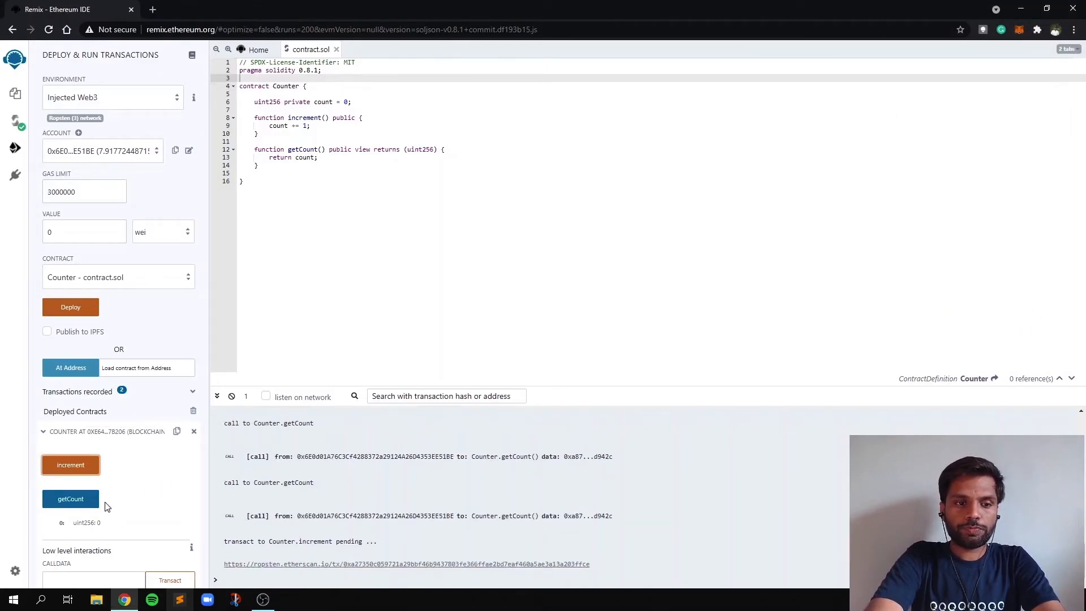
- Confirm the increment transaction is mined and call getCount again, now returning uint256 1
scroll(up, 3)
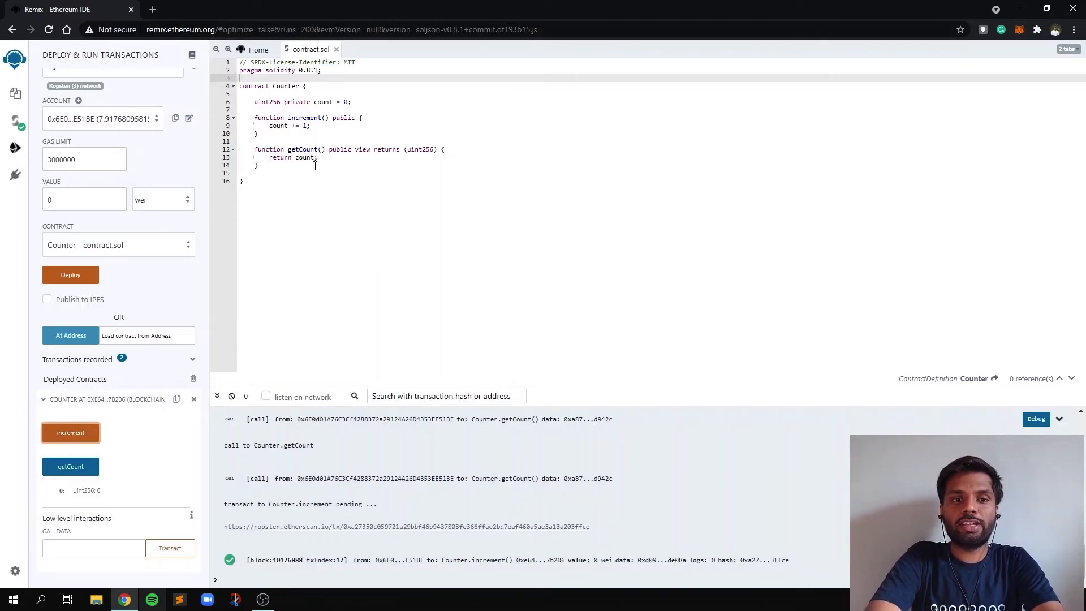
click(346, 101)
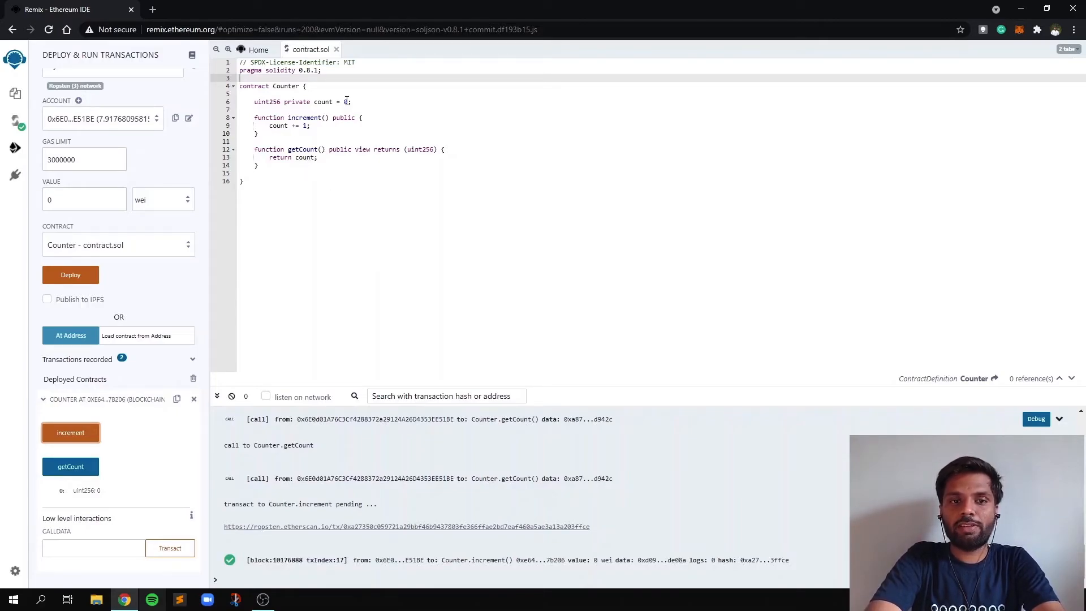
click(70, 466)
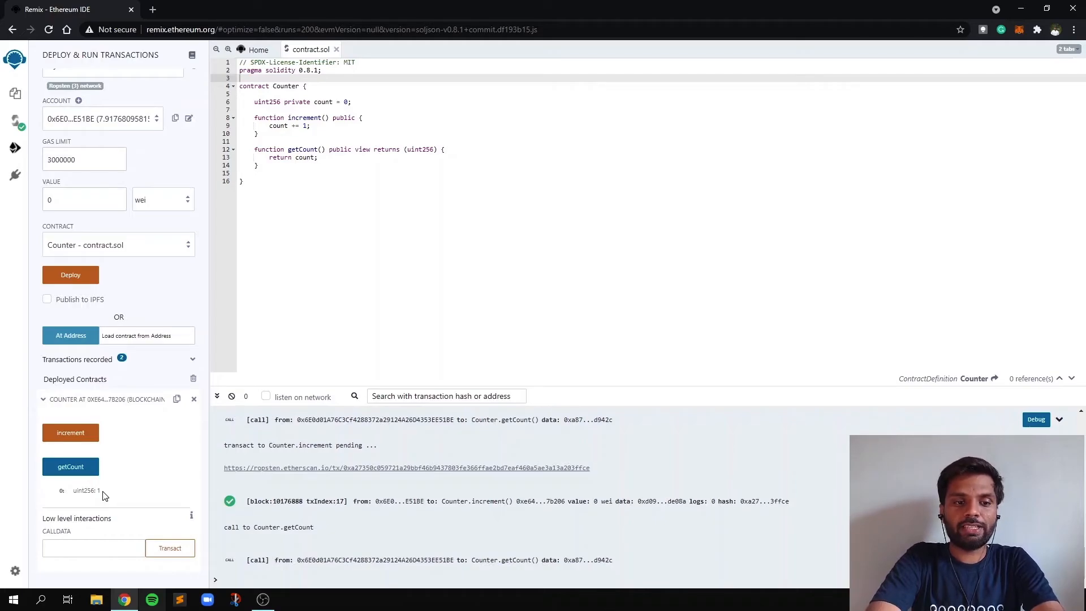
double_click(87, 491)
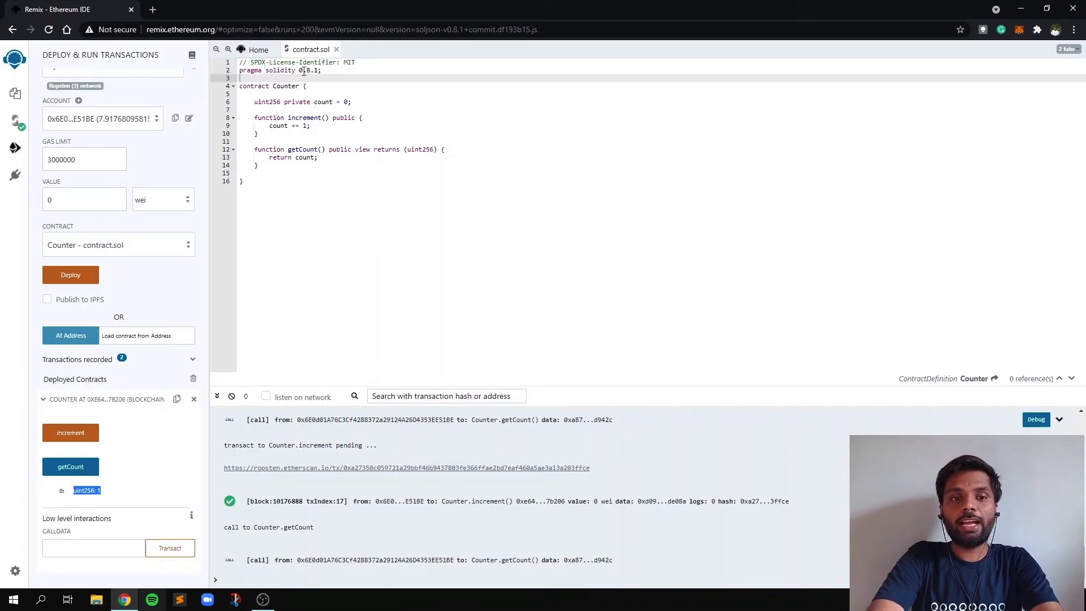
mouse_move(355, 201)
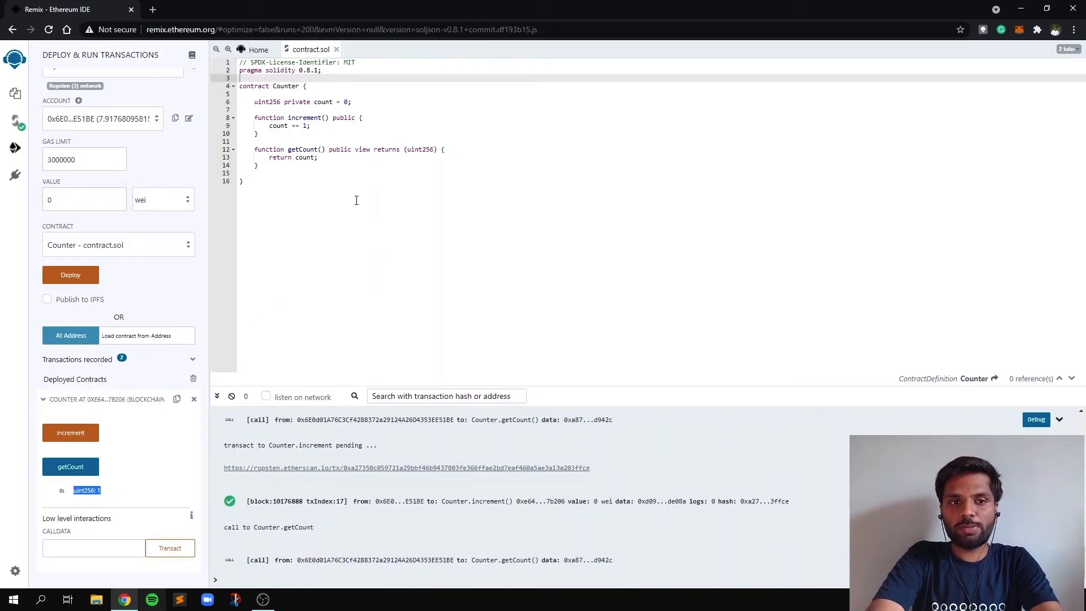
mouse_move(238, 382)
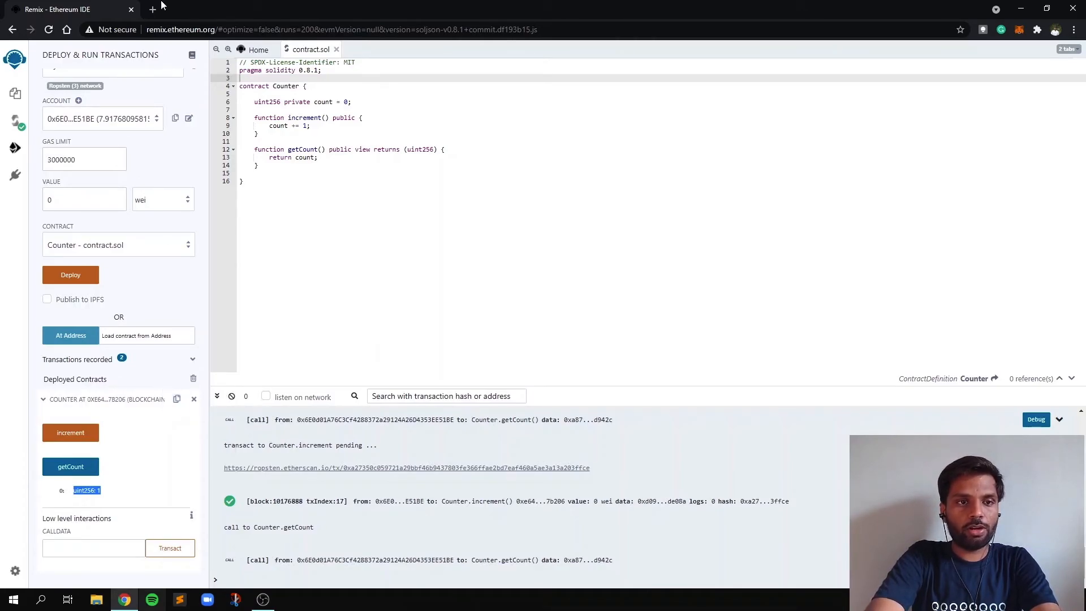
- Open ropsten.etherscan.io in a new Chrome tab, then return to Remix
click(152, 9)
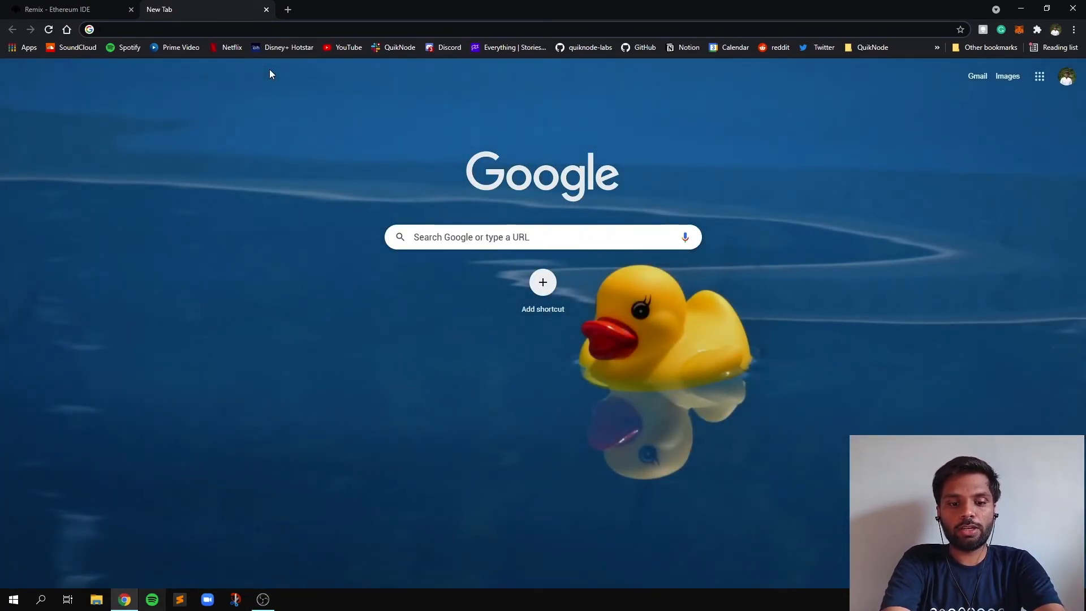
text(ropsten faucet)
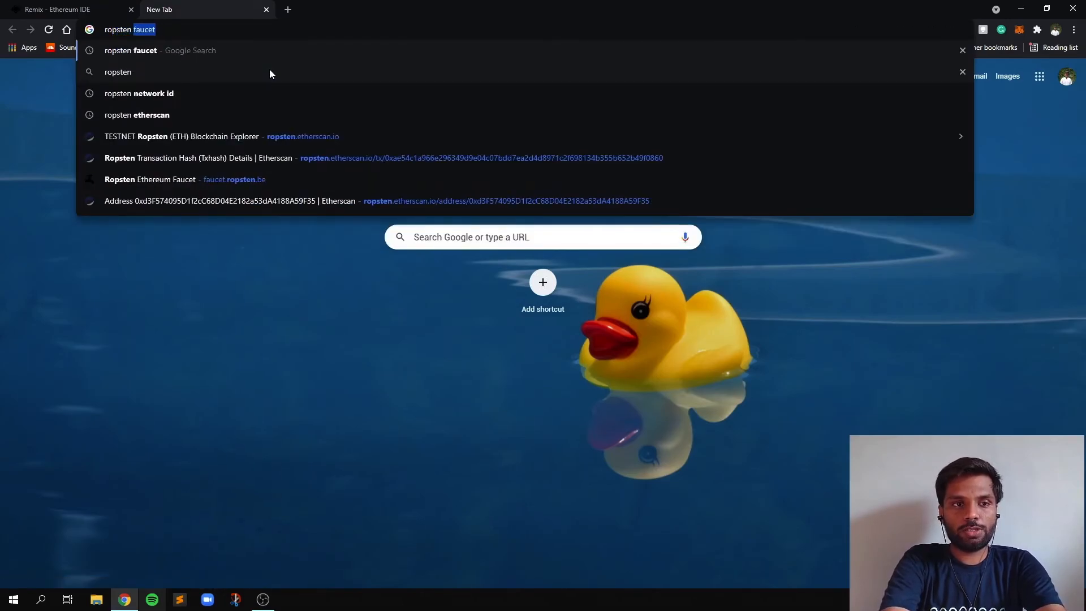
click(147, 115)
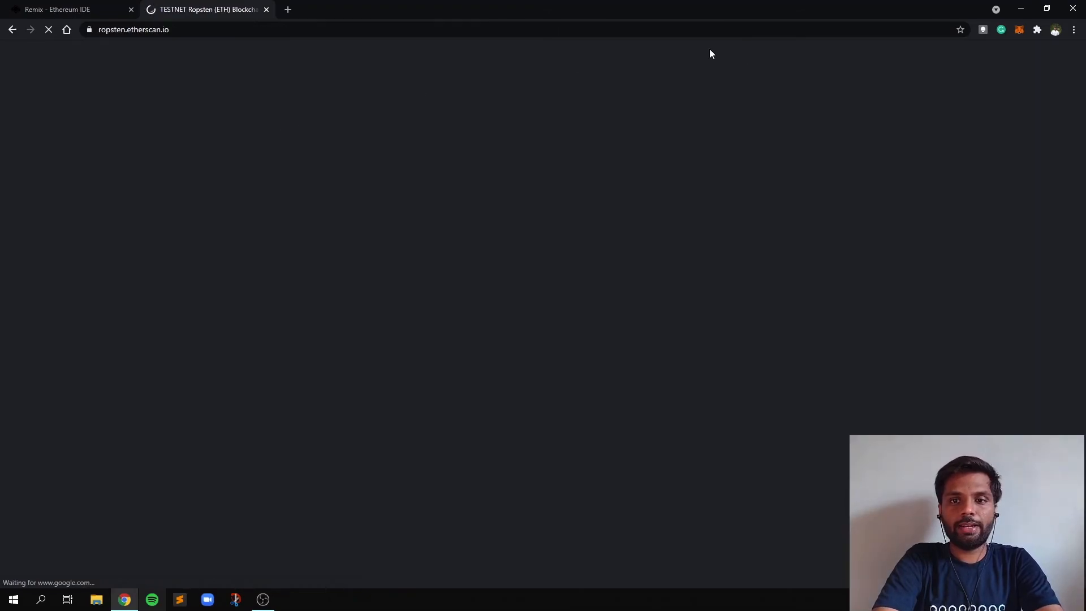
click(69, 9)
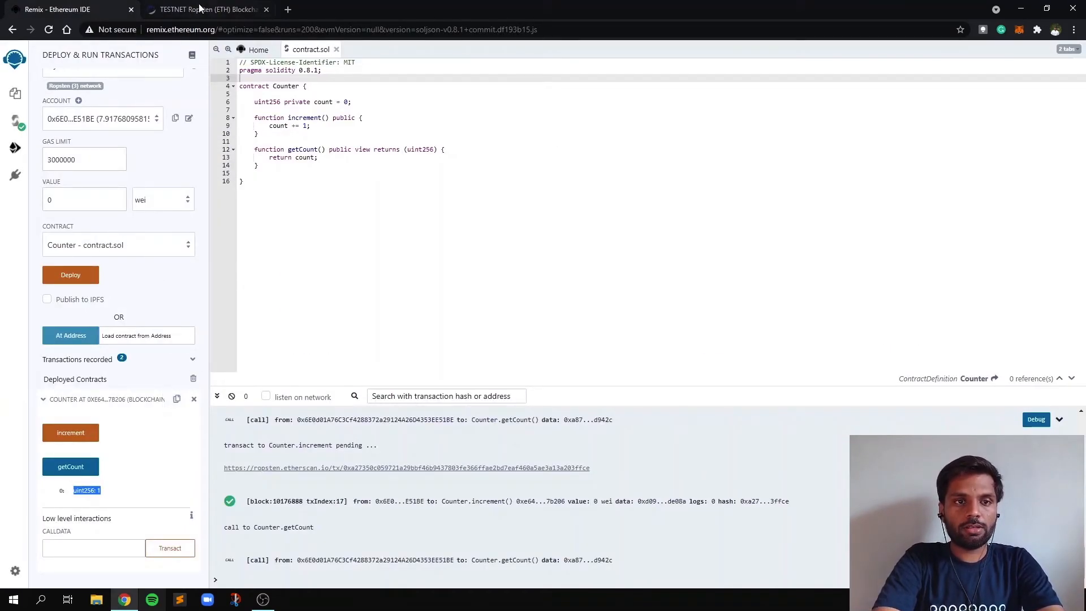
- Search the Counter contract address on Etherscan and inspect its contract creation transaction
click(207, 10)
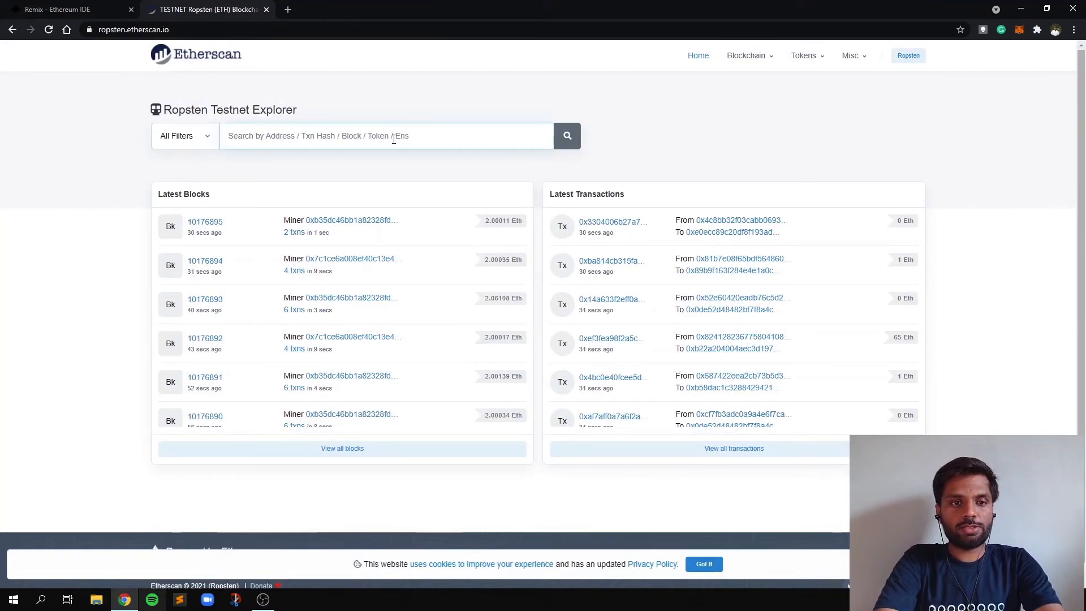
click(567, 135)
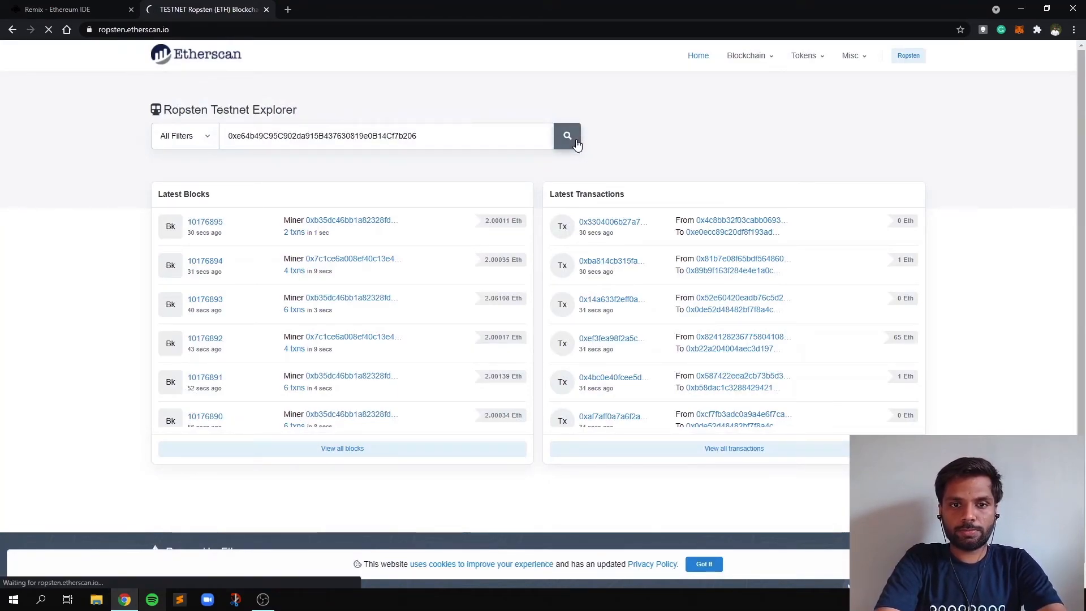
click(567, 135)
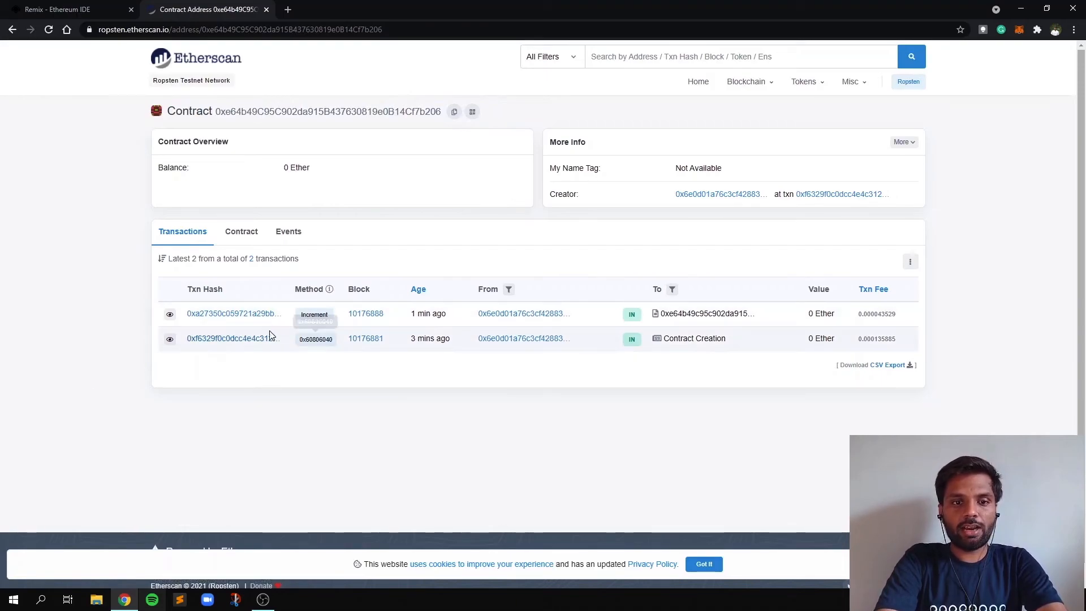
mouse_move(232, 339)
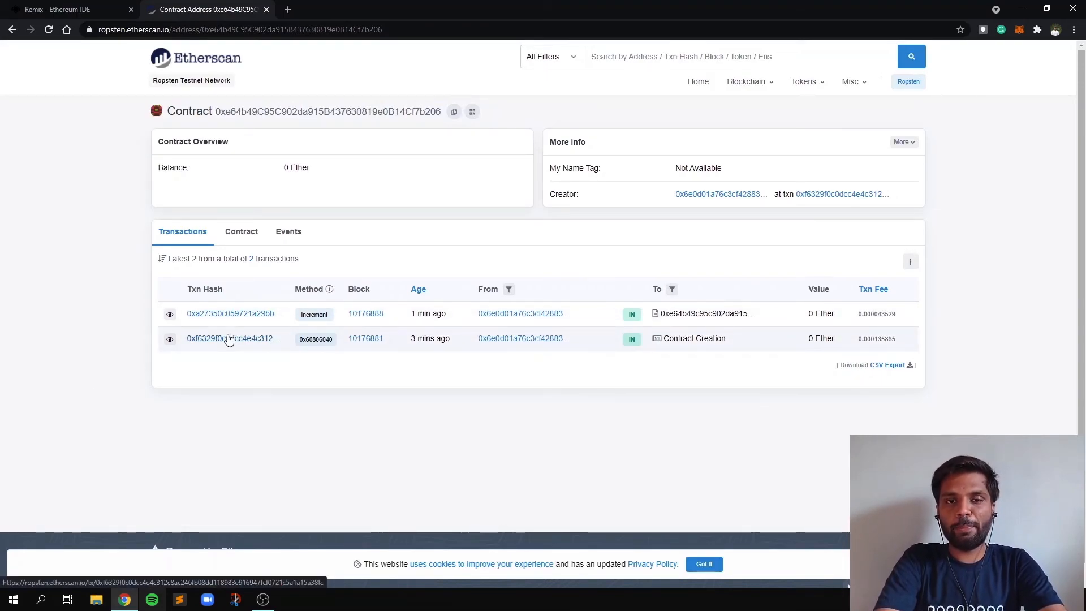
mouse_move(502, 339)
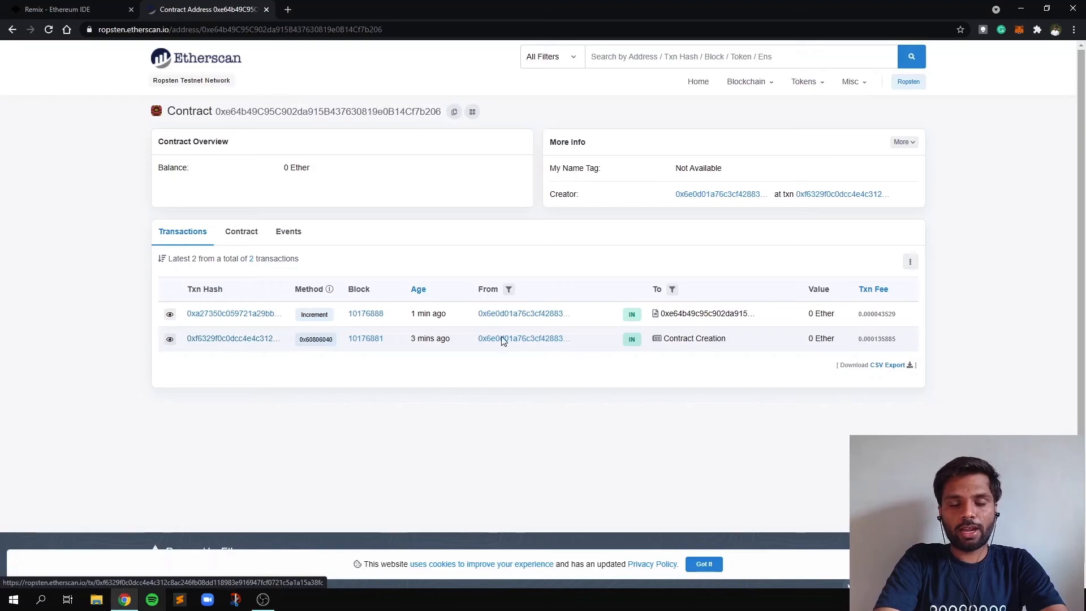
mouse_move(238, 342)
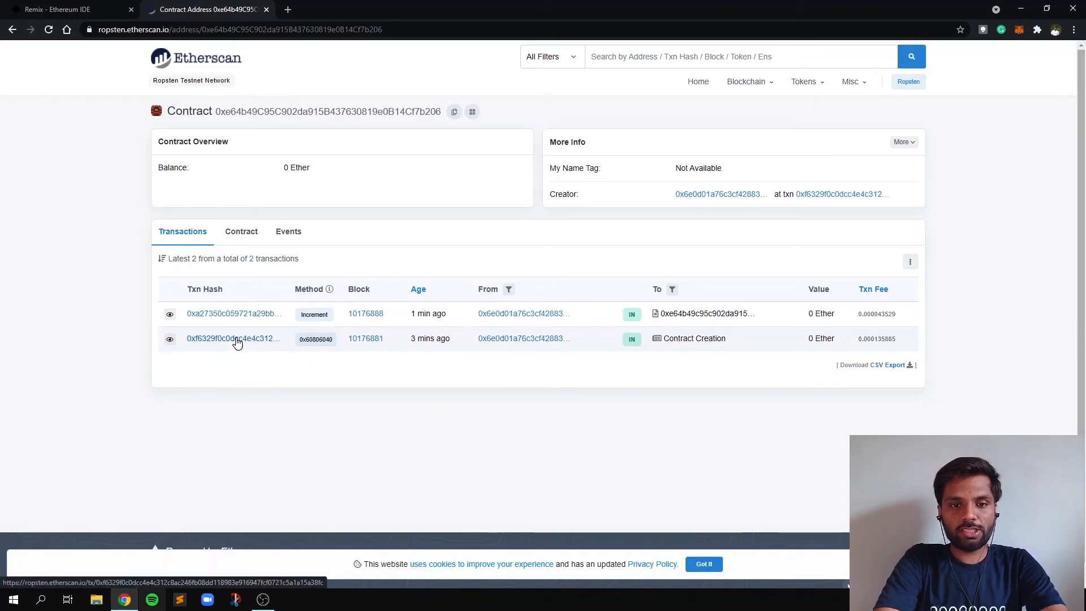
click(234, 338)
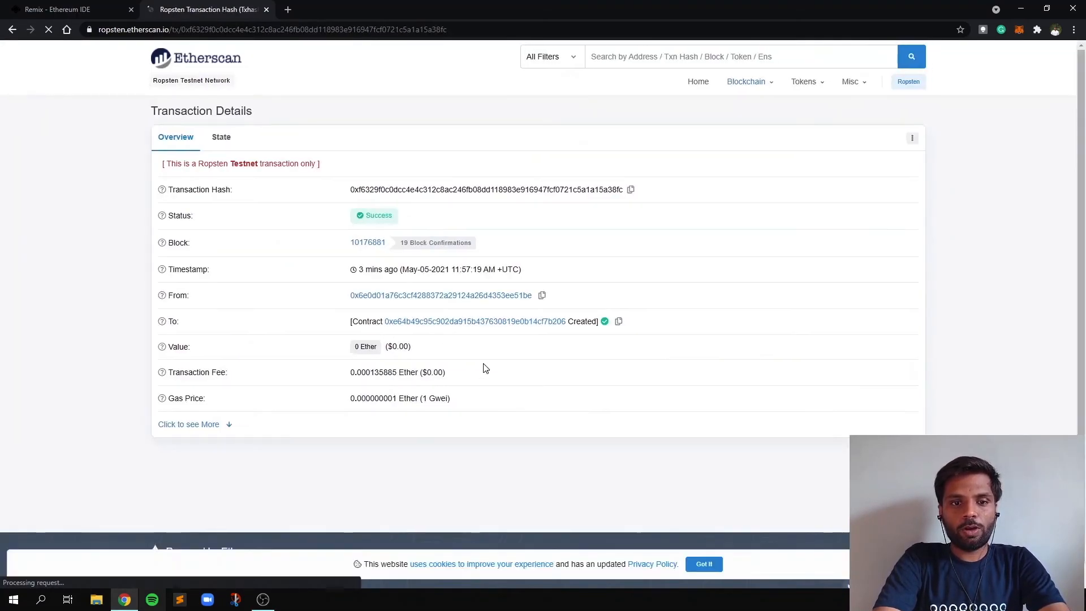
scroll(down, 3)
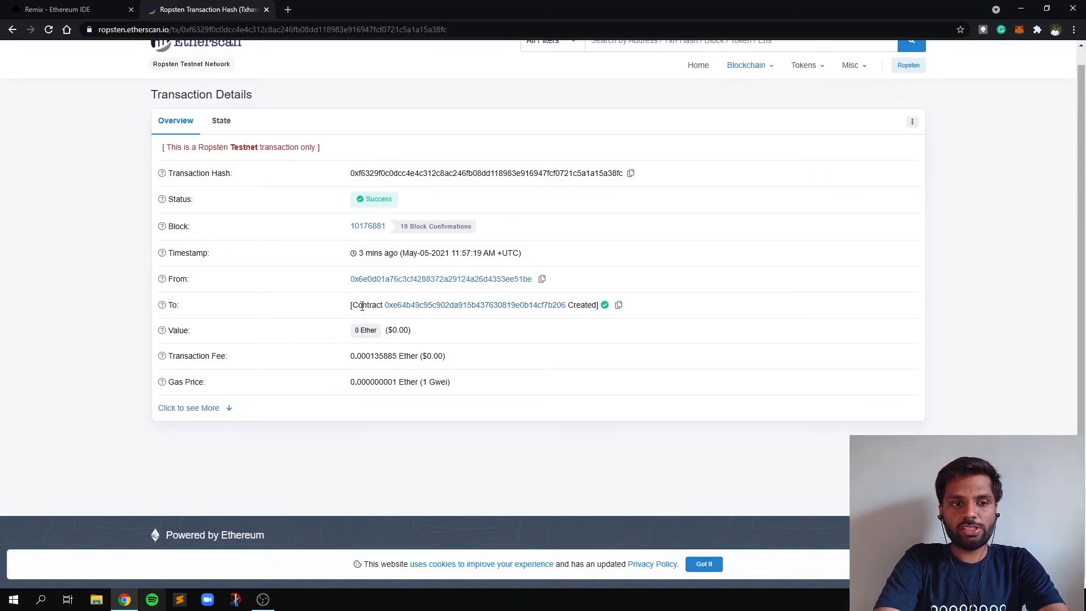
triple_click(474, 305)
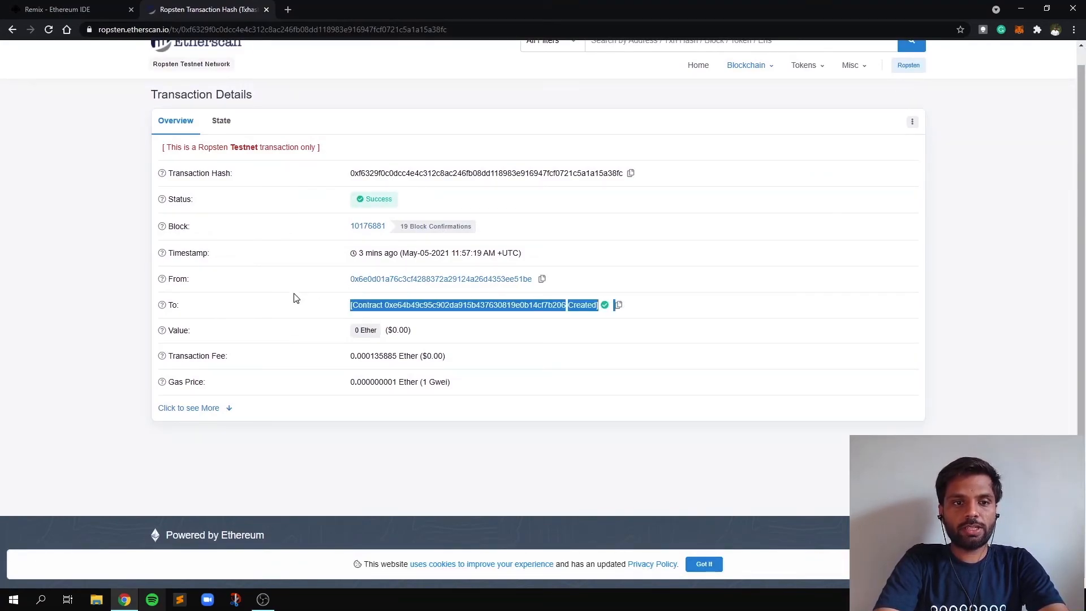
click(457, 305)
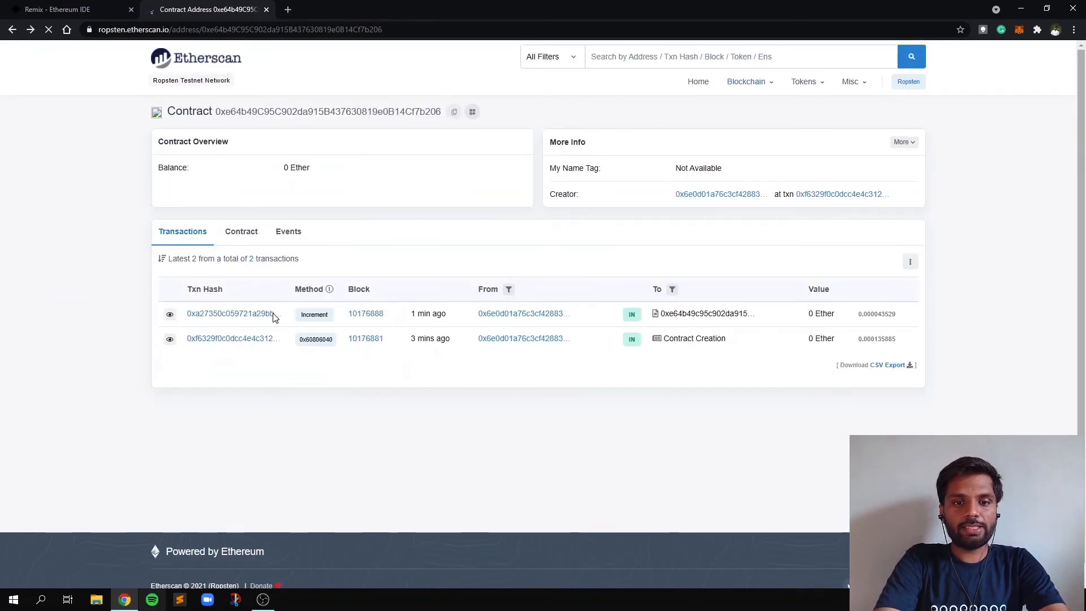
- View the increment transaction's details, then return to the Remix tab
click(231, 312)
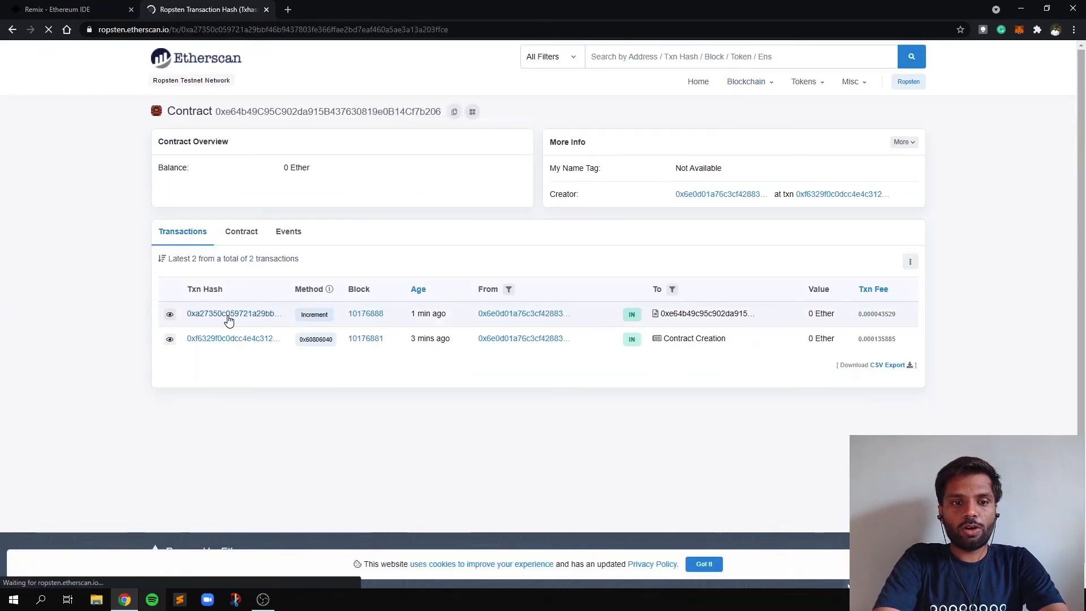
click(233, 314)
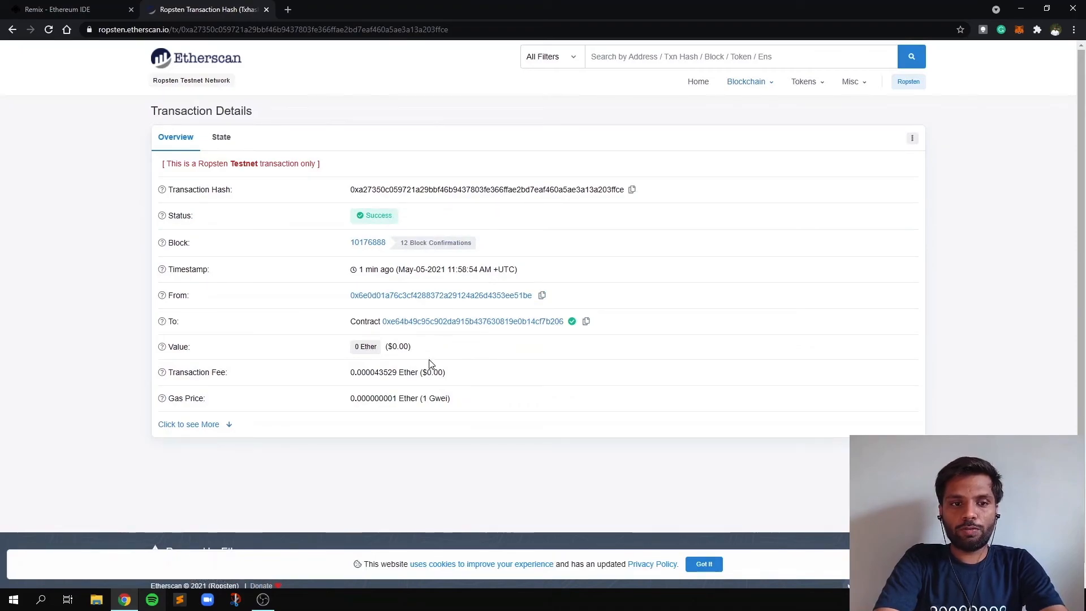
click(471, 321)
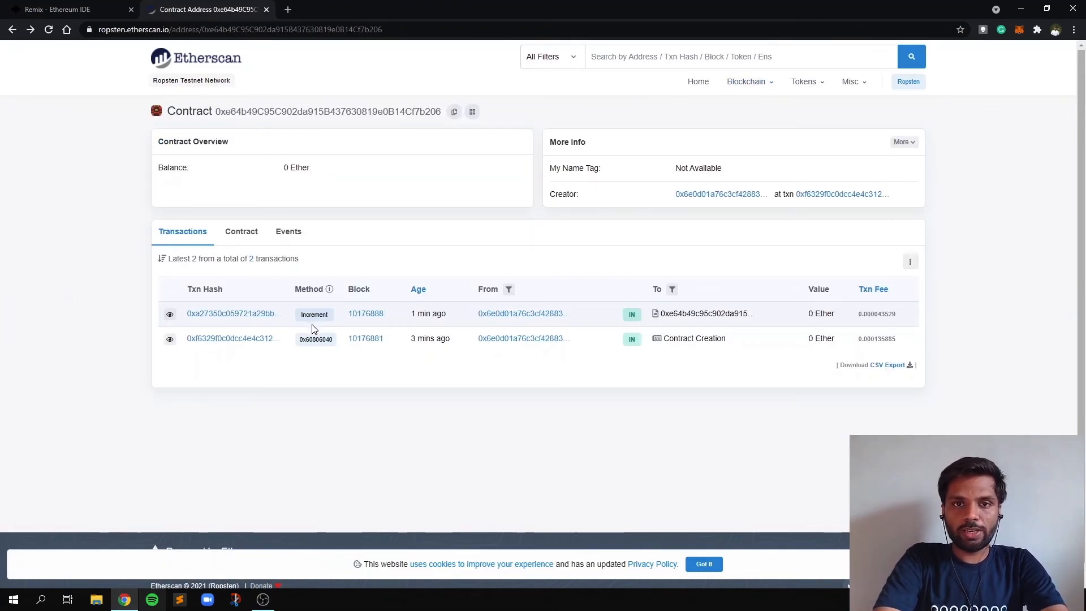
mouse_move(314, 314)
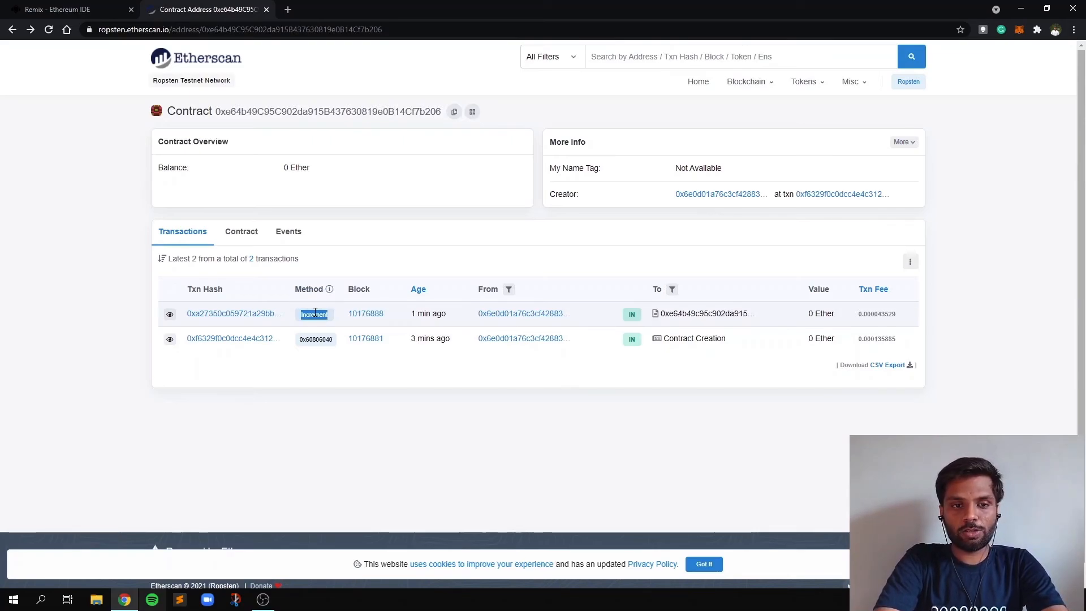
click(62, 9)
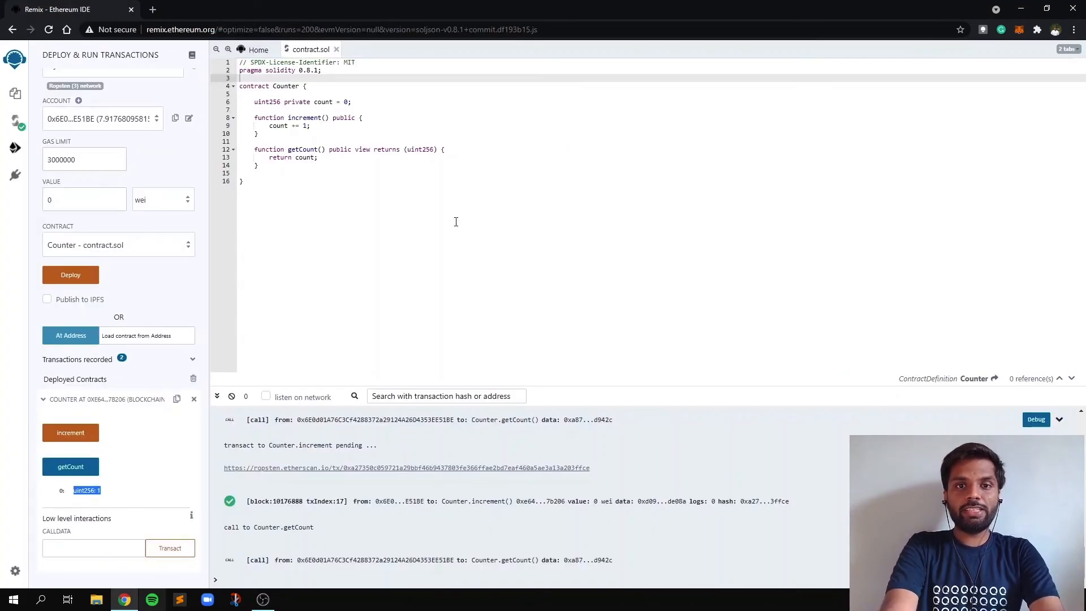